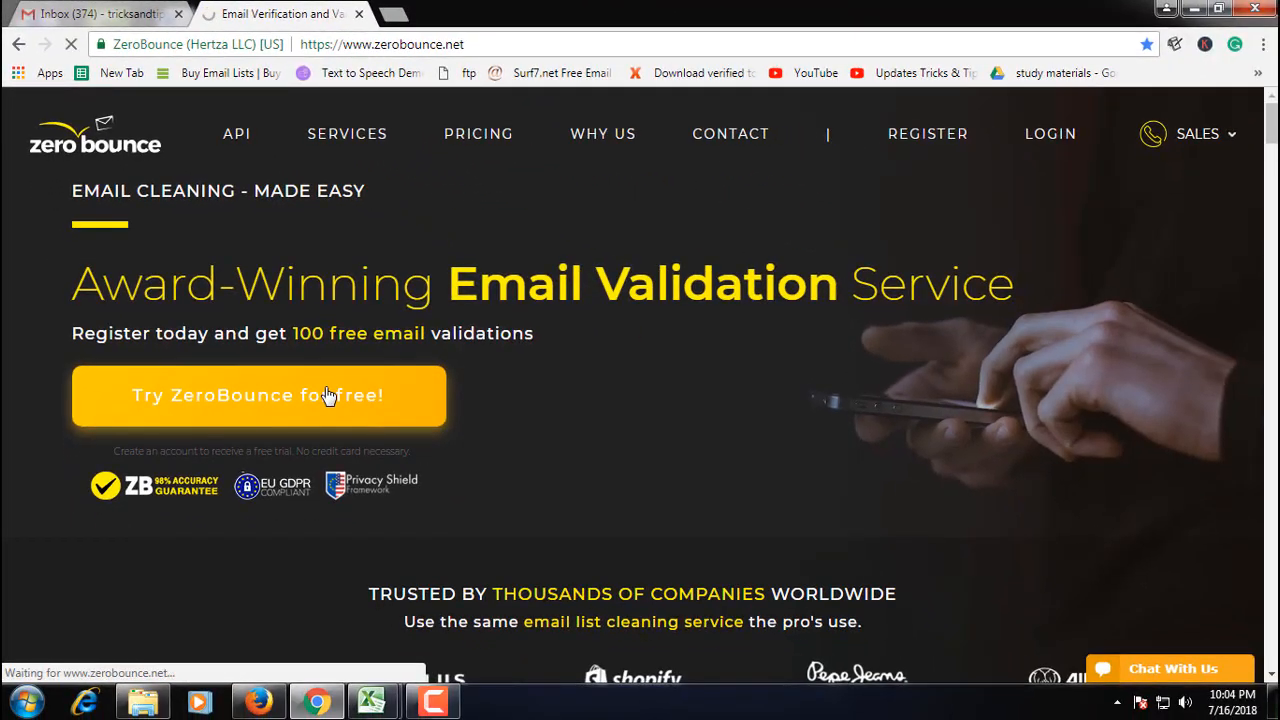
{"action": "left_click", "coordinate": [258, 395]}
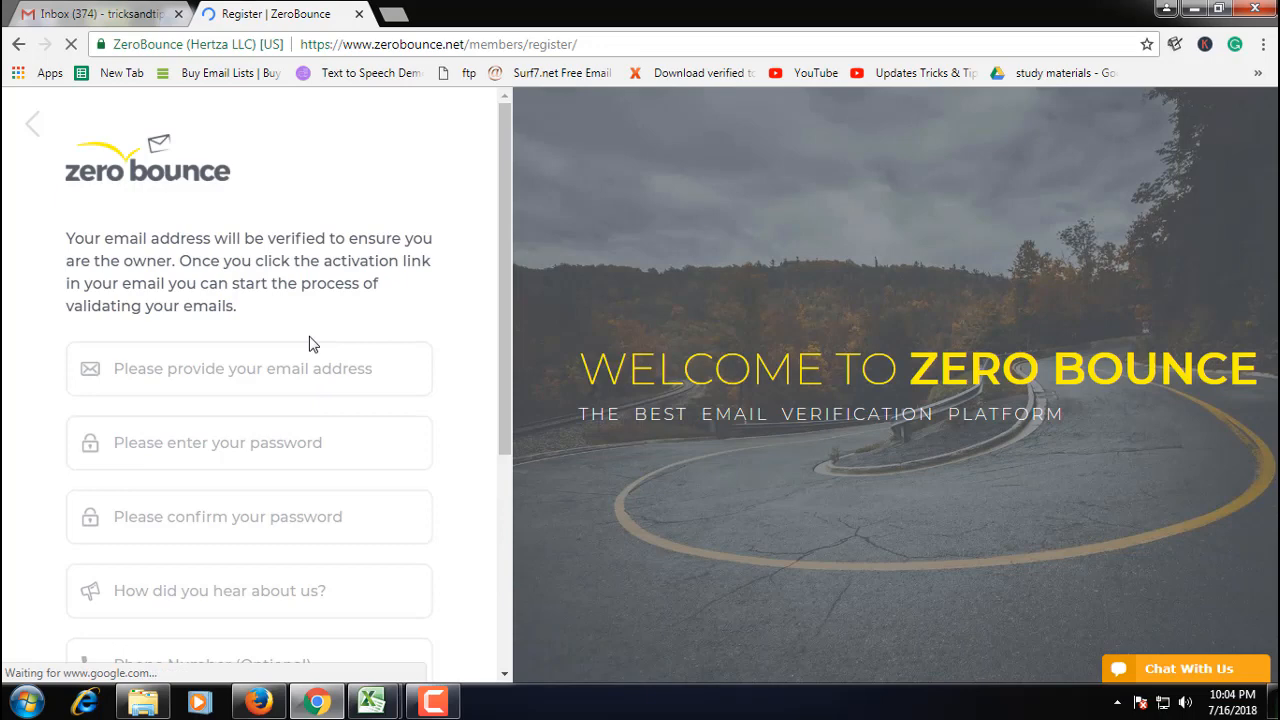
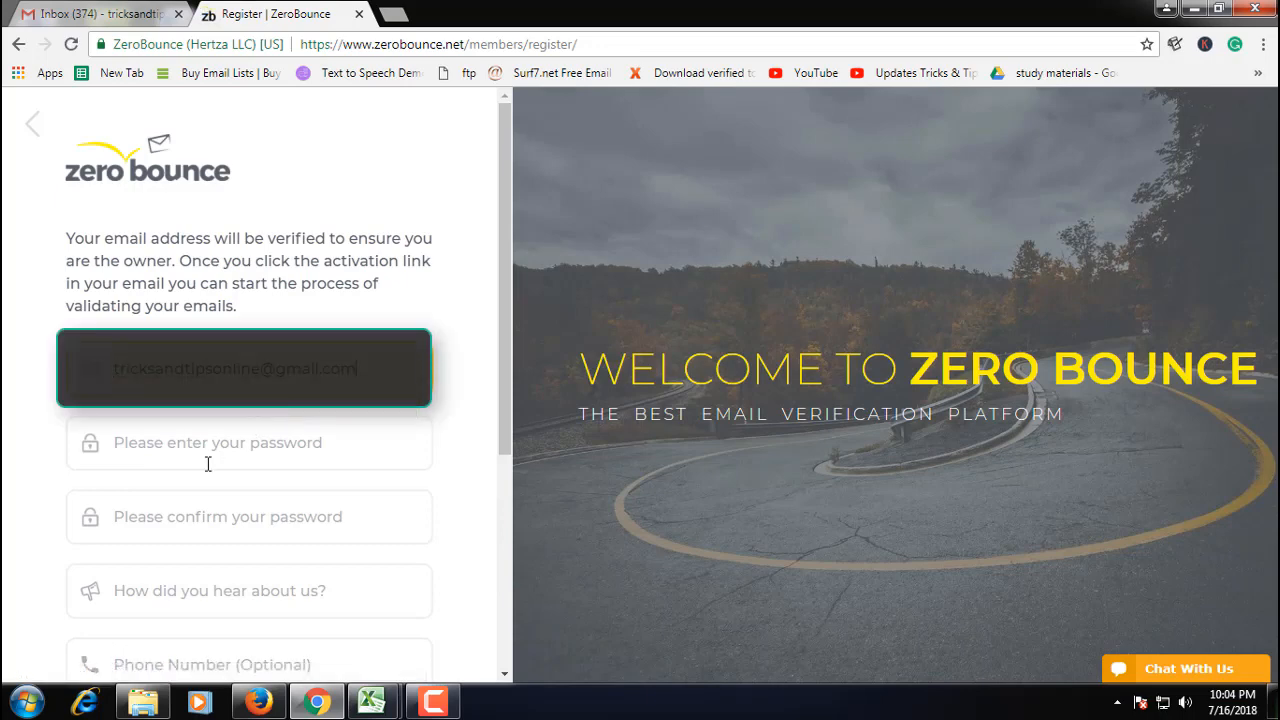
{"action": "left_click", "coordinate": [248, 442]}
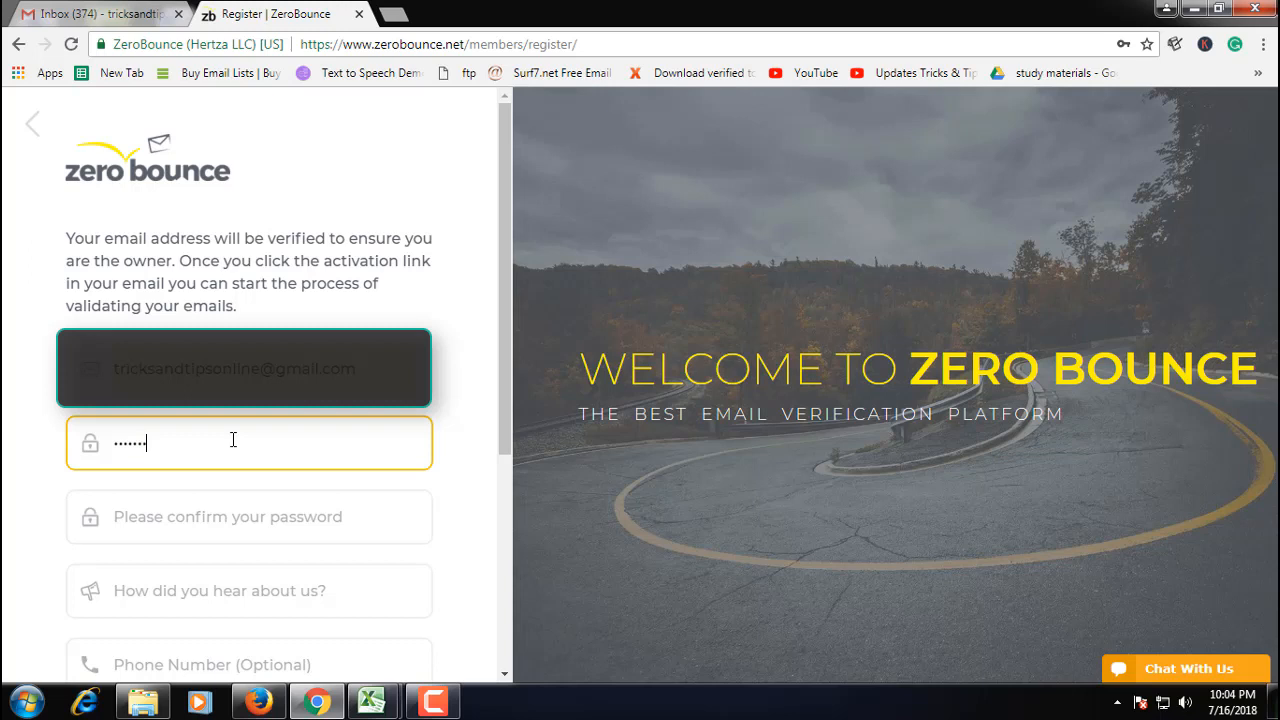
{"action": "type", "text": "••"}
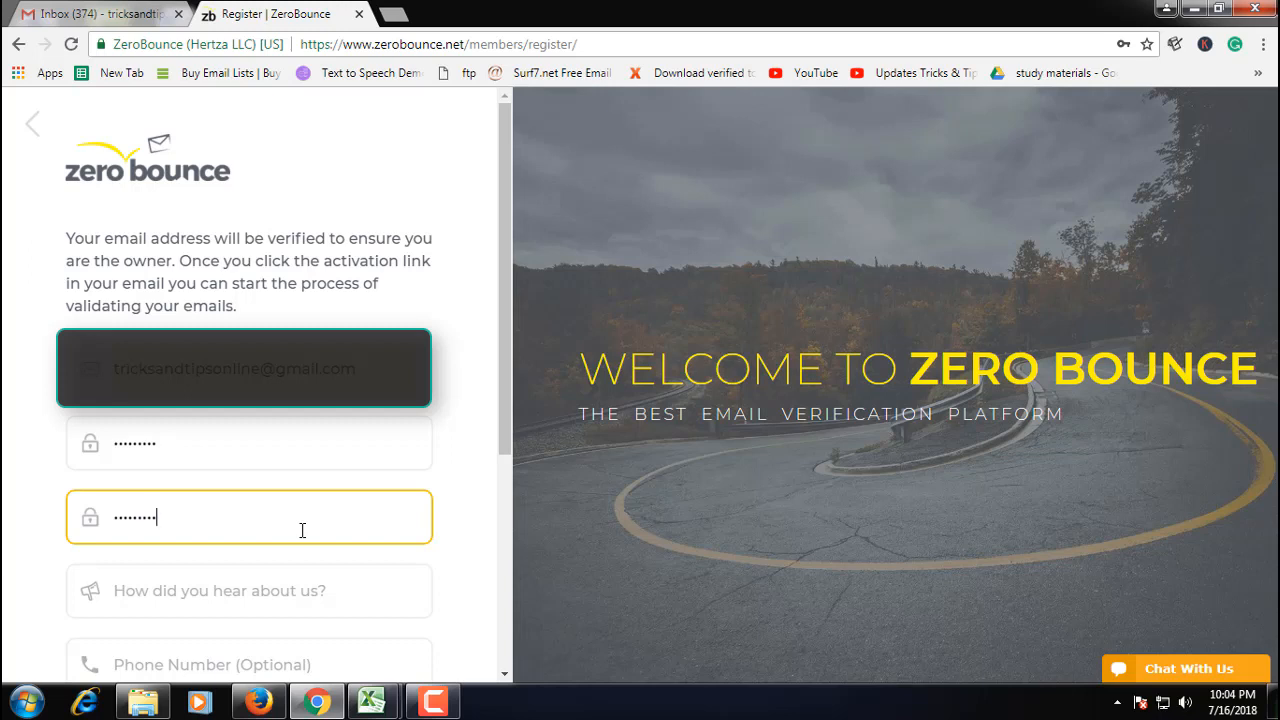
- Pick Google as the referral source, accept both agreements, and create the account
{"action": "left_click", "coordinate": [248, 590]}
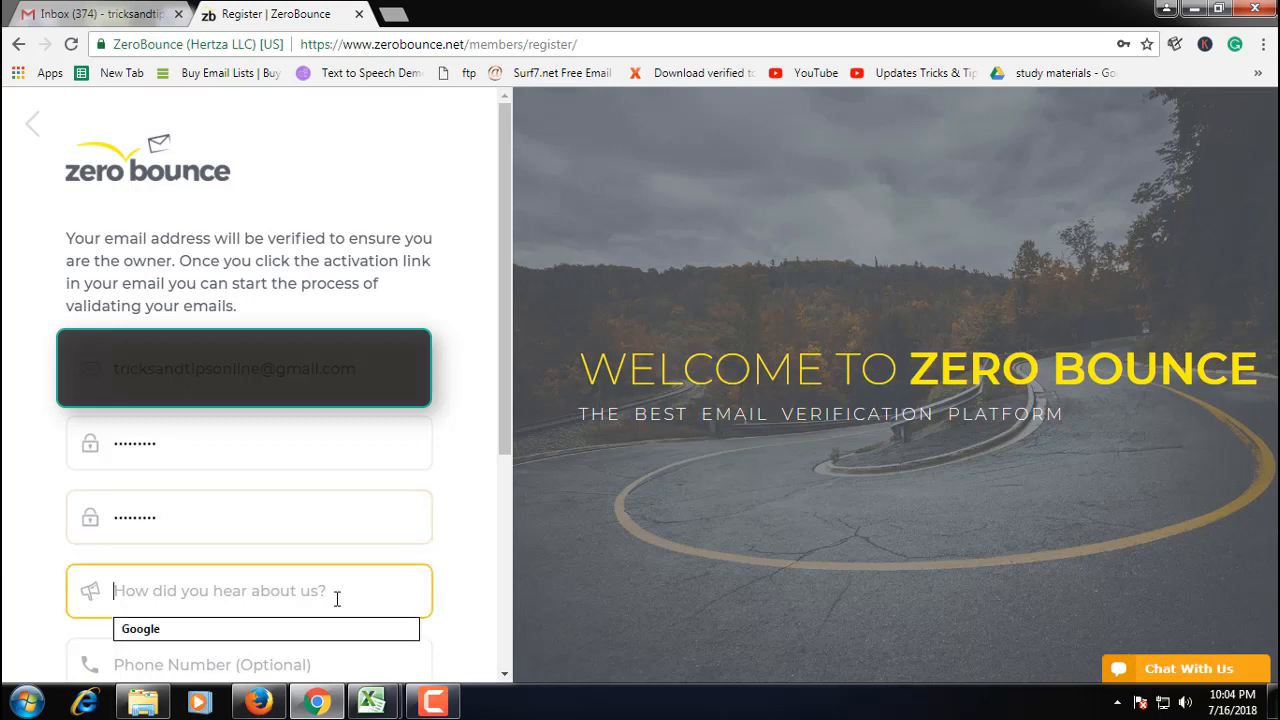
{"action": "left_click", "coordinate": [140, 628]}
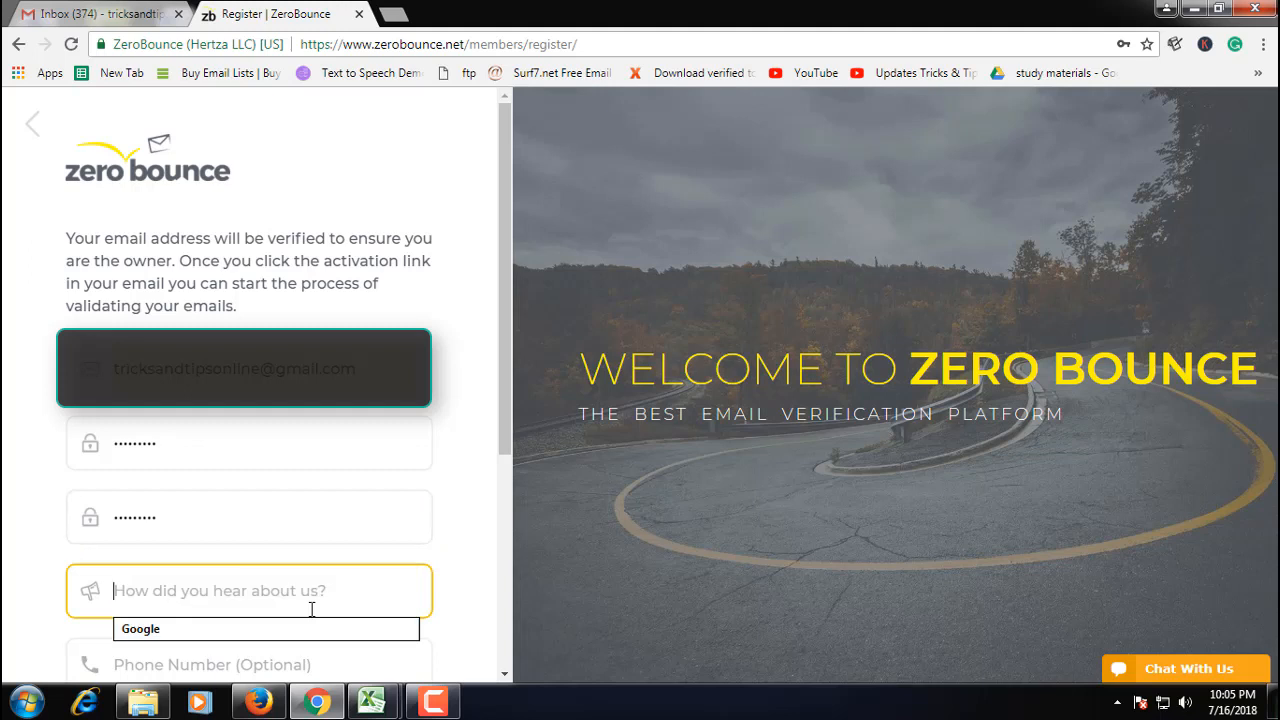
{"action": "type", "text": "Google"}
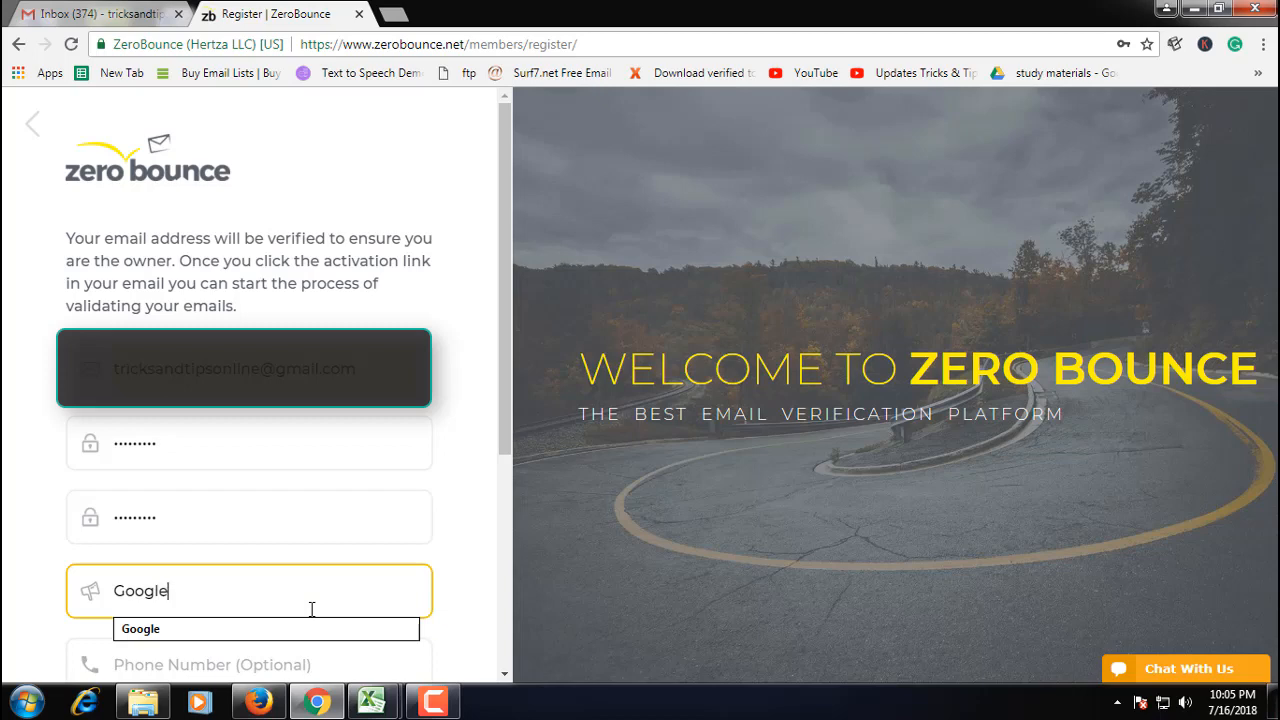
{"action": "mouse_move", "coordinate": [210, 585]}
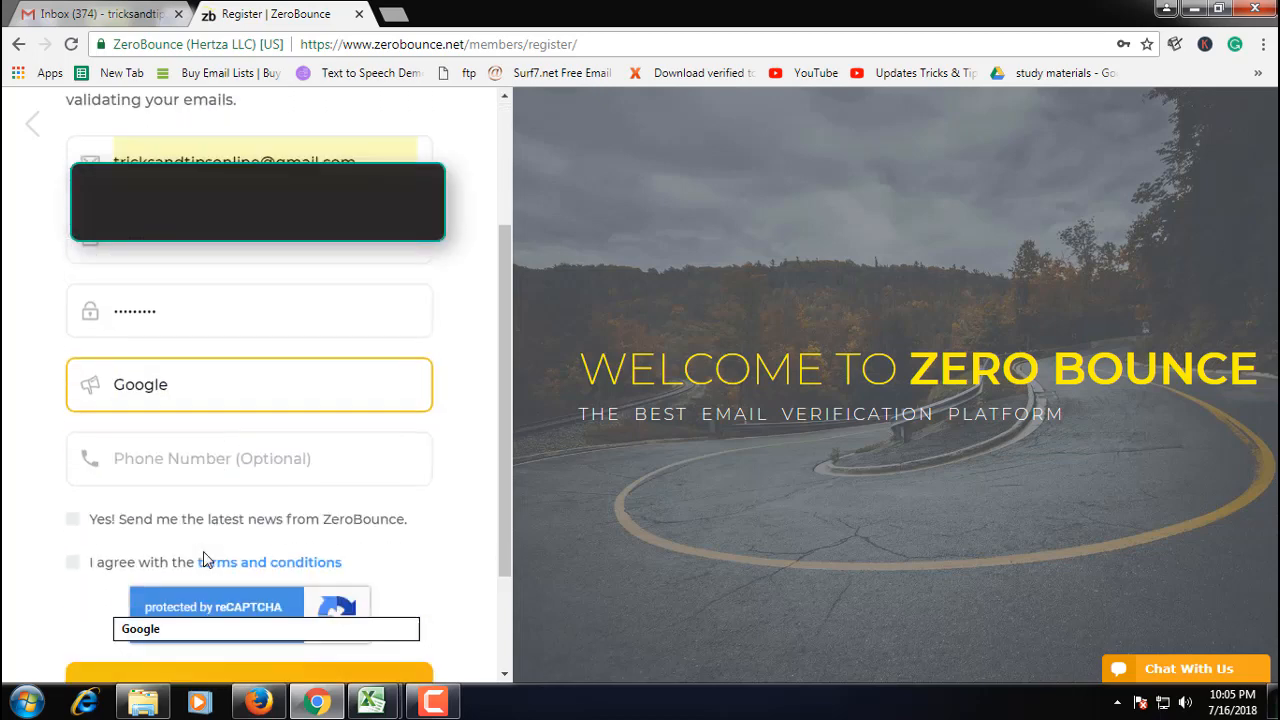
{"action": "scroll", "scroll_direction": "down", "scroll_amount": 3}
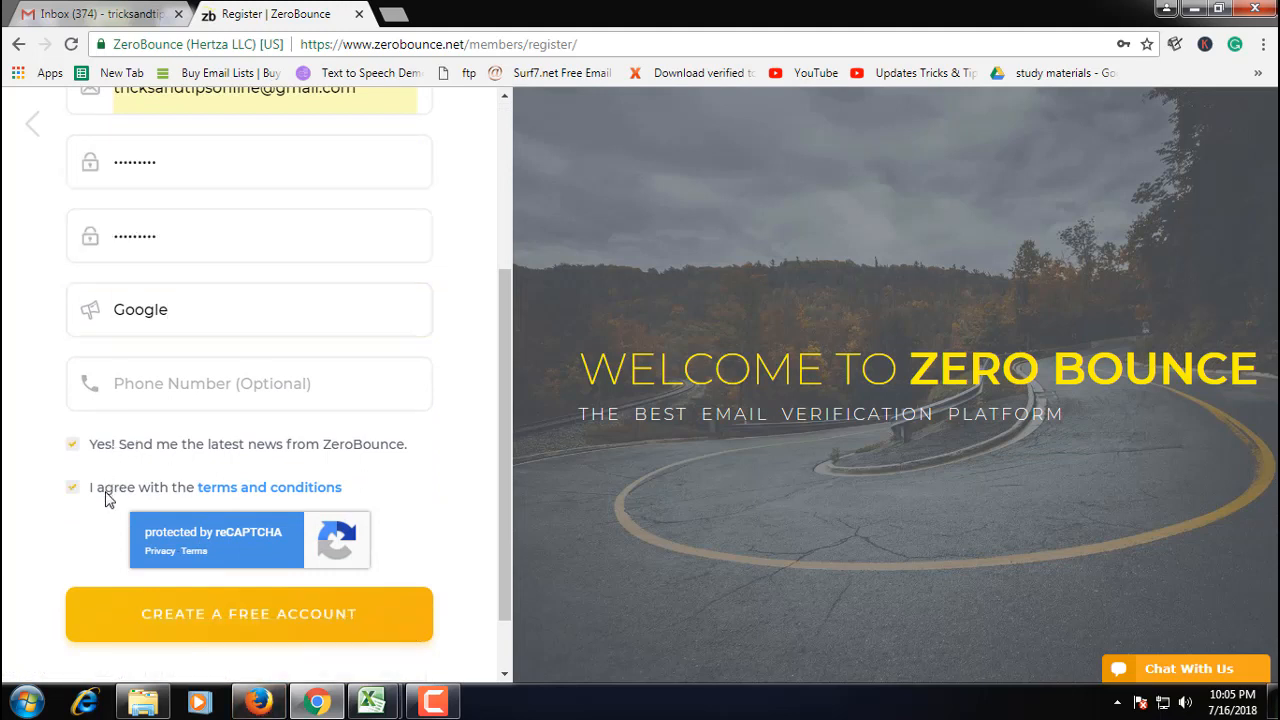
{"action": "left_click", "coordinate": [248, 614]}
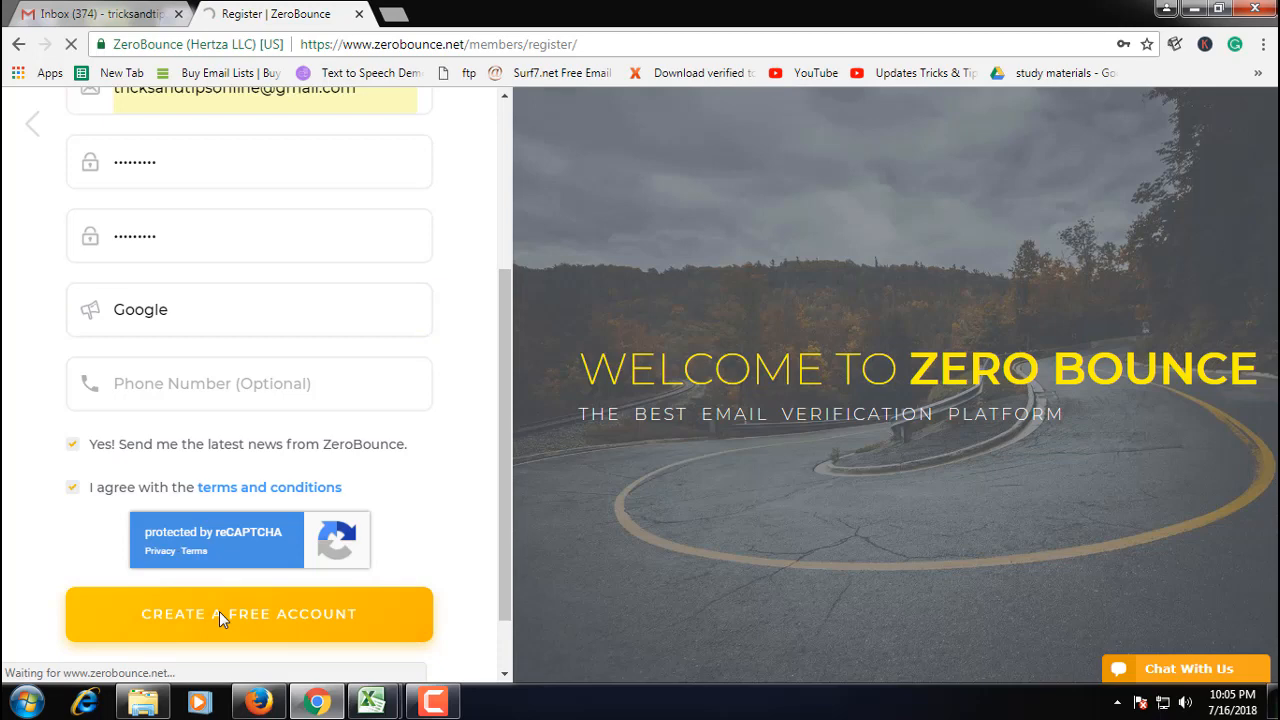
{"action": "left_click", "coordinate": [249, 613]}
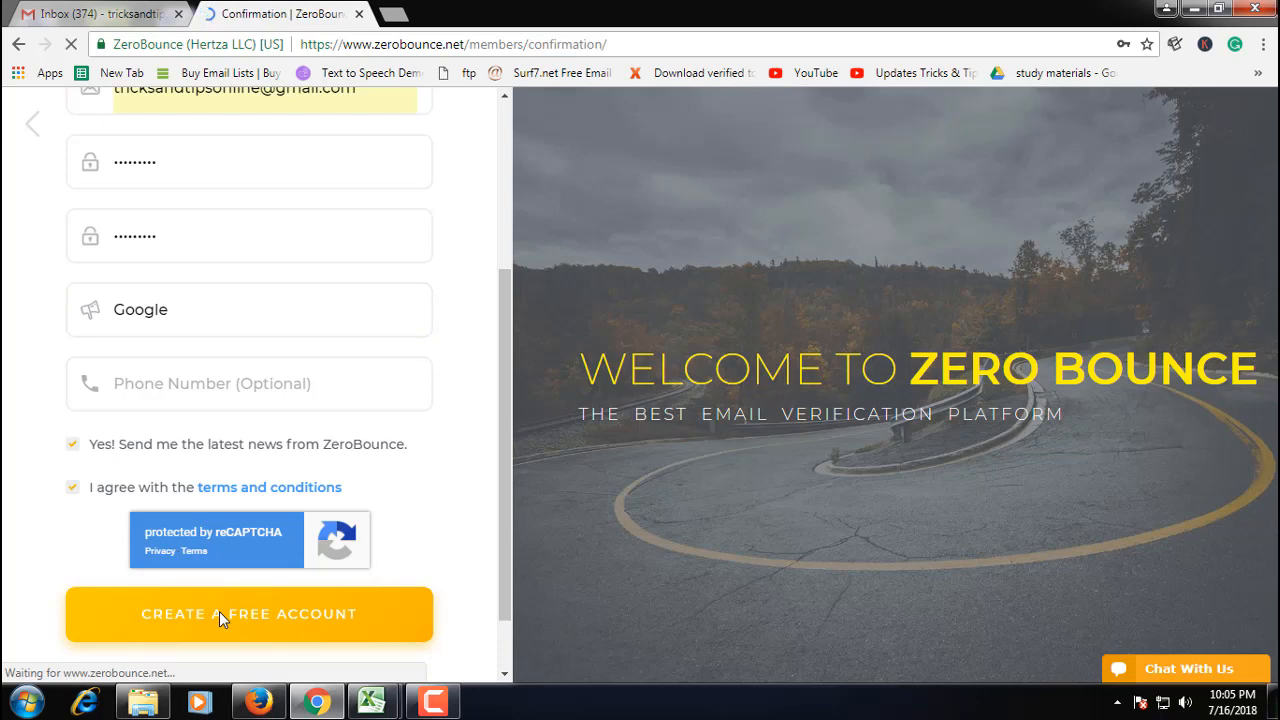
- Open the ZeroBounce confirmation email in Gmail and follow its Confirm Account link
{"action": "left_click", "coordinate": [249, 613]}
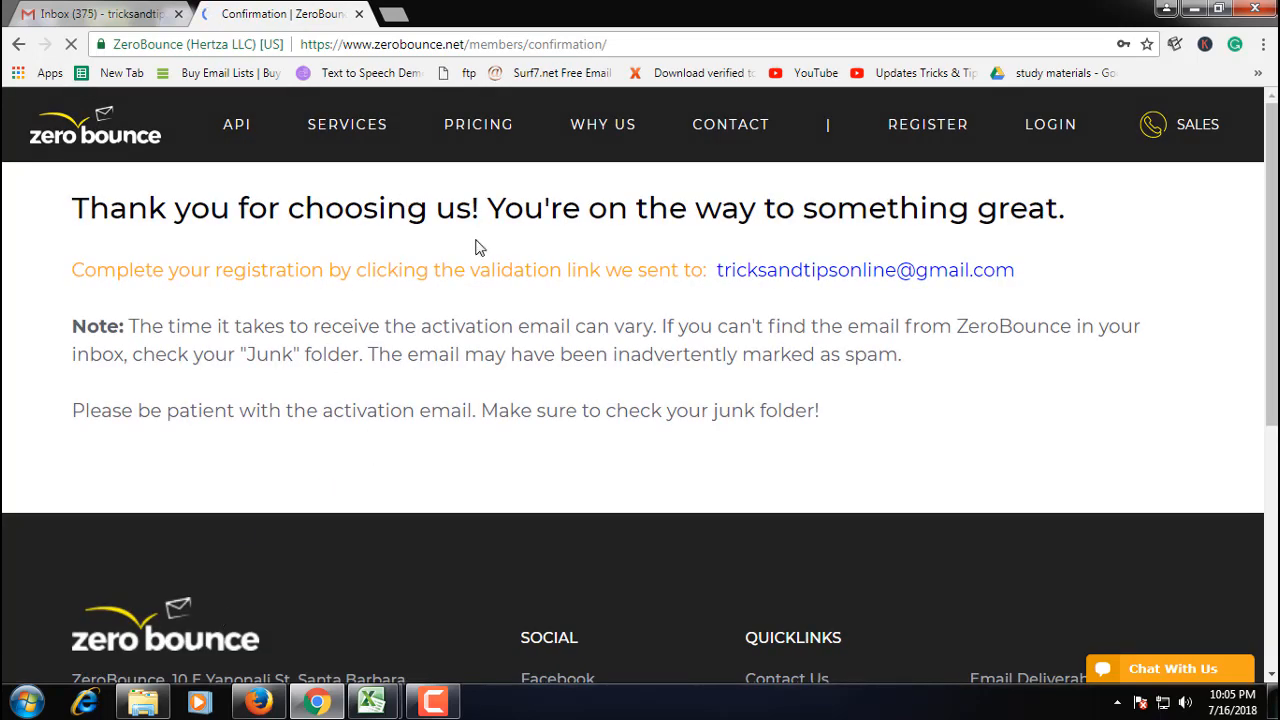
{"action": "double_click", "coordinate": [535, 208]}
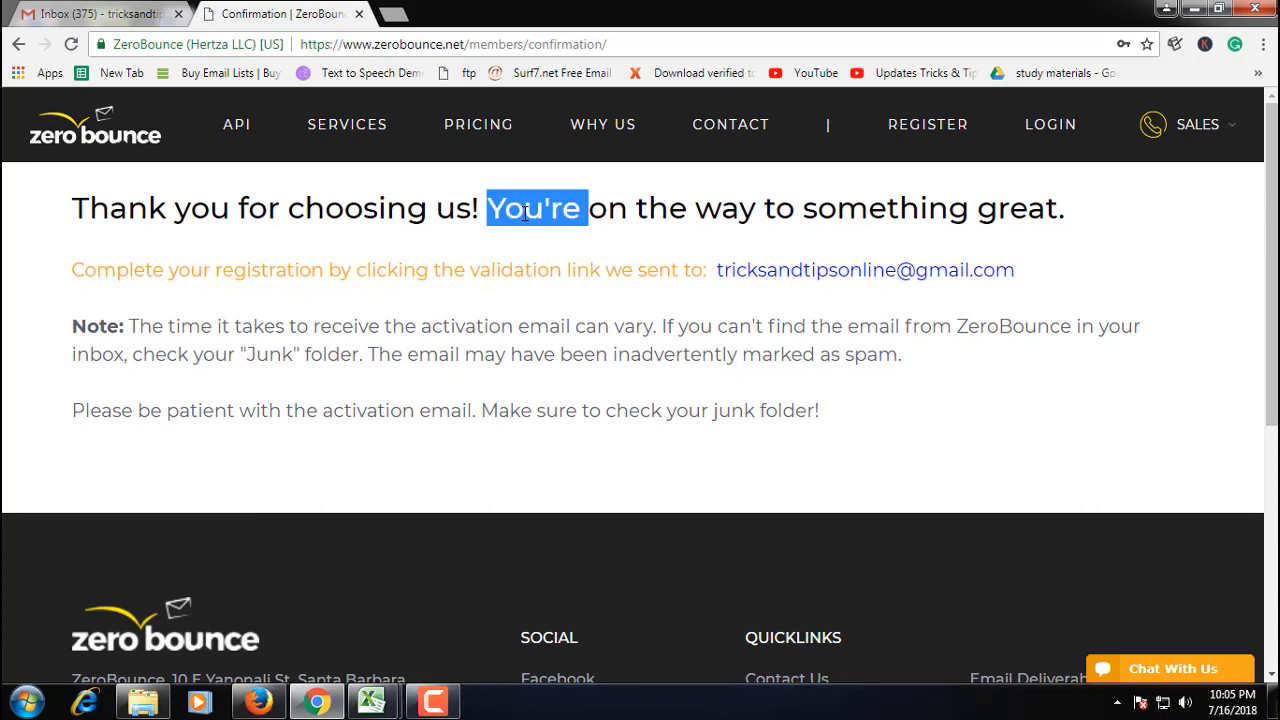
{"action": "left_click", "coordinate": [90, 14]}
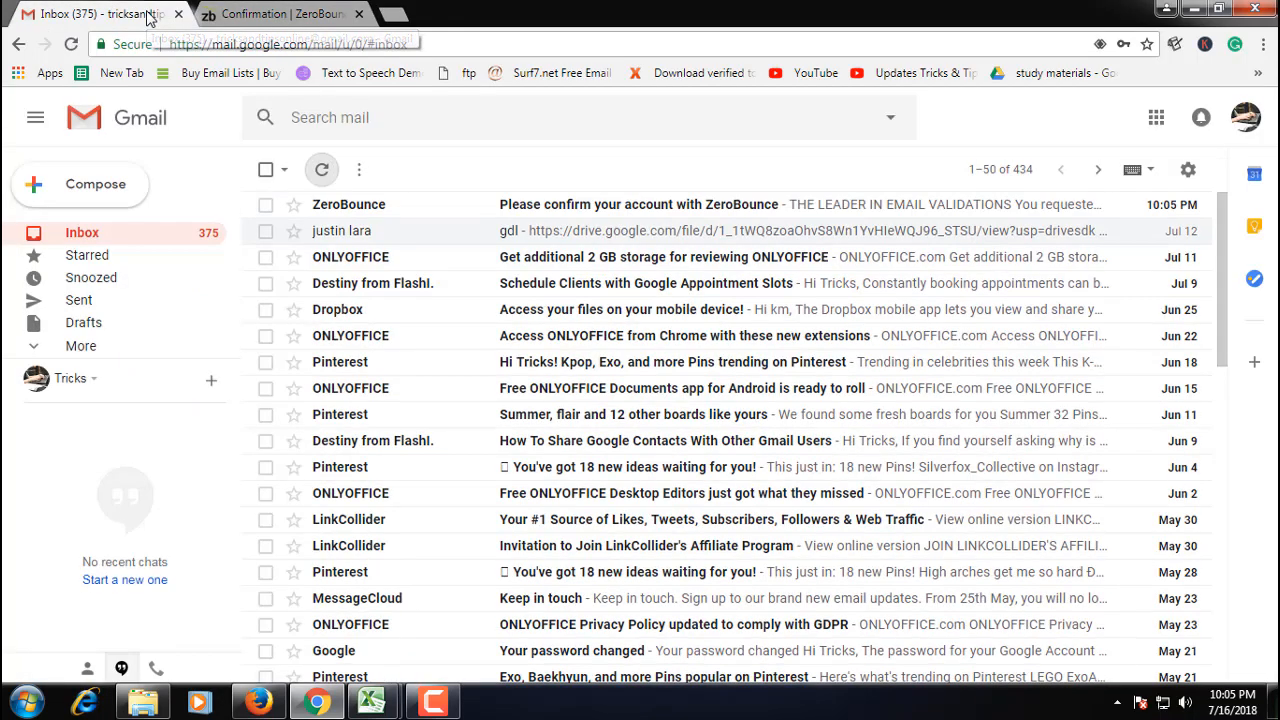
{"action": "mouse_move", "coordinate": [1262, 619]}
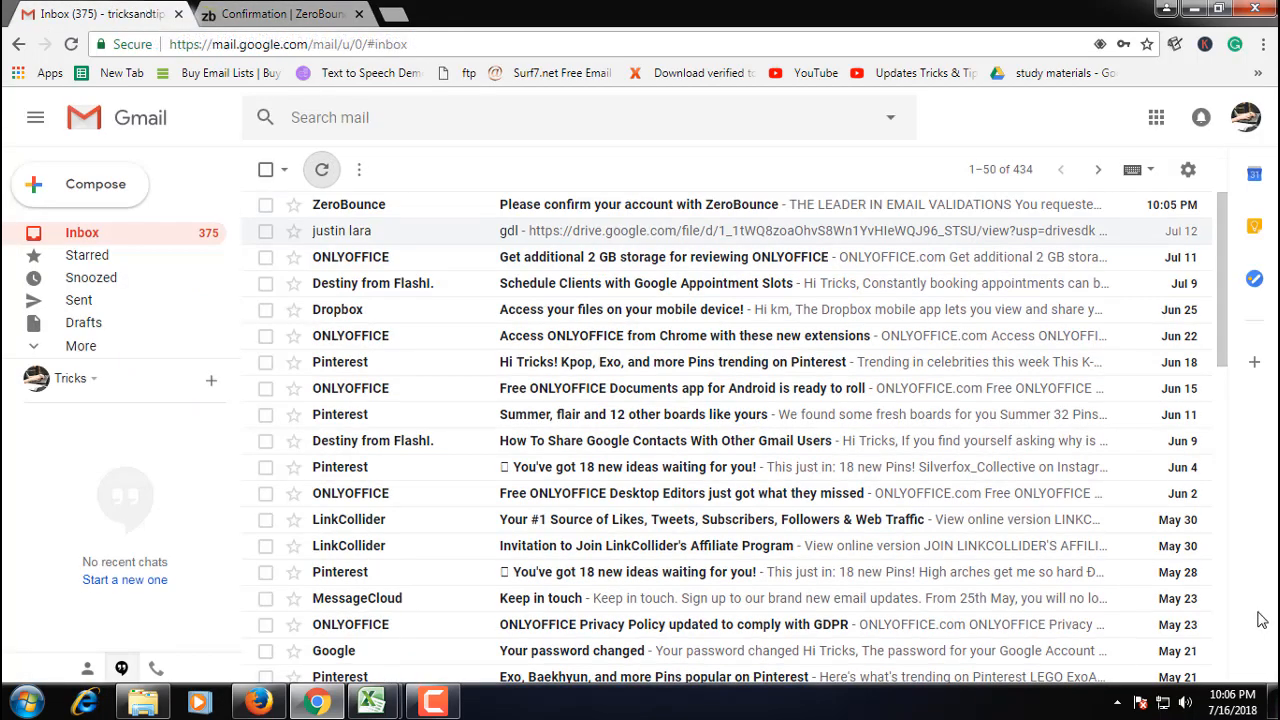
{"action": "mouse_move", "coordinate": [1004, 205]}
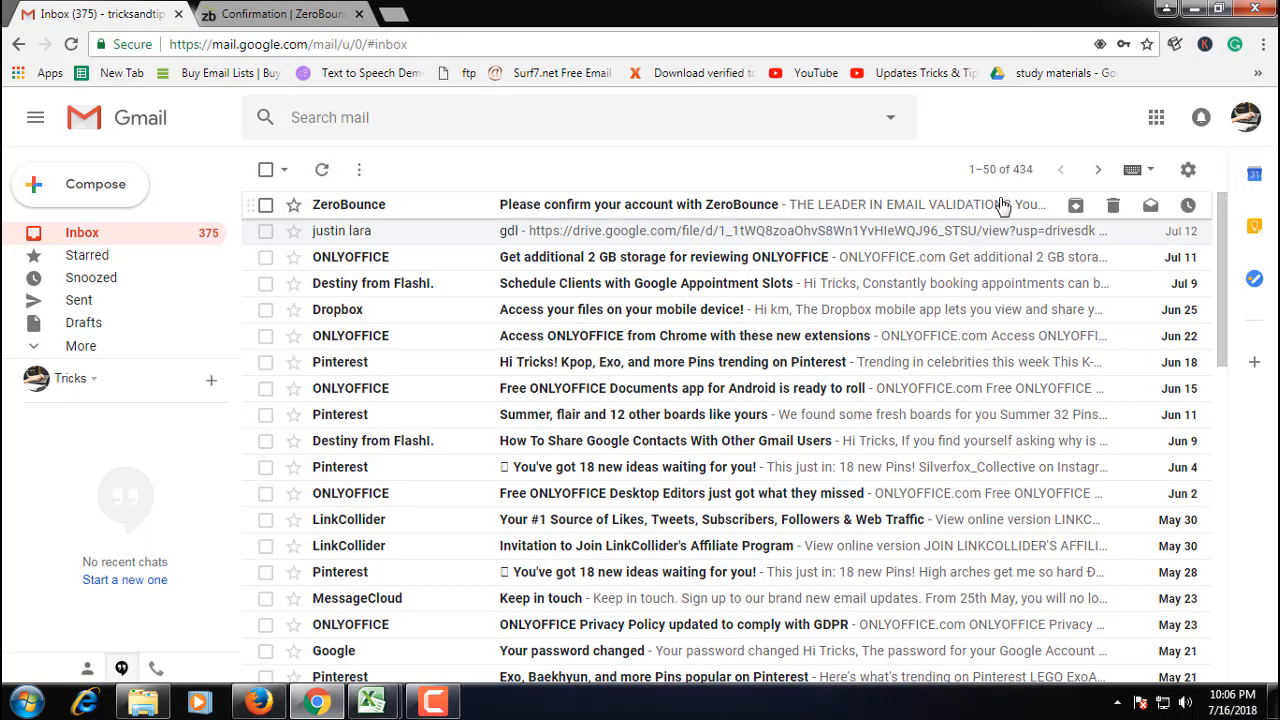
{"action": "left_click", "coordinate": [640, 204]}
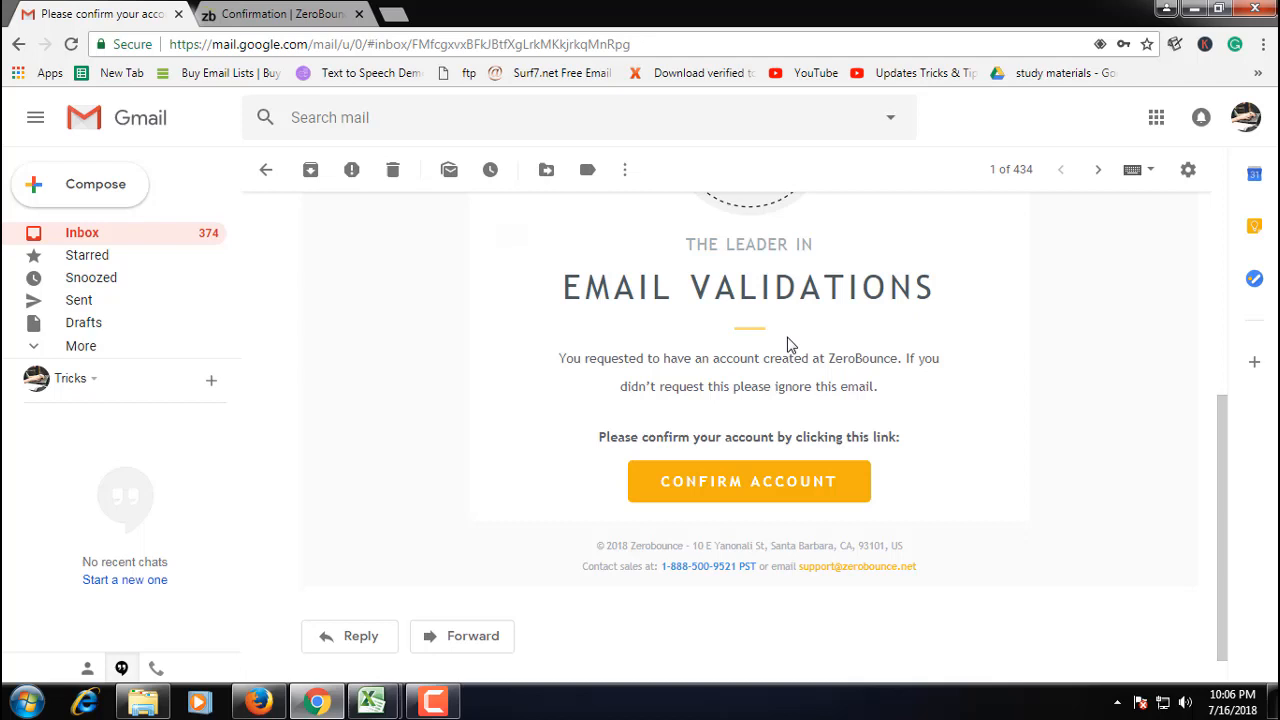
{"action": "left_click", "coordinate": [748, 481]}
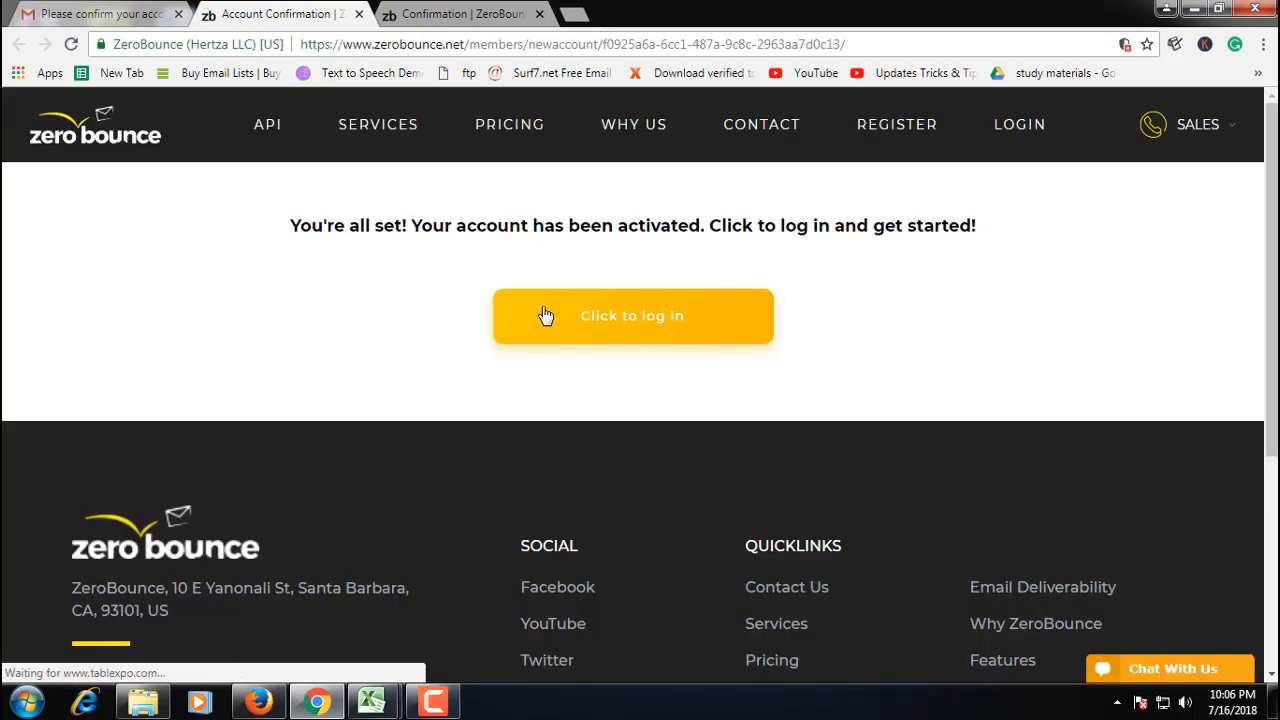
- Log in with the pasted account email and password, reaching the 100-credit upload page
{"action": "left_click", "coordinate": [632, 315]}
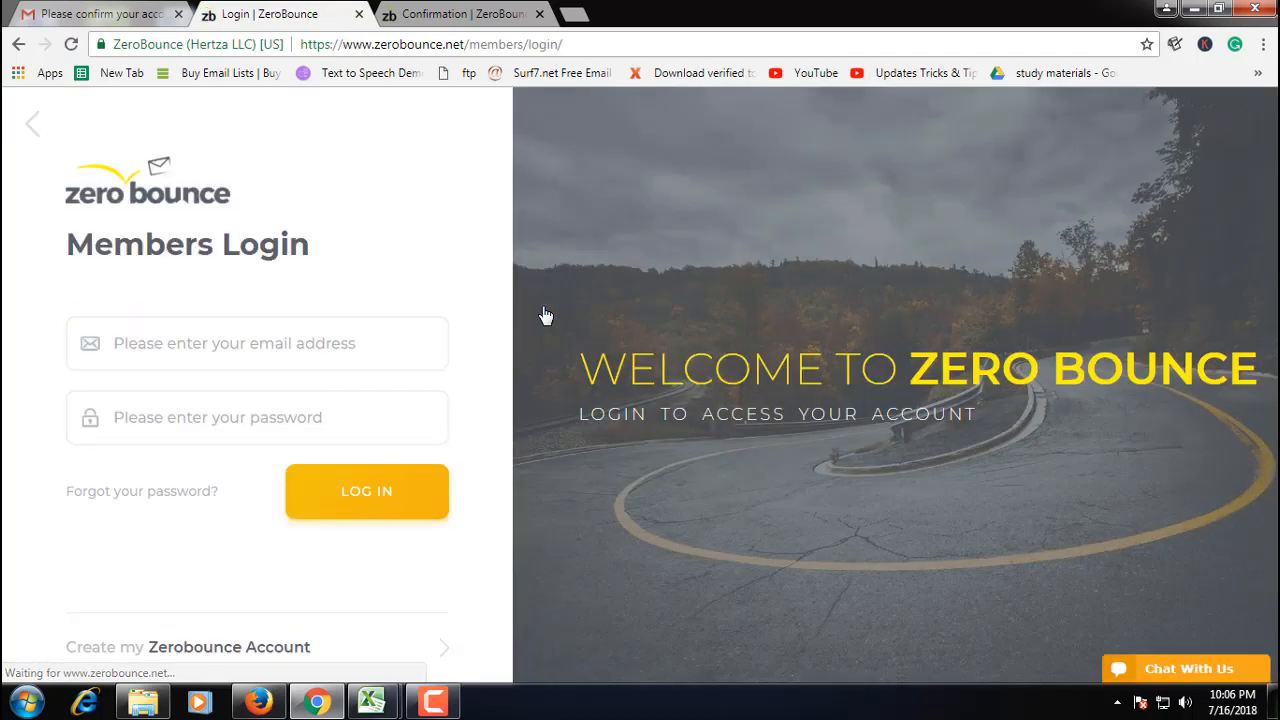
{"action": "right_click", "coordinate": [257, 343]}
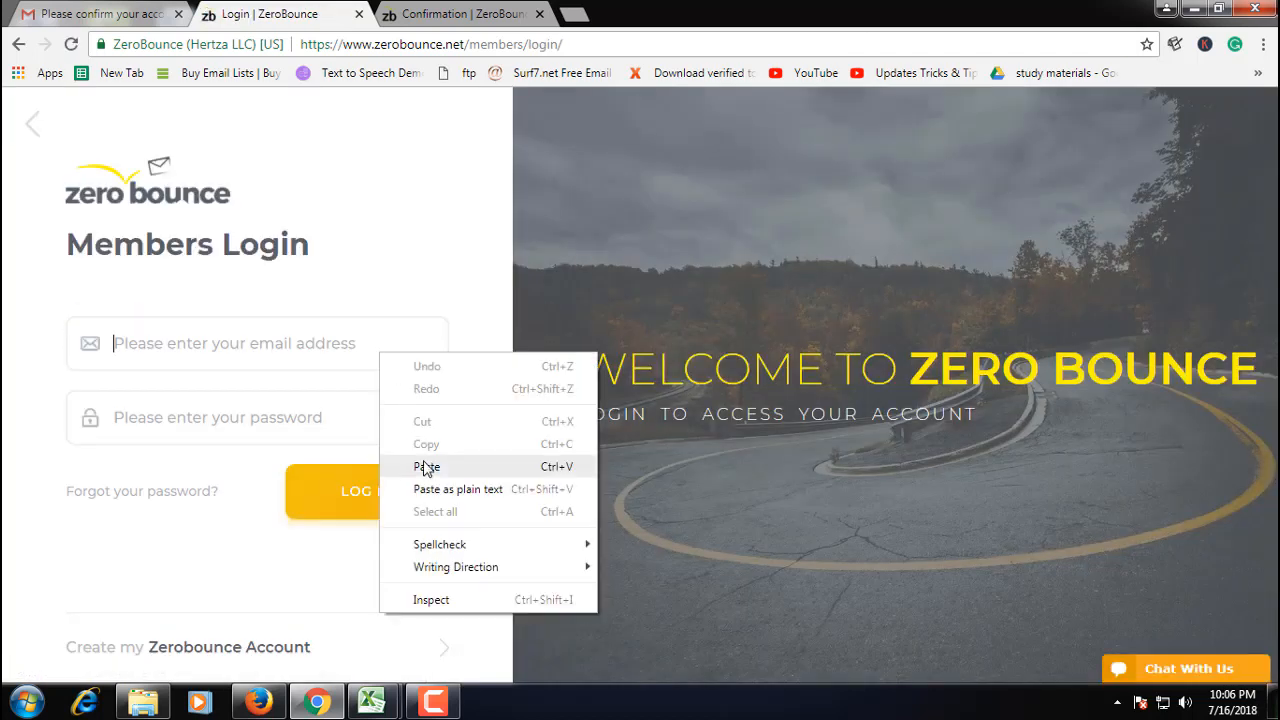
{"action": "left_click", "coordinate": [426, 466]}
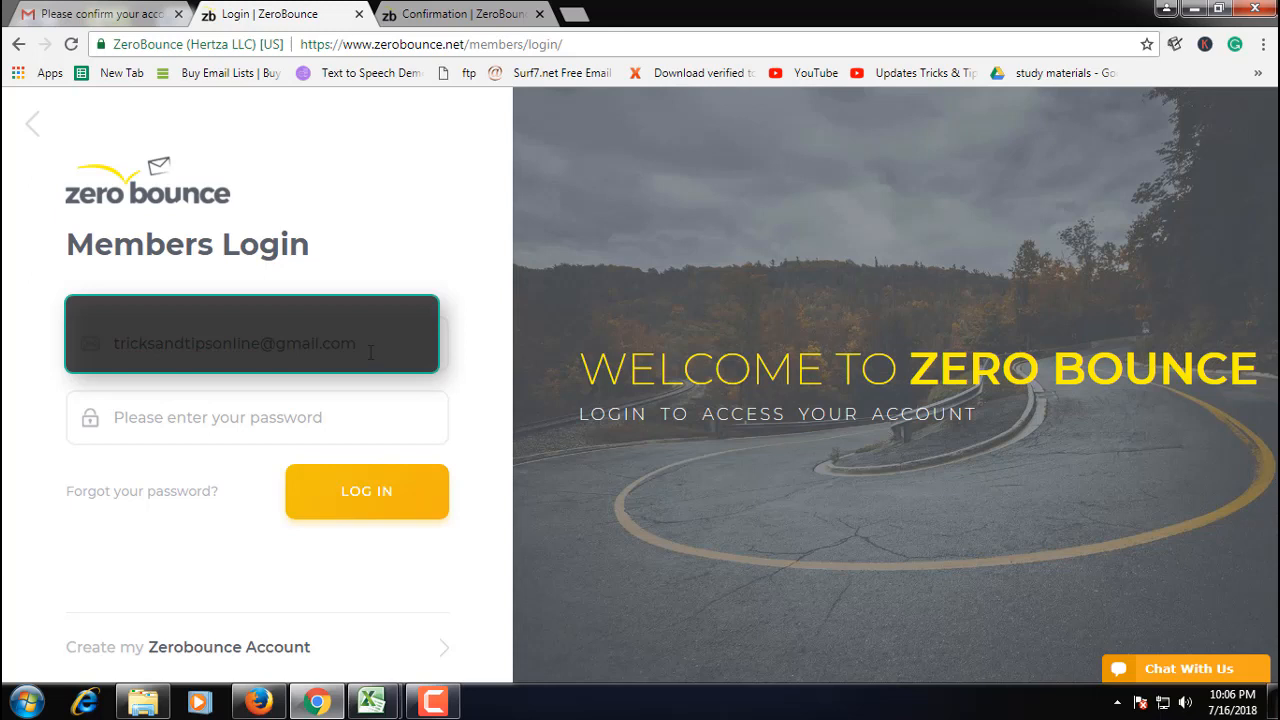
{"action": "type", "text": "••••"}
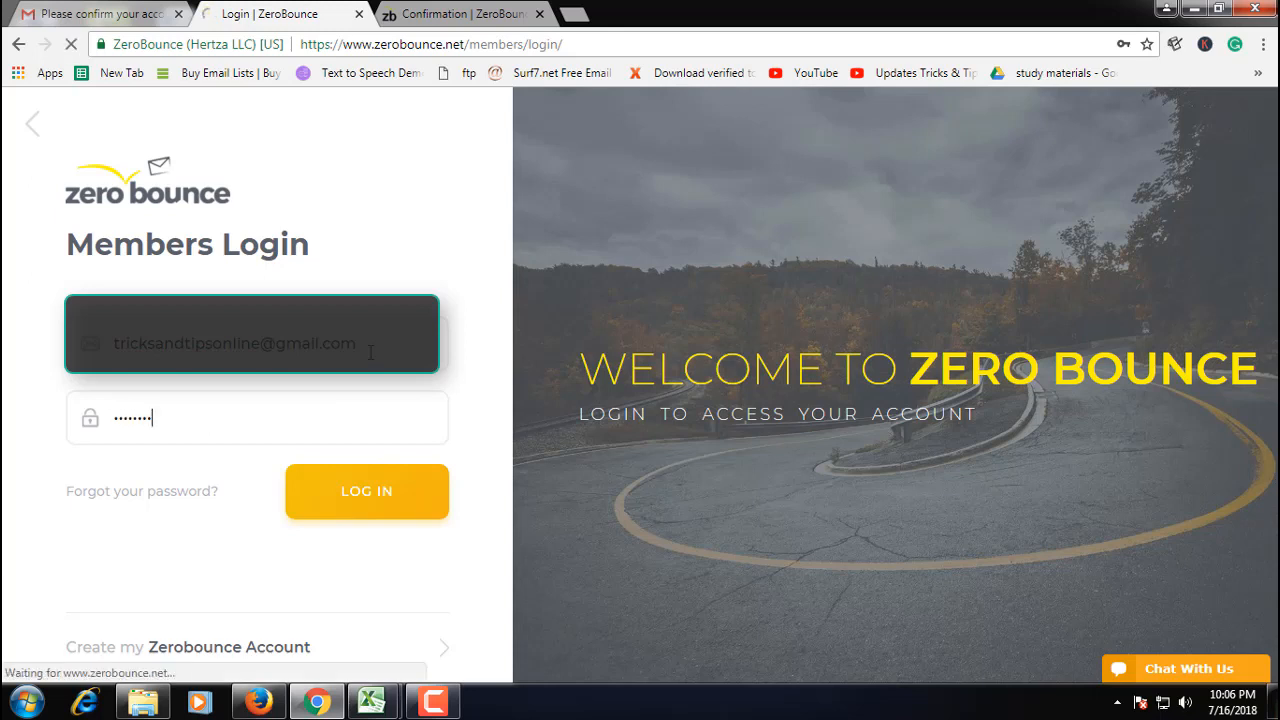
{"action": "left_click", "coordinate": [366, 491]}
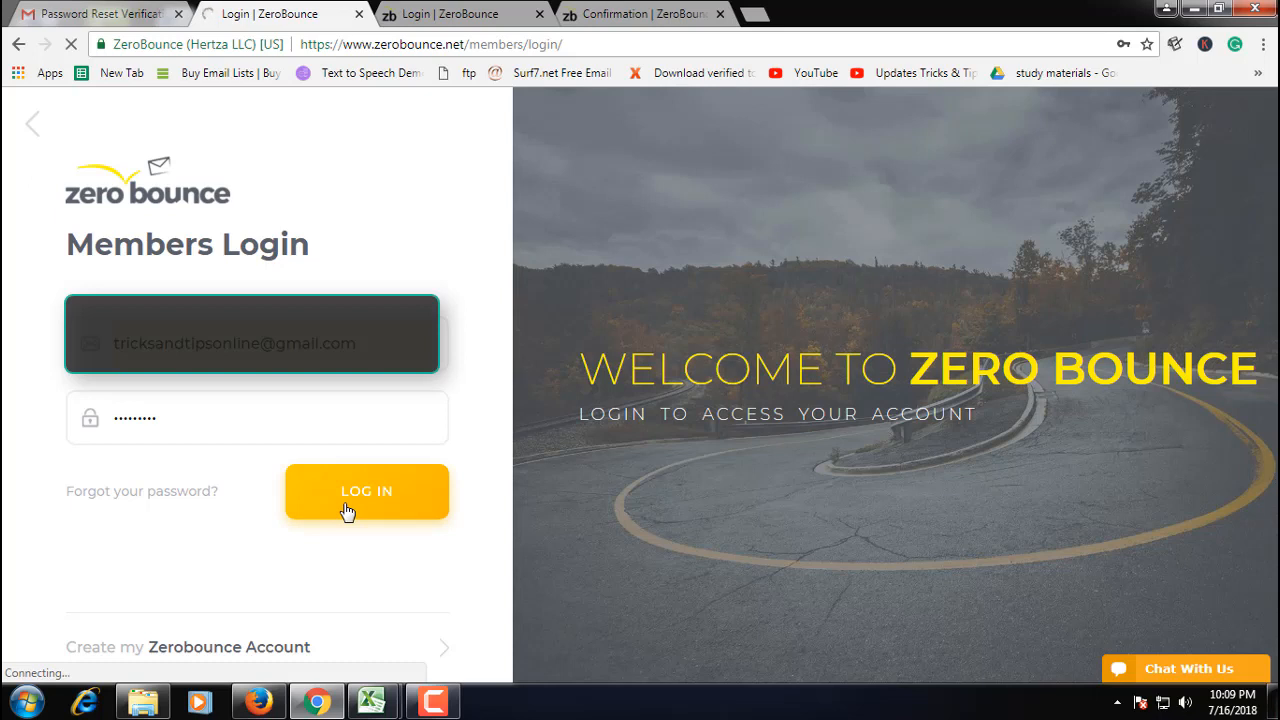
{"action": "left_click", "coordinate": [366, 491]}
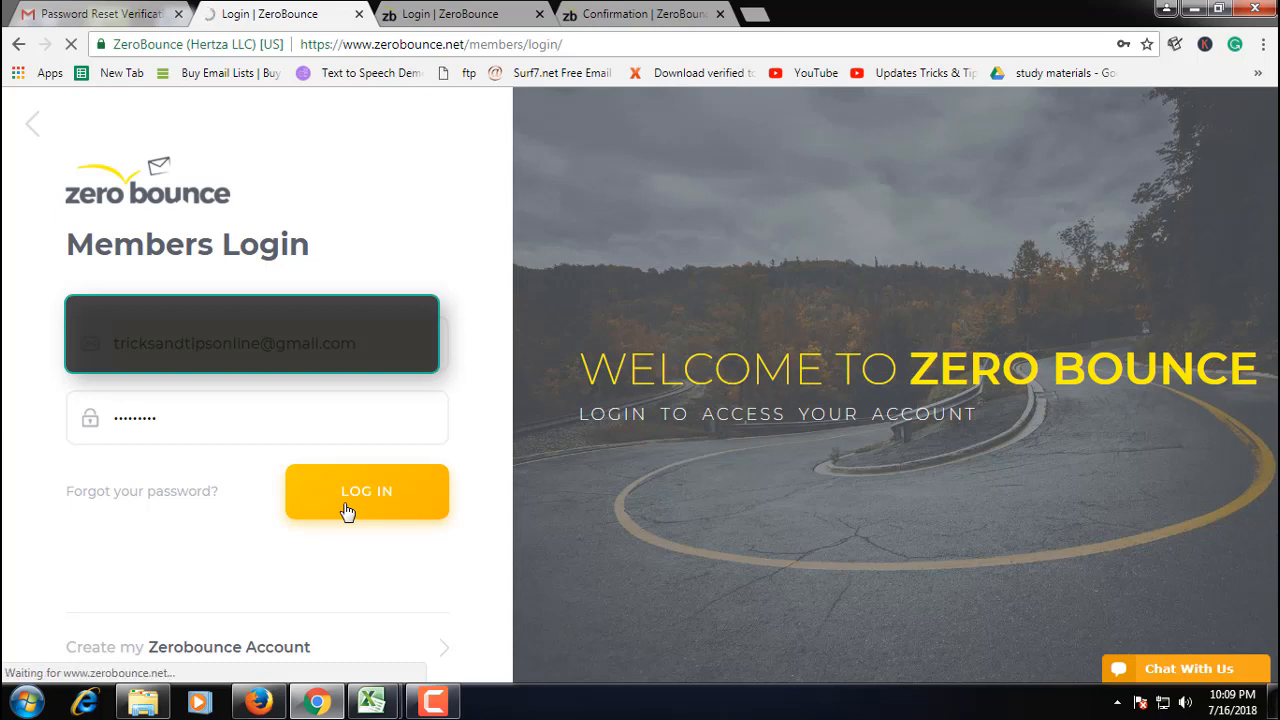
{"action": "left_click", "coordinate": [366, 491]}
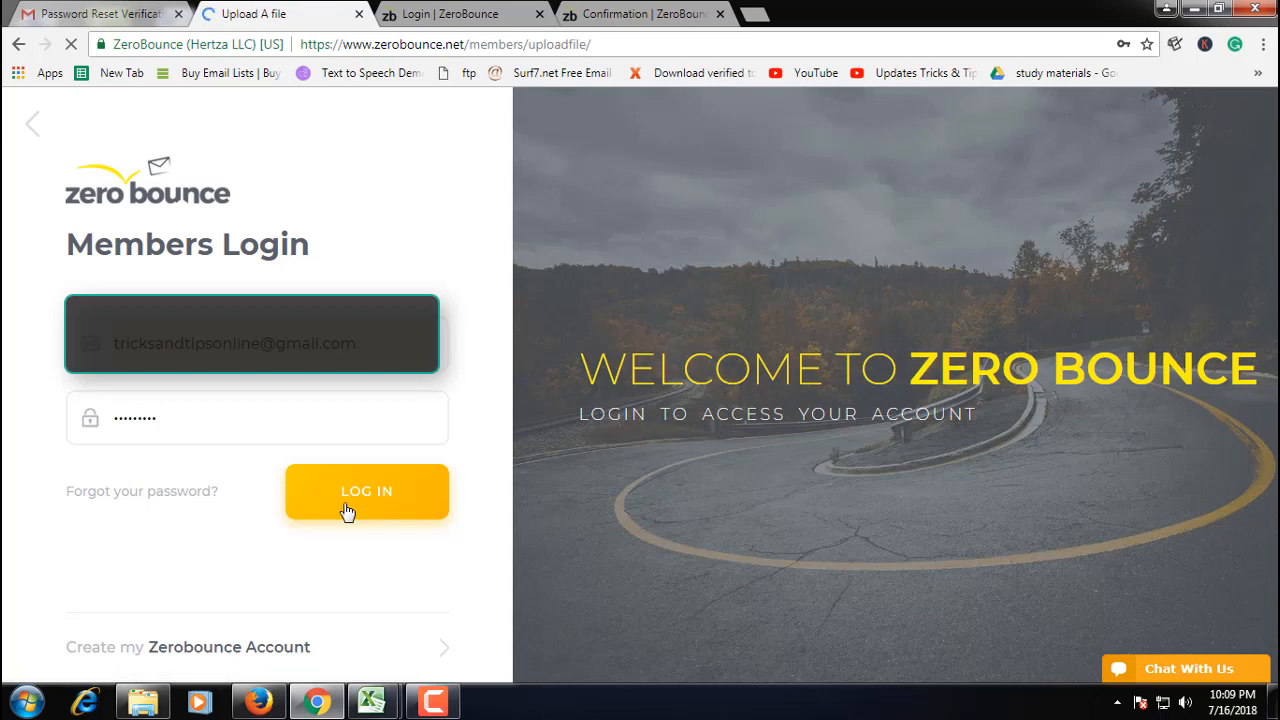
{"action": "left_click", "coordinate": [366, 491]}
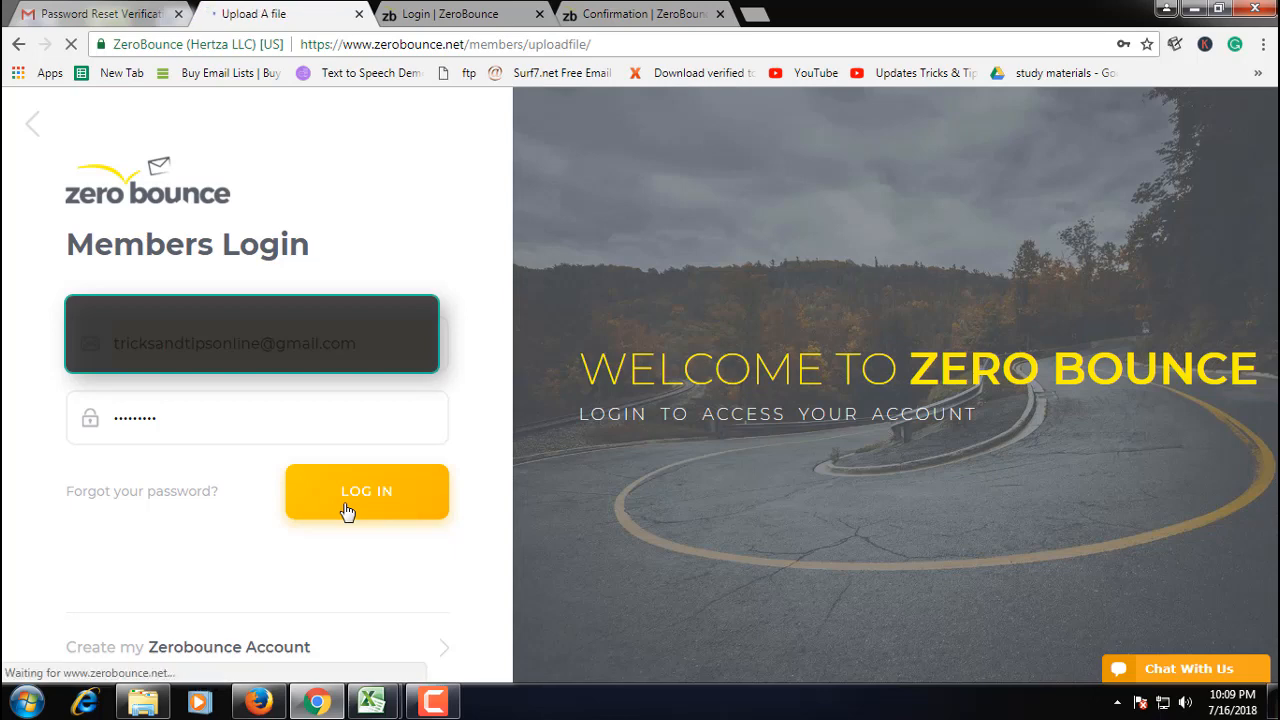
{"action": "left_click", "coordinate": [366, 491]}
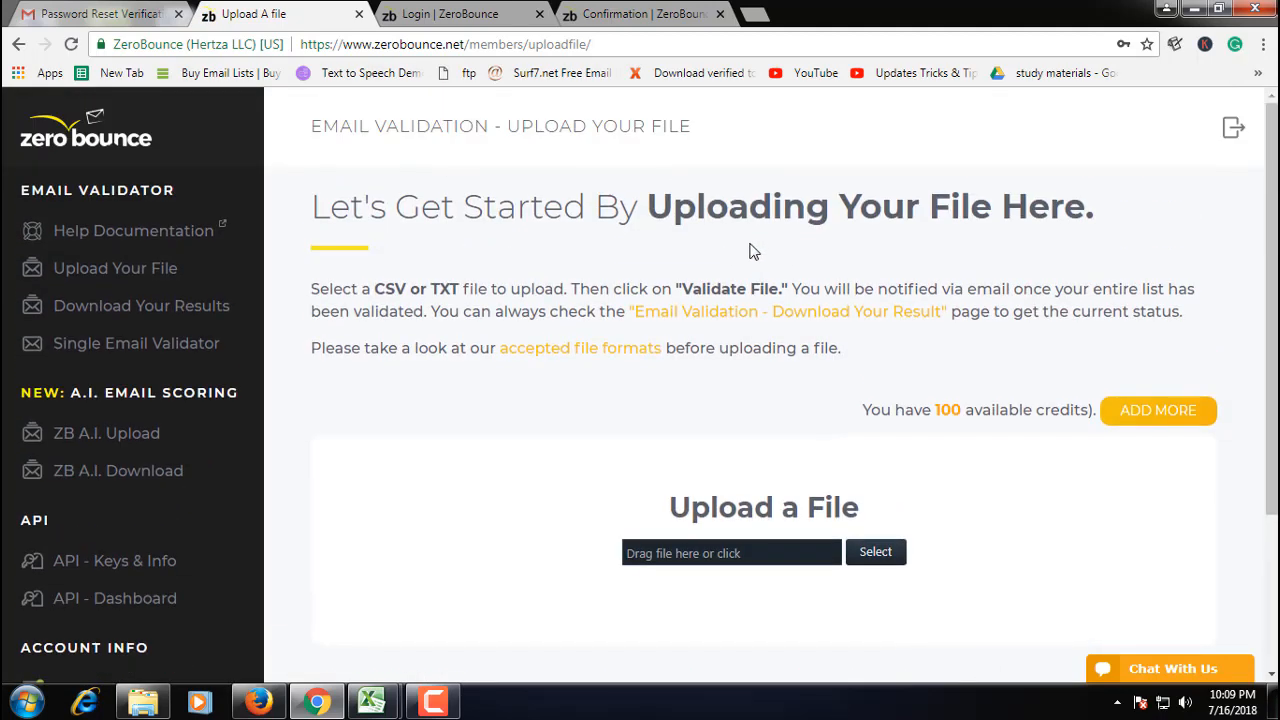
{"action": "mouse_move", "coordinate": [585, 424]}
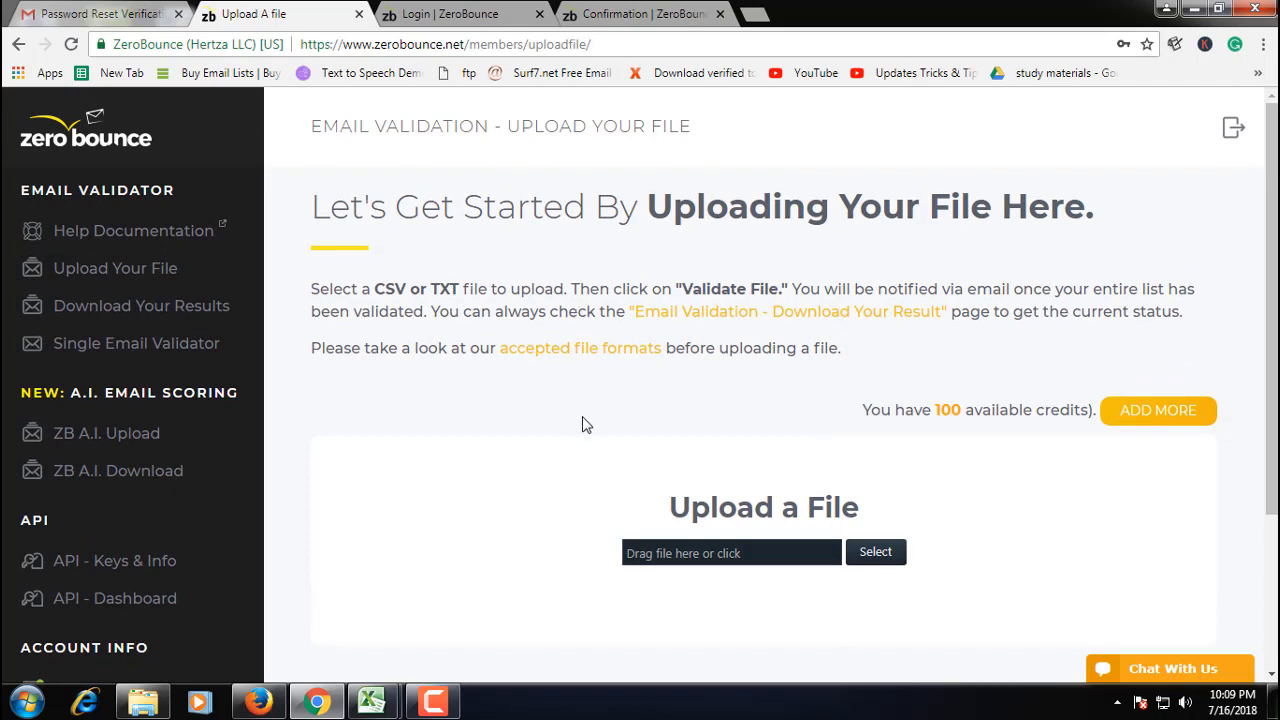
{"action": "mouse_move", "coordinate": [875, 515]}
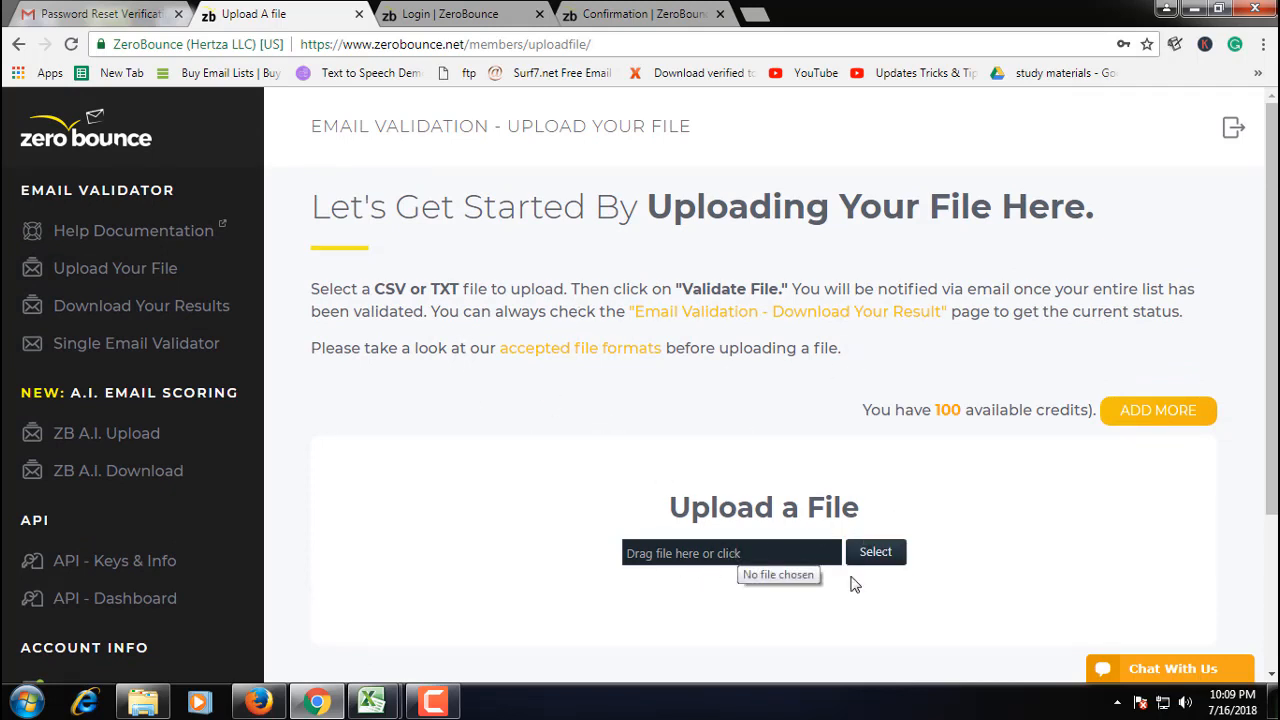
{"action": "mouse_move", "coordinate": [575, 600]}
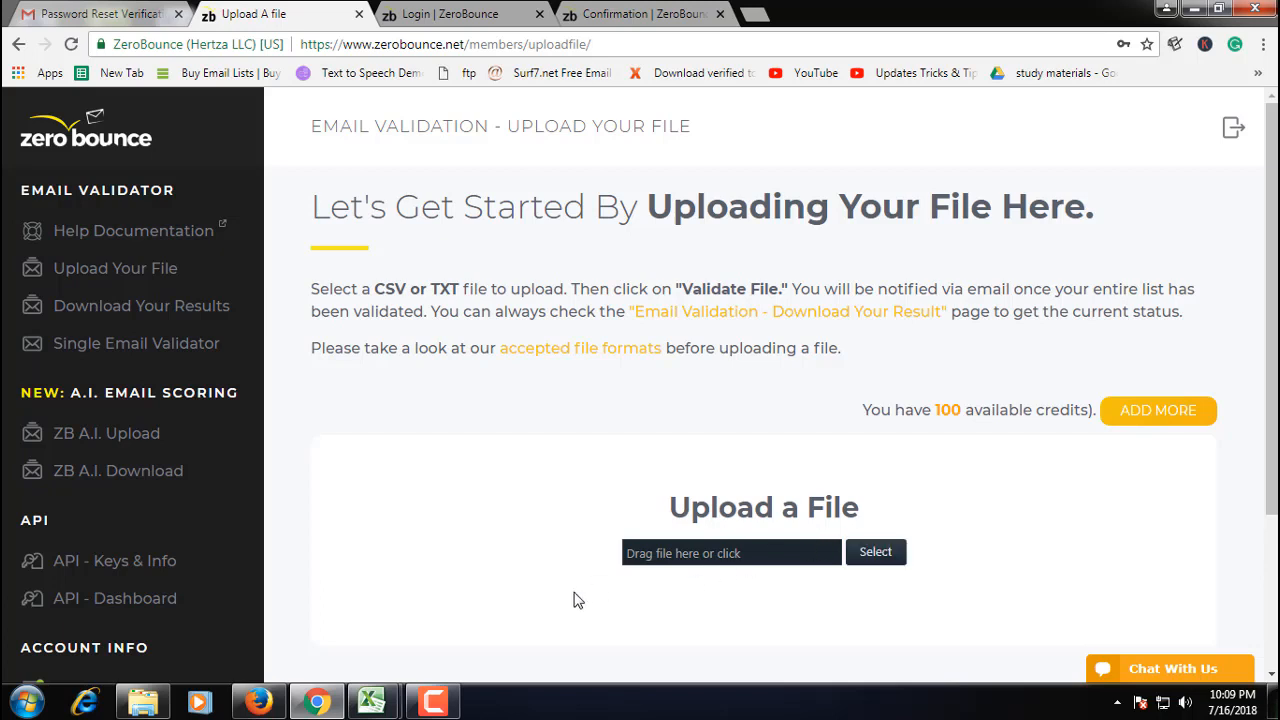
- Review the upload page, then minimize Chrome to show the desktop
{"action": "scroll", "scroll_direction": "down", "scroll_amount": 3}
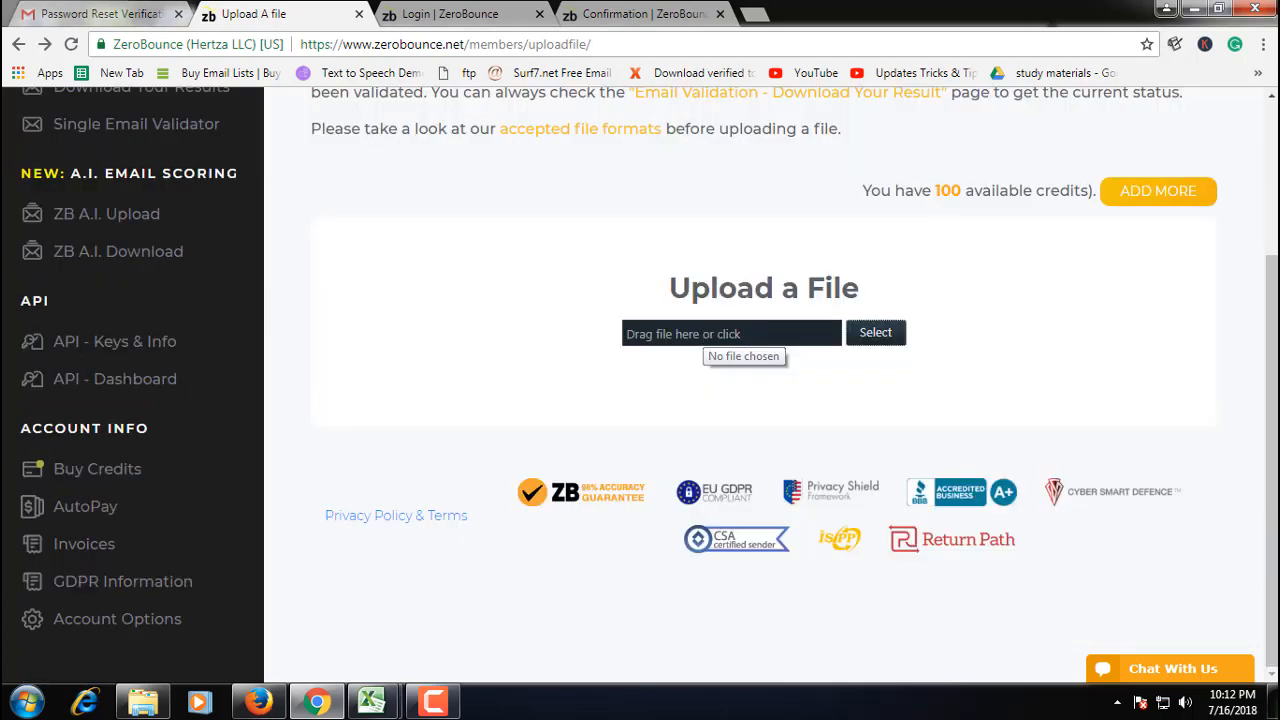
{"action": "left_click", "coordinate": [374, 700]}
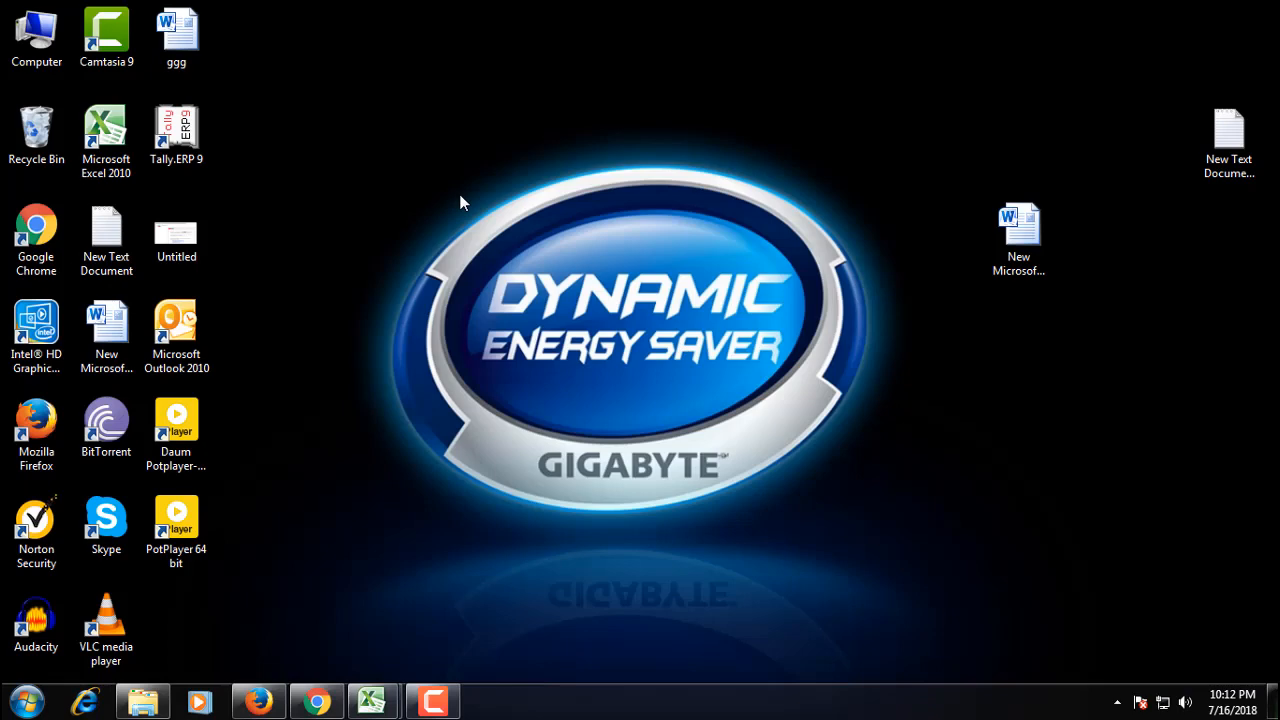
- Create a desktop text document named mail, check its email addresses, and close it
{"action": "right_click", "coordinate": [462, 203]}
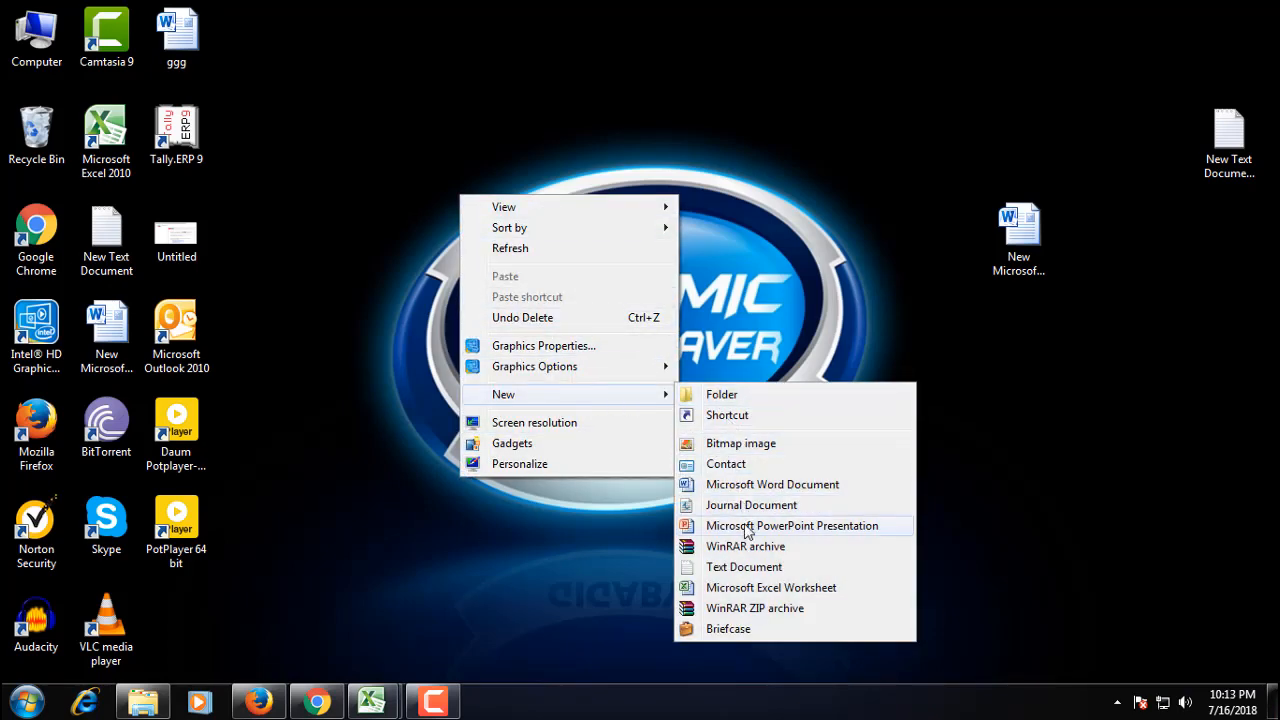
{"action": "left_click", "coordinate": [744, 567]}
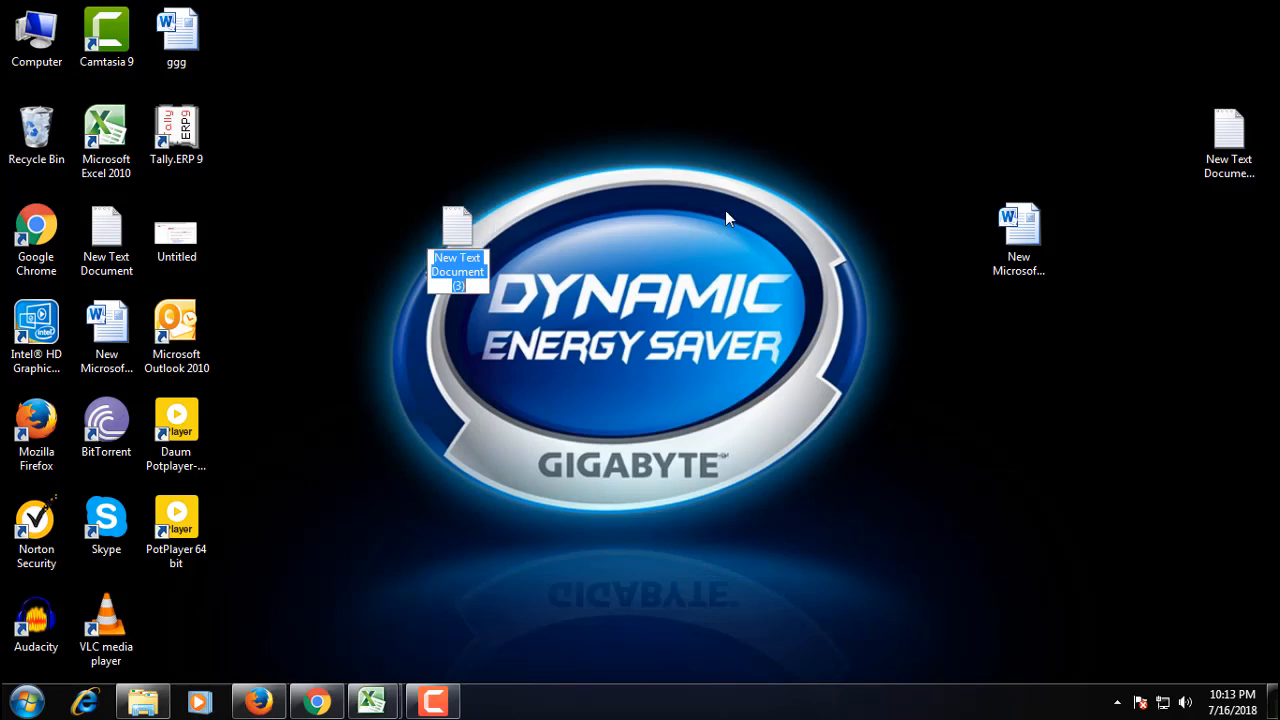
{"action": "type", "text": "mail"}
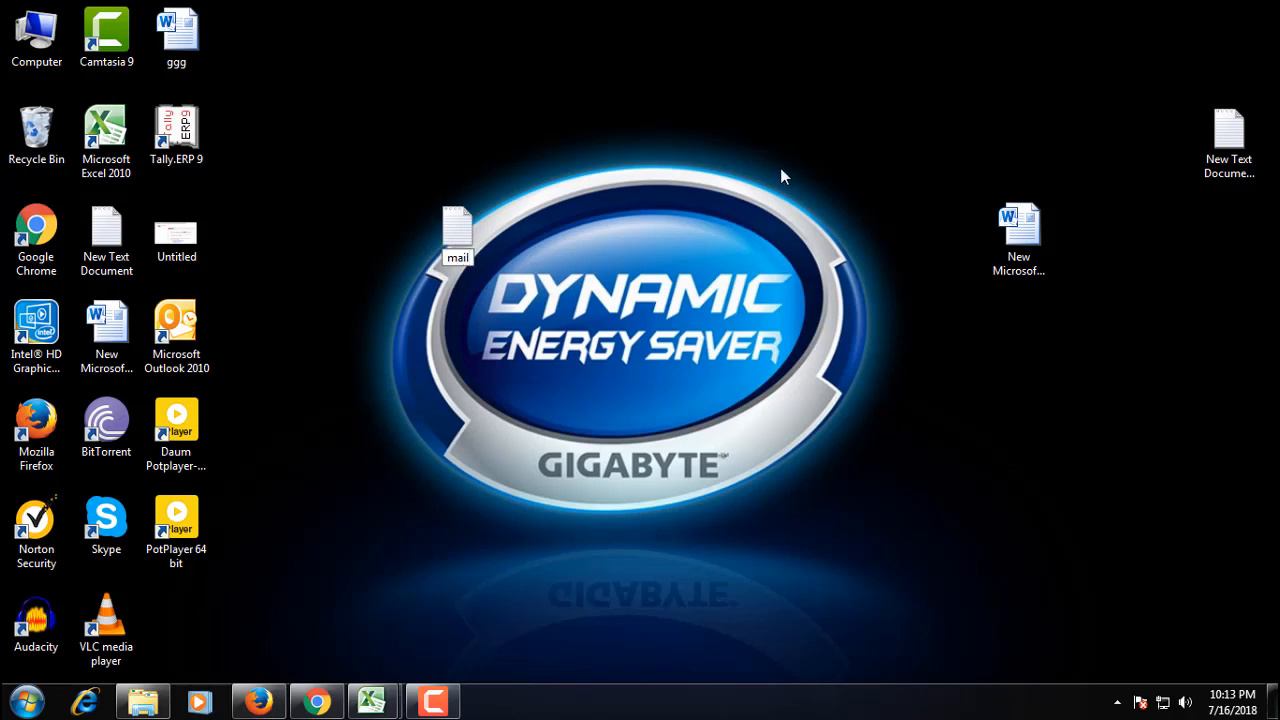
{"action": "double_click", "coordinate": [457, 235]}
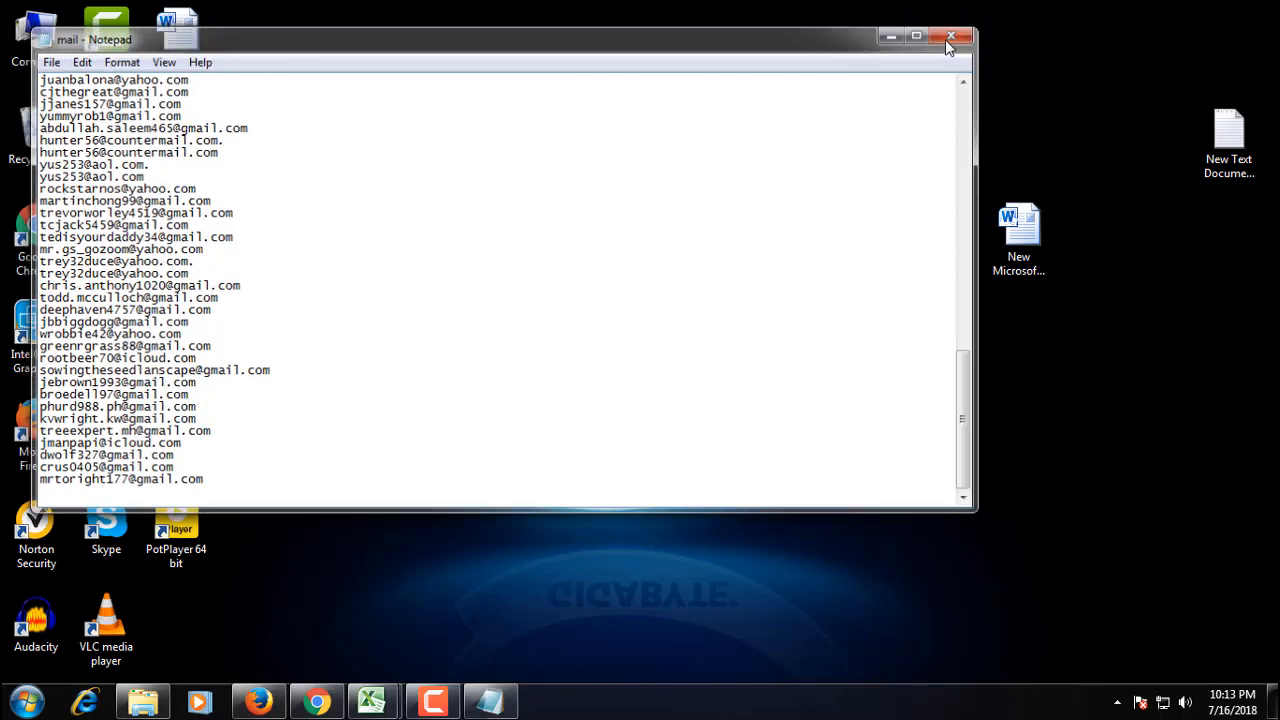
{"action": "left_click", "coordinate": [952, 37]}
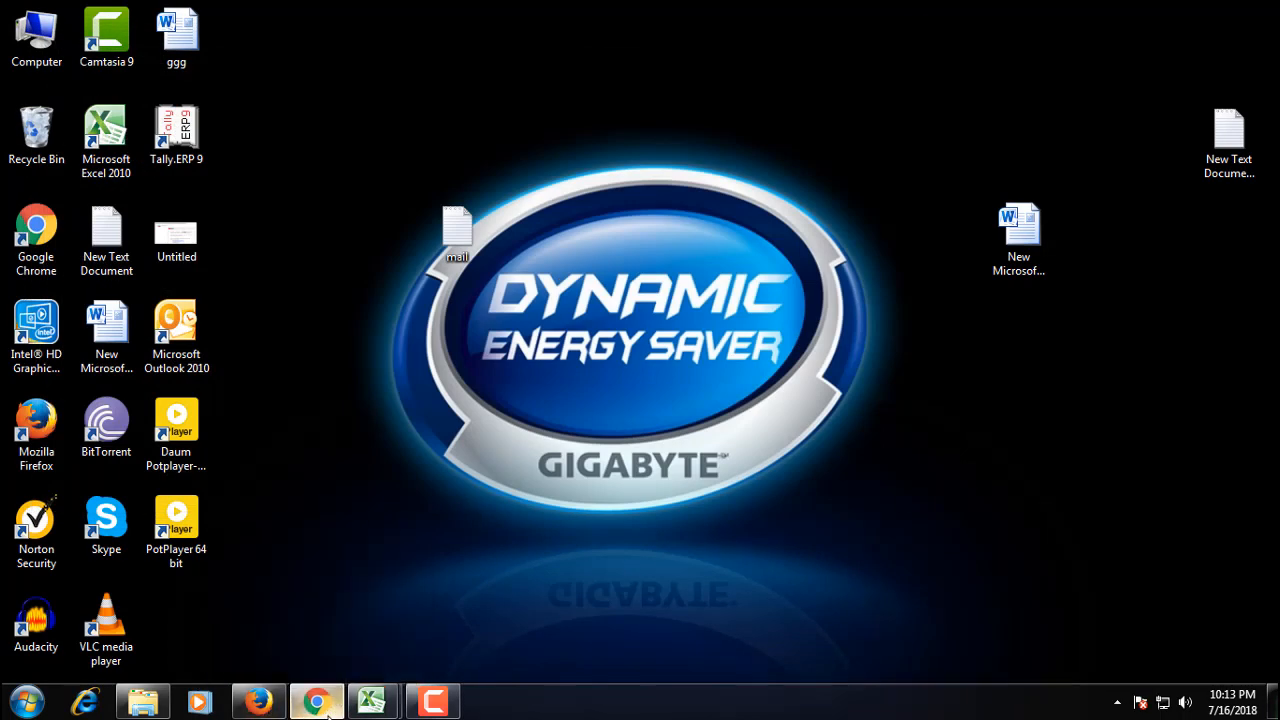
{"action": "mouse_move", "coordinate": [1192, 22]}
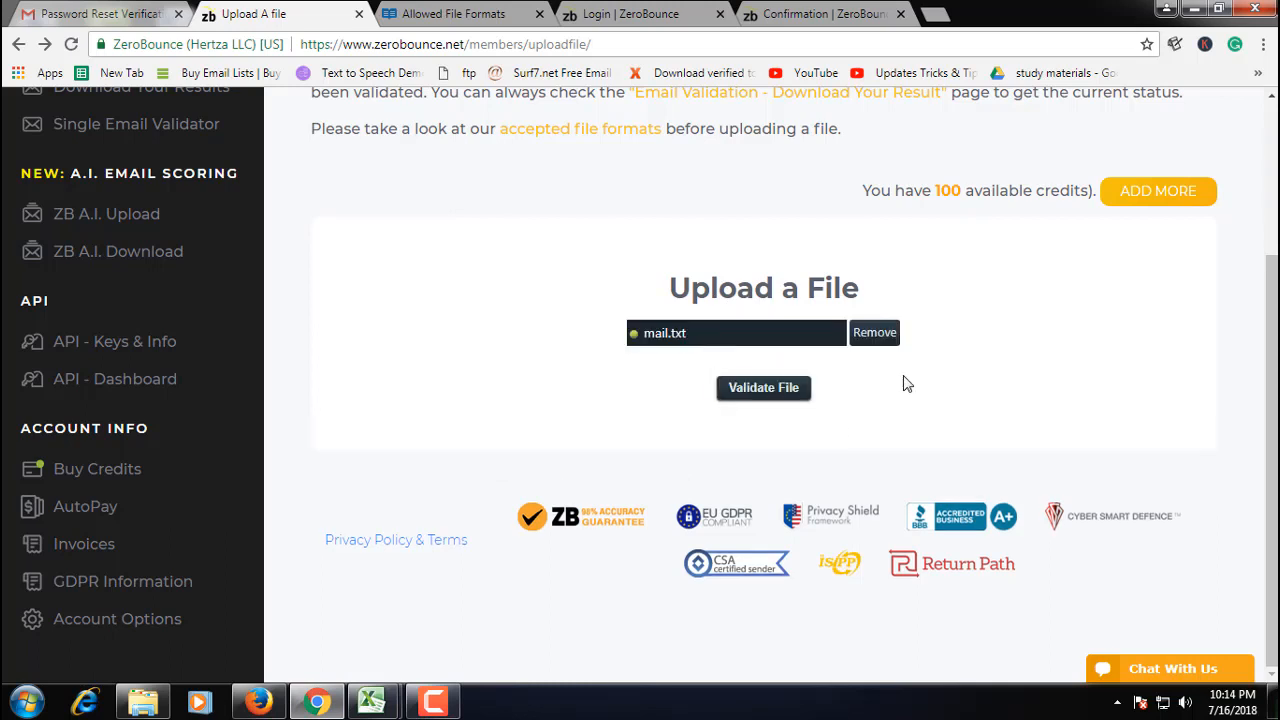
{"action": "mouse_move", "coordinate": [763, 388]}
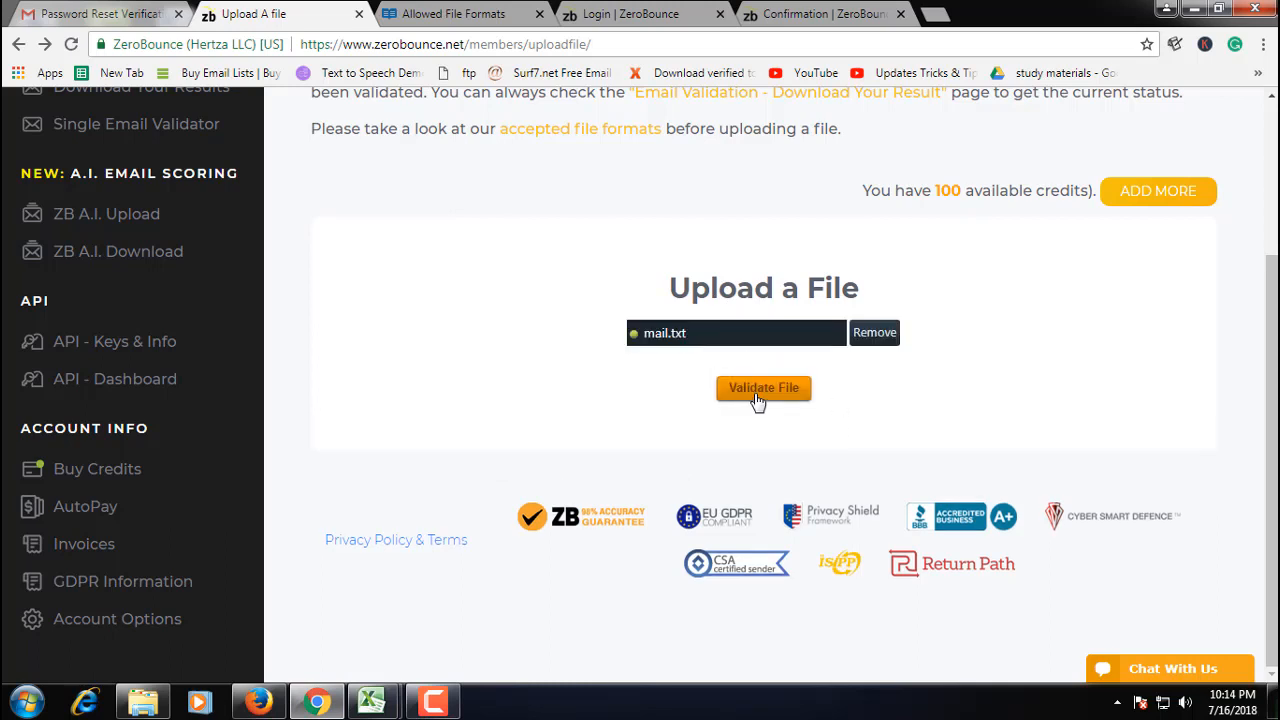
- Validate the attached mail.txt file, queuing its 99 emails
{"action": "left_click", "coordinate": [763, 388]}
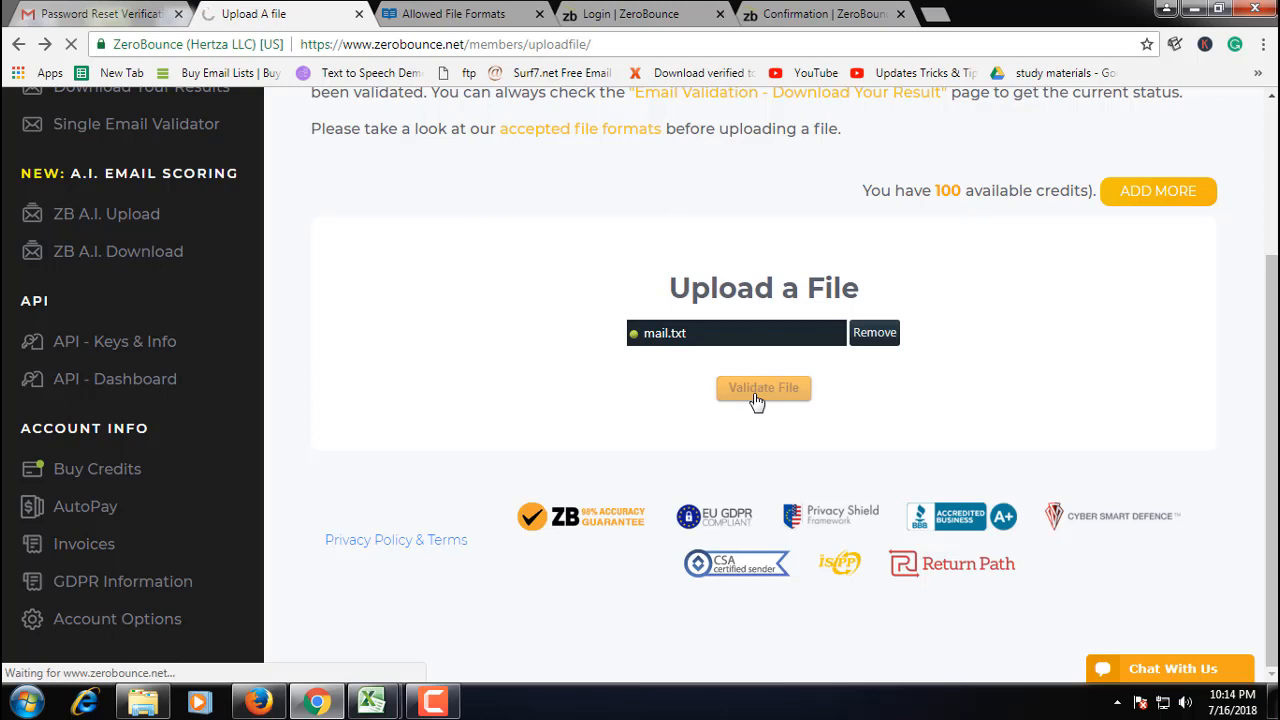
{"action": "left_click", "coordinate": [763, 388]}
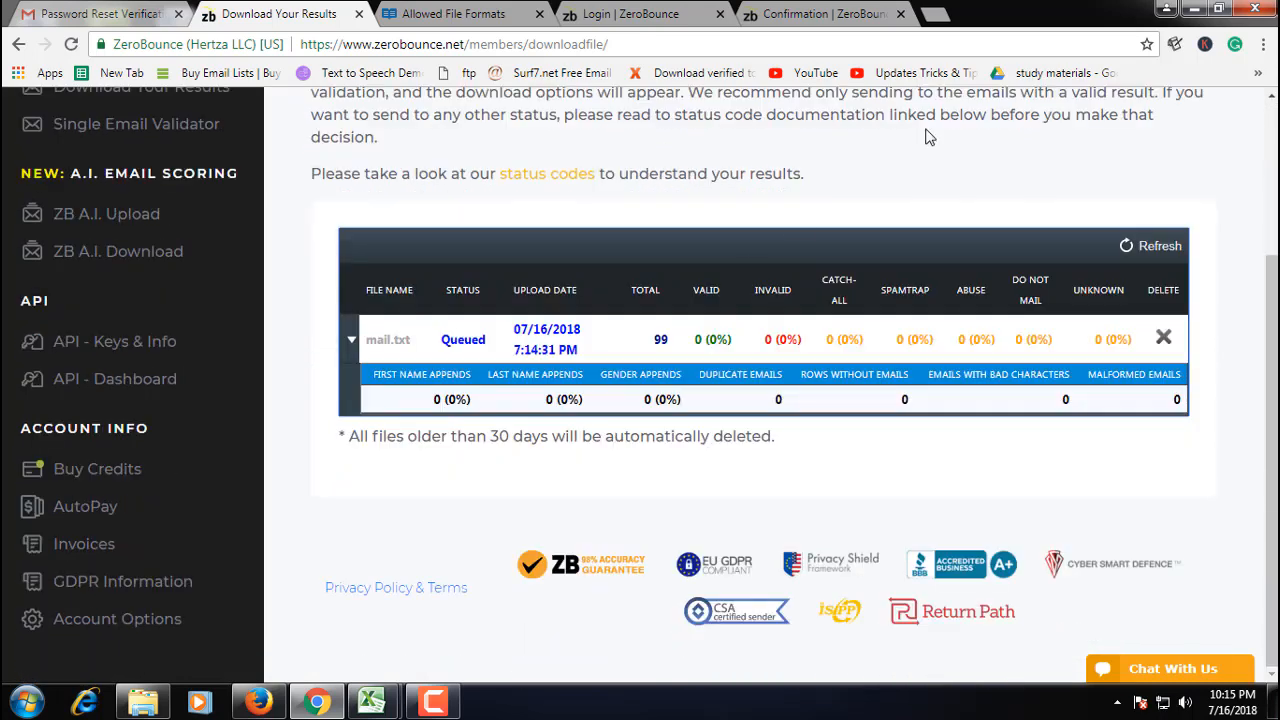
- Refresh the results table until mail.txt shows Processing at 0%
{"action": "left_click", "coordinate": [1150, 245]}
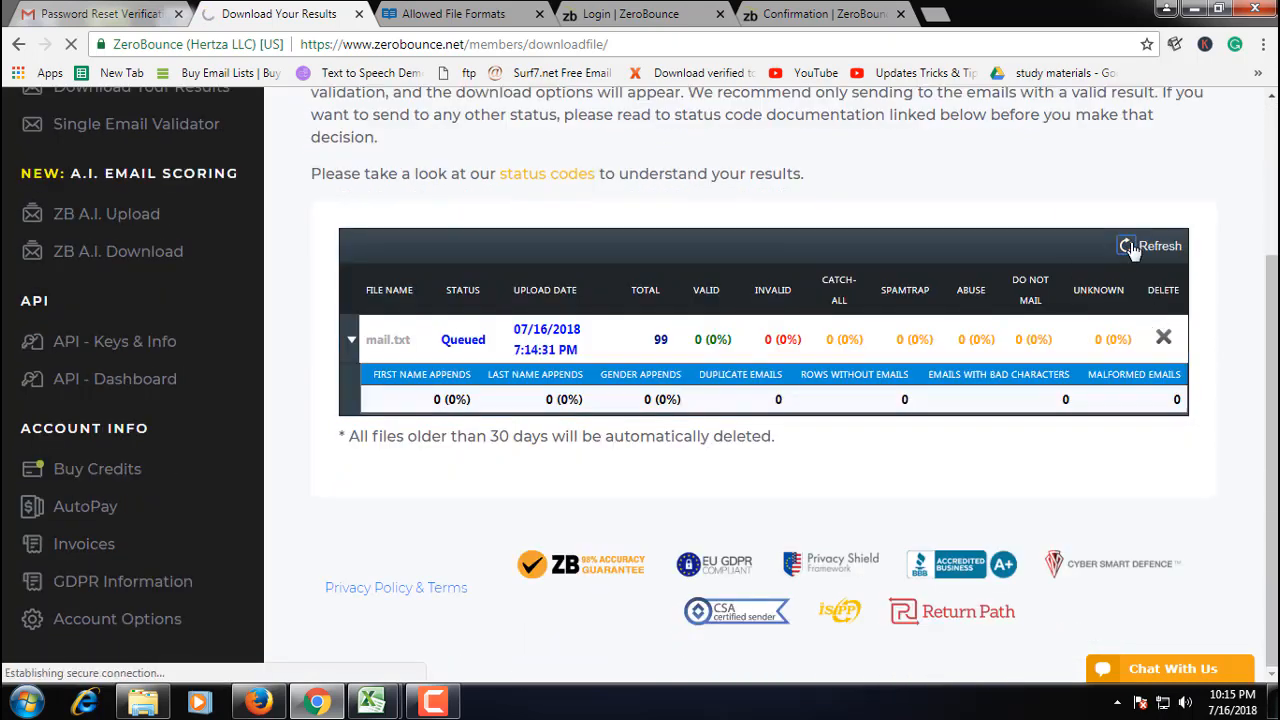
{"action": "left_click", "coordinate": [1150, 246]}
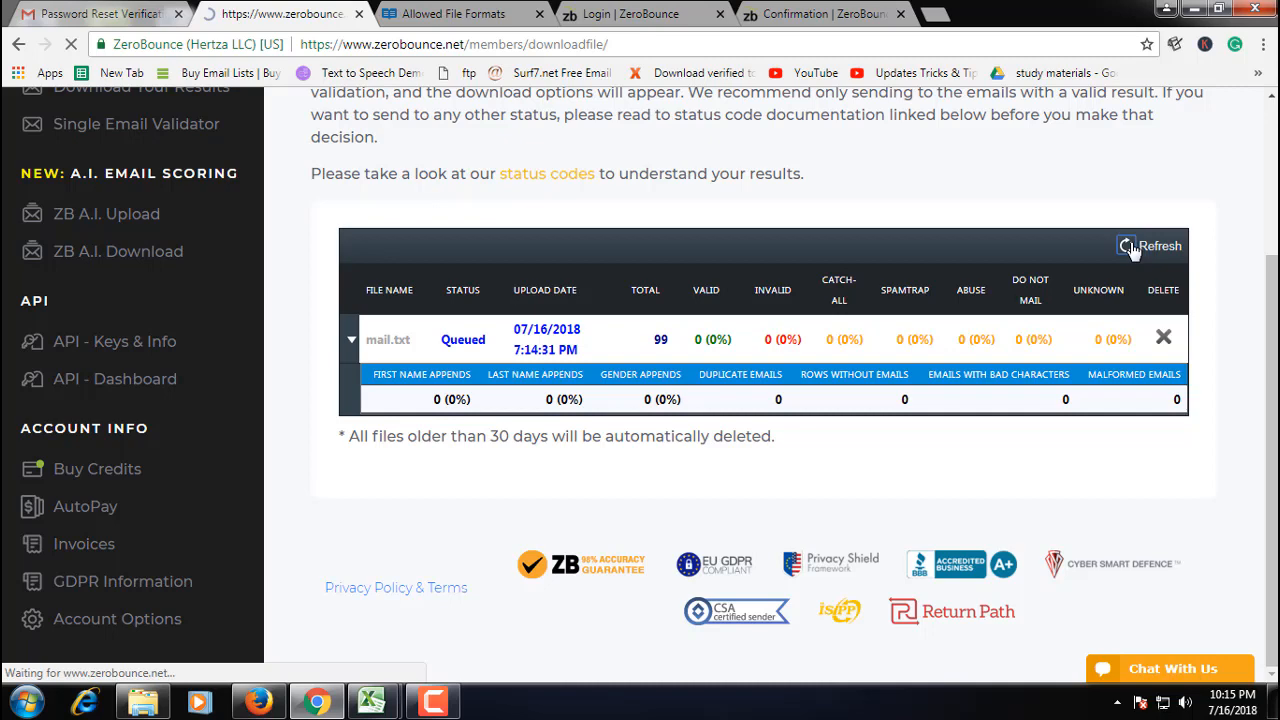
{"action": "left_click", "coordinate": [1128, 246]}
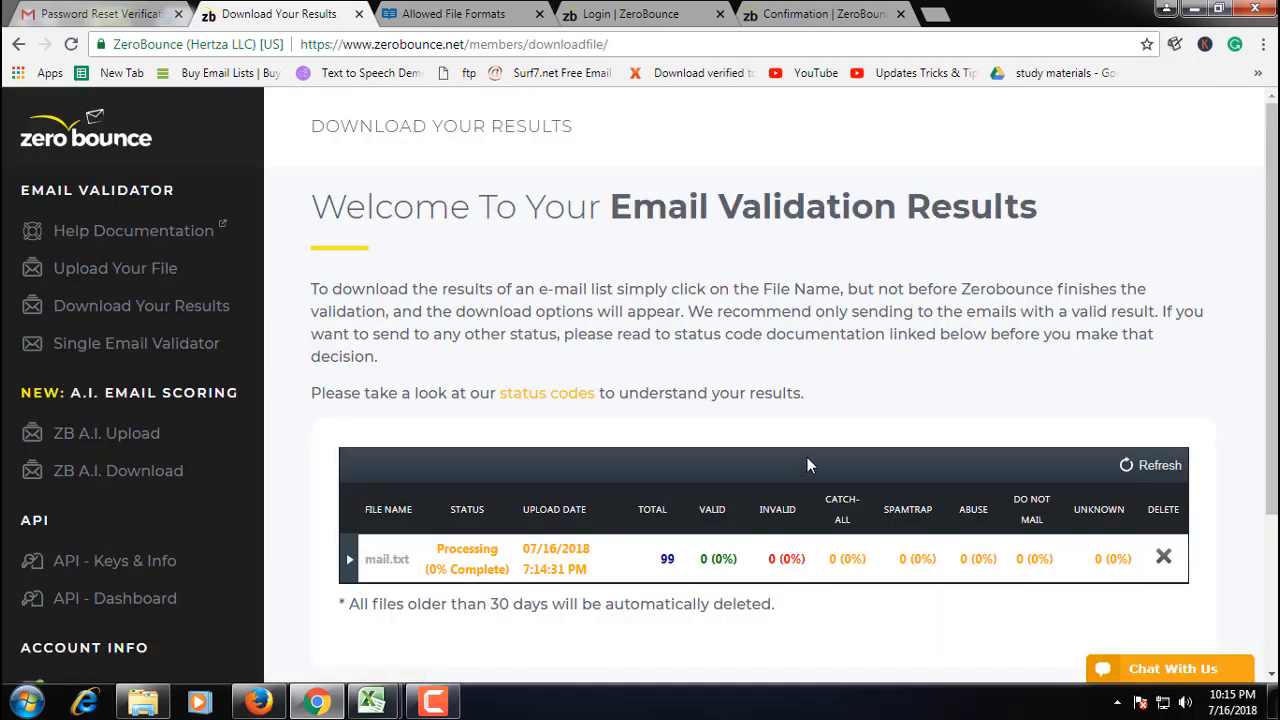
{"action": "scroll", "scroll_direction": "down", "scroll_amount": 3}
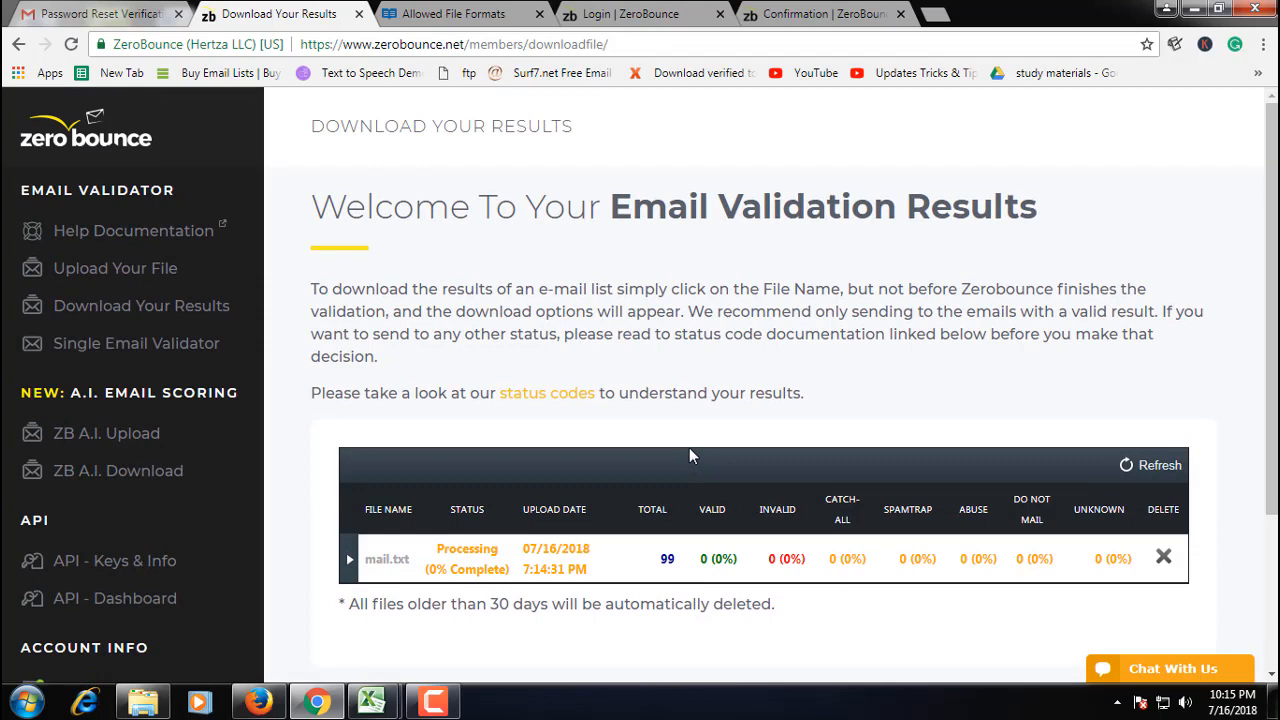
{"action": "mouse_move", "coordinate": [462, 567]}
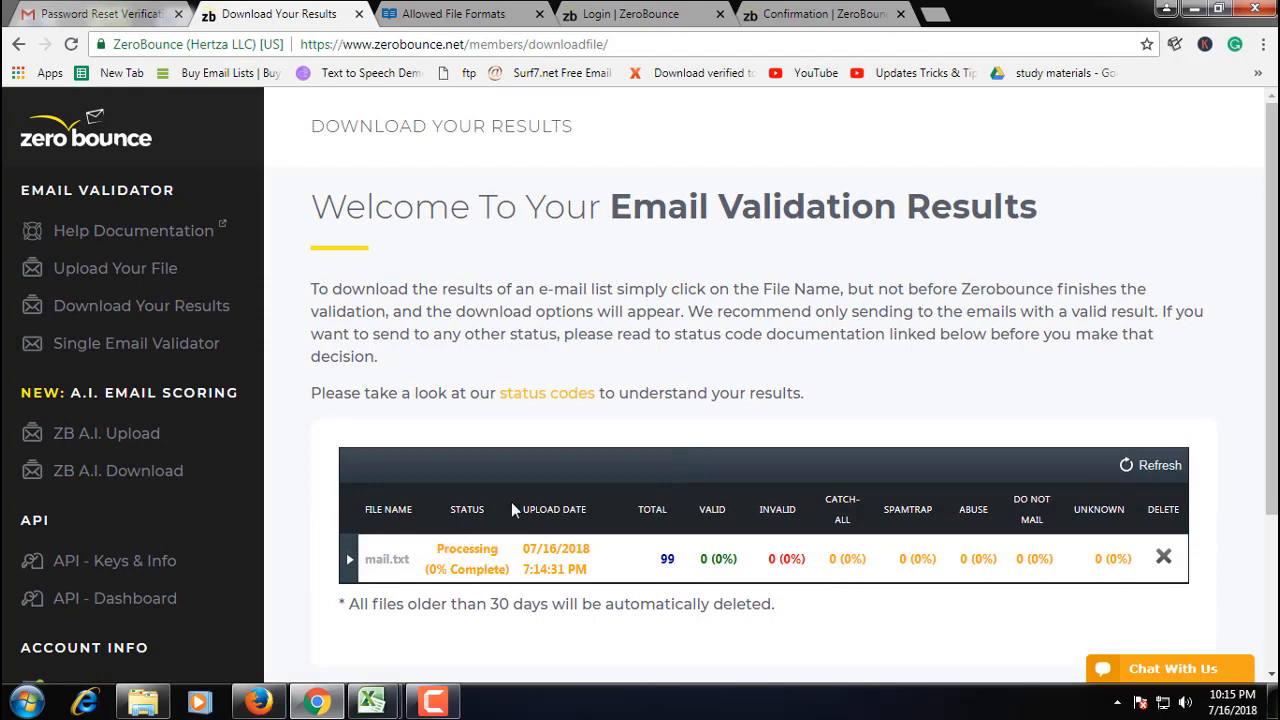
{"action": "left_click", "coordinate": [136, 343]}
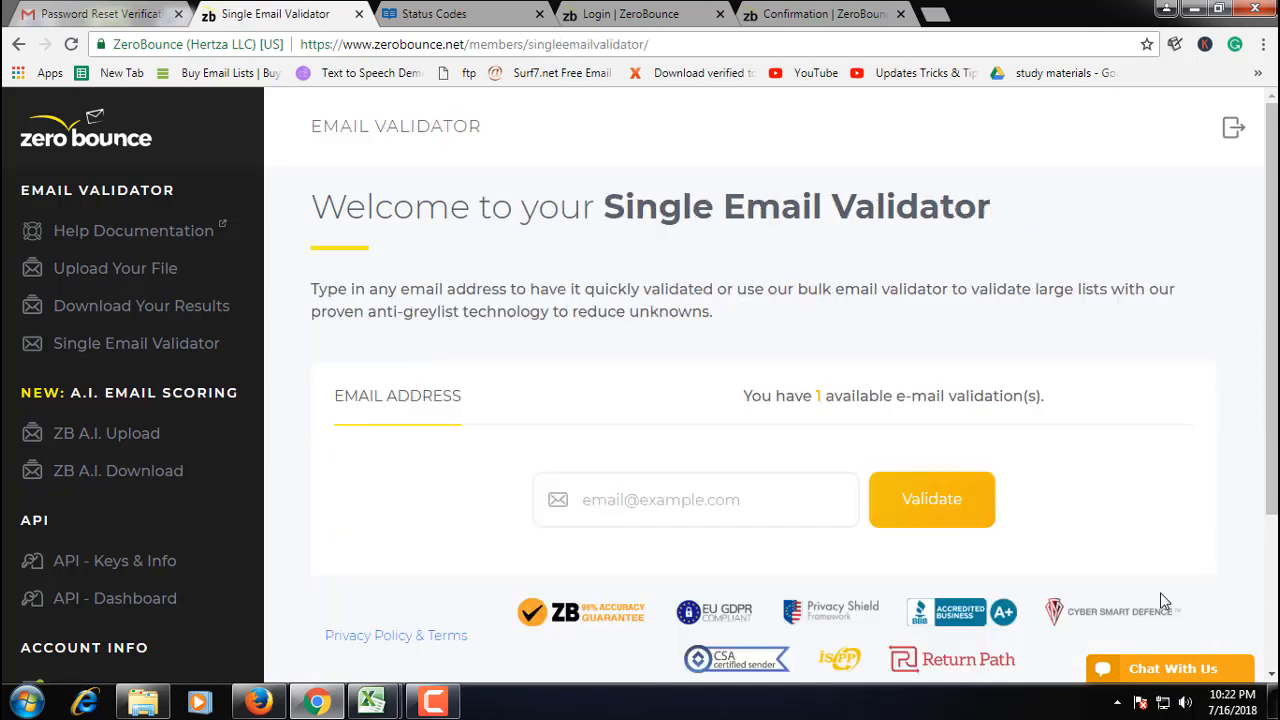
{"action": "left_click", "coordinate": [695, 499]}
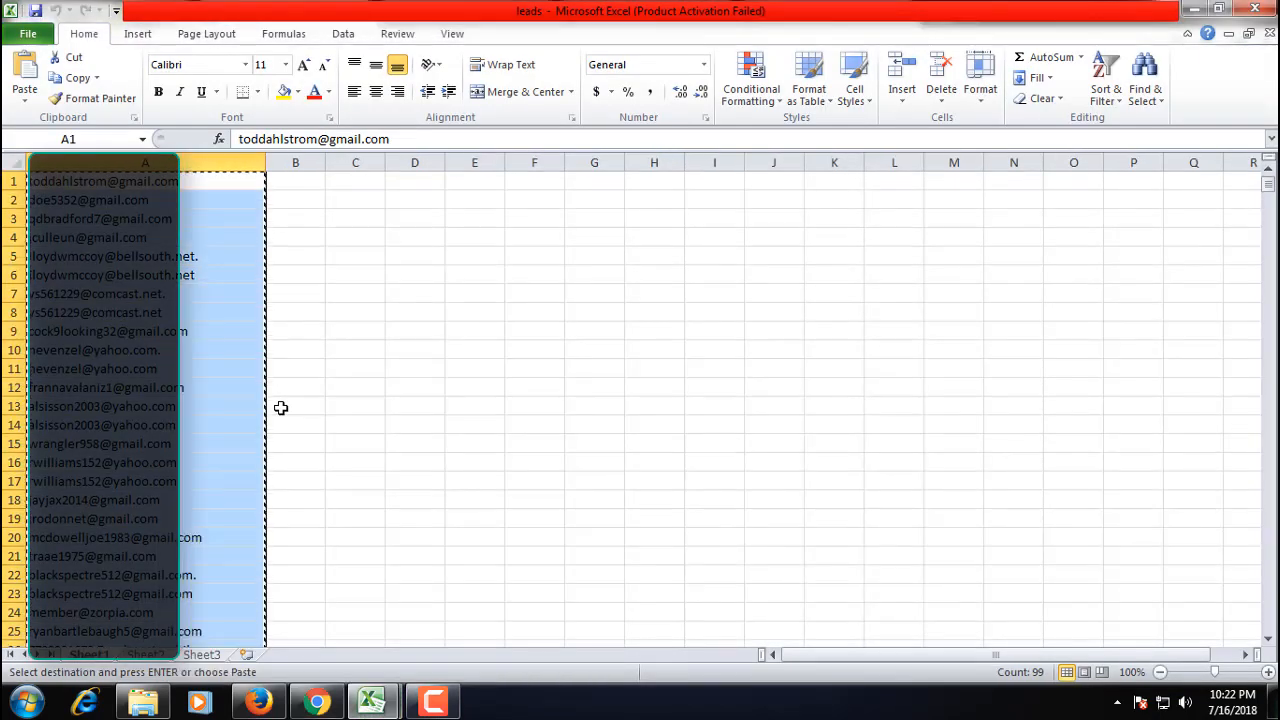
{"action": "scroll", "scroll_direction": "down", "scroll_amount": 3}
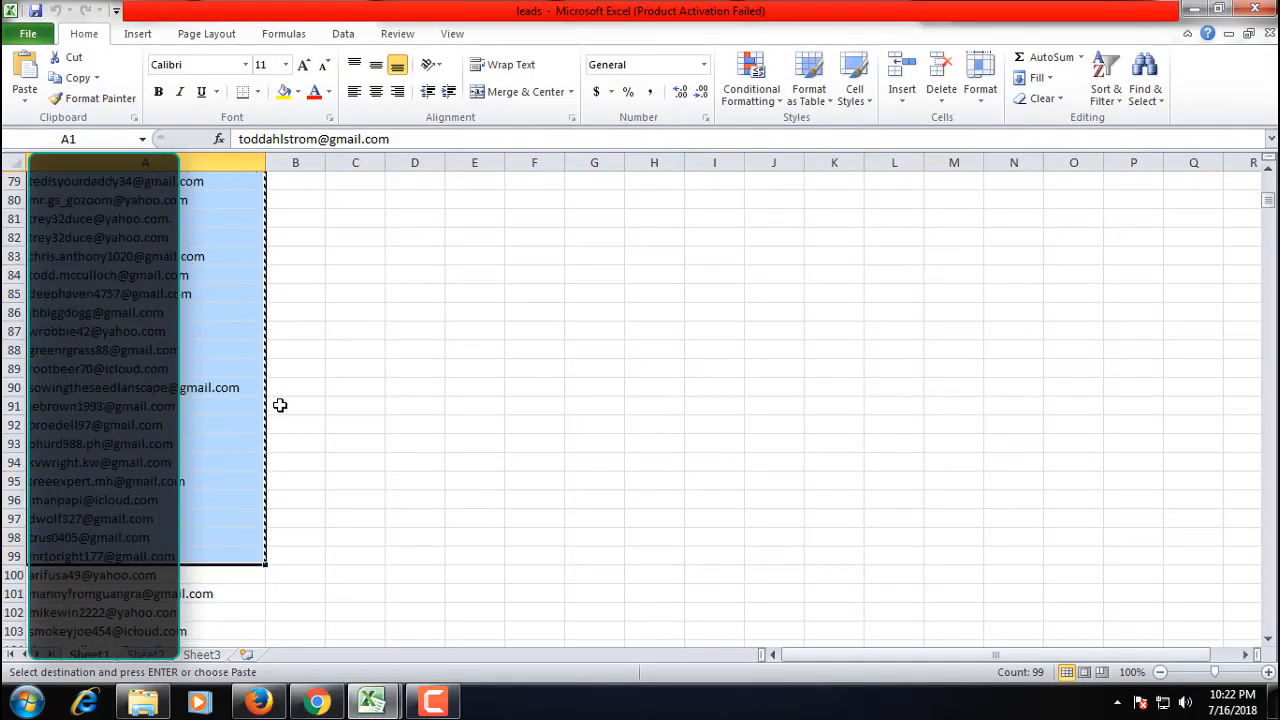
{"action": "scroll", "scroll_direction": "down", "scroll_amount": 3}
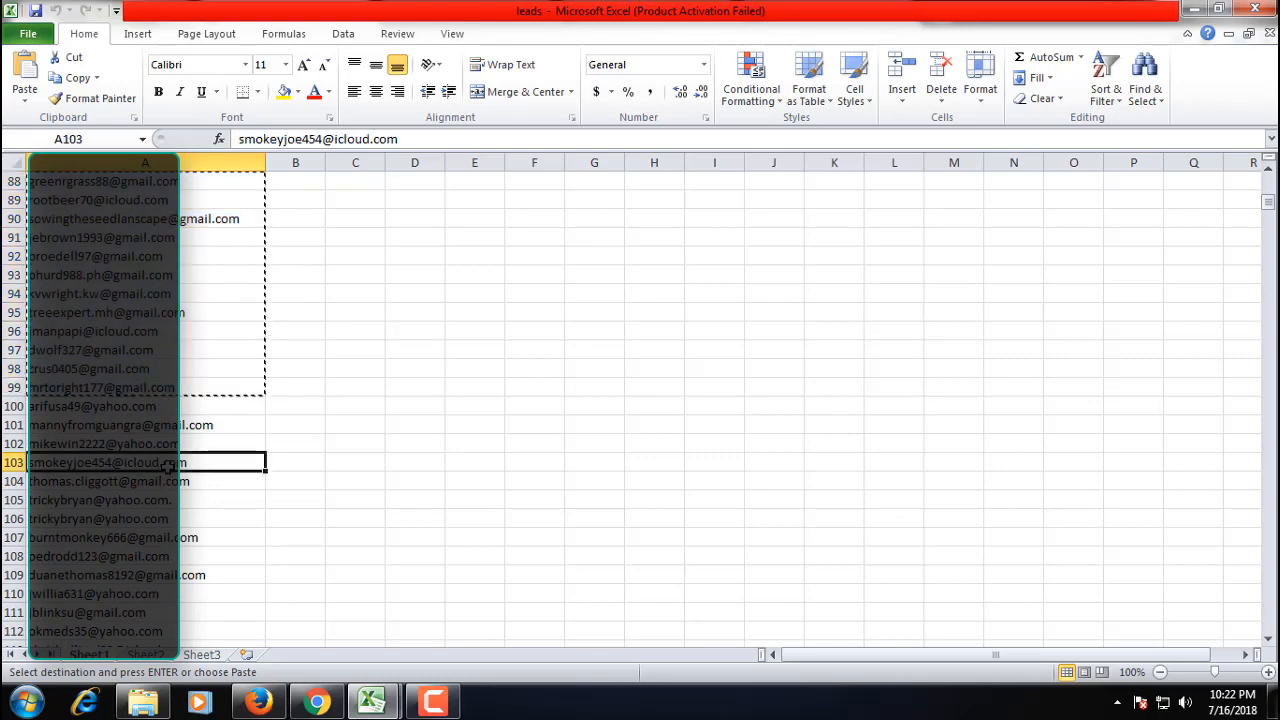
{"action": "right_click", "coordinate": [135, 462]}
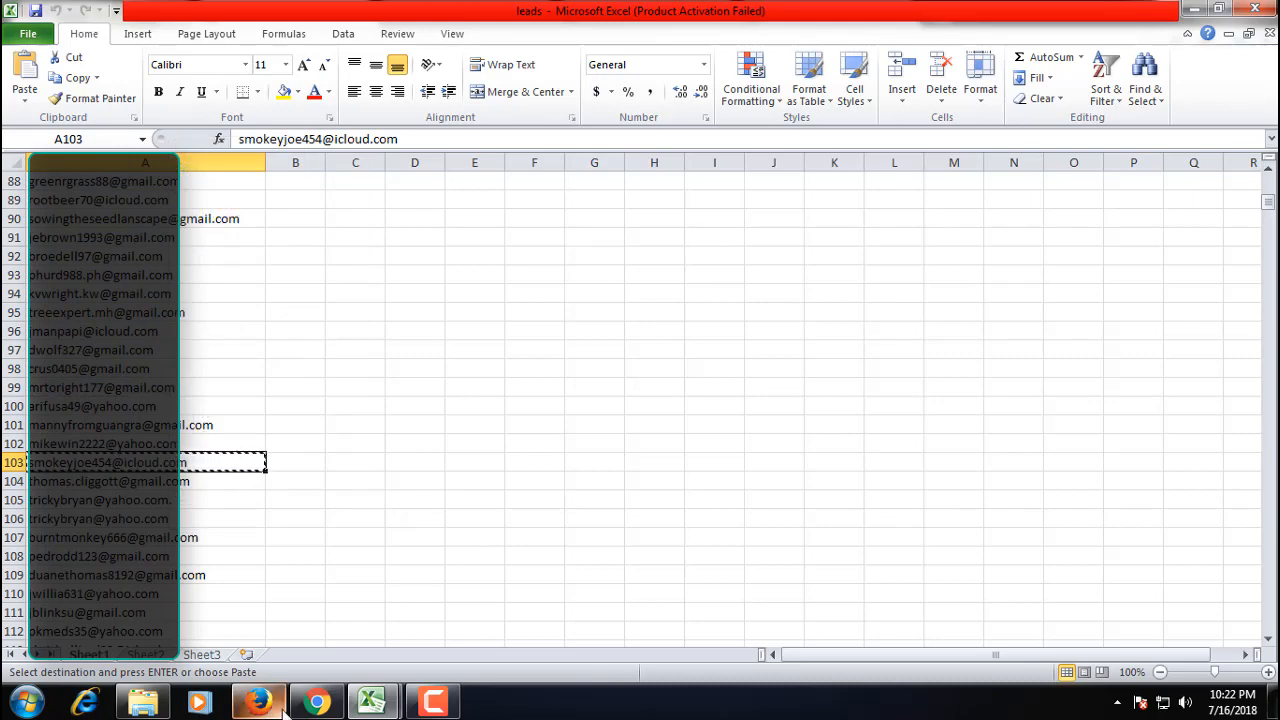
{"action": "left_click", "coordinate": [315, 700]}
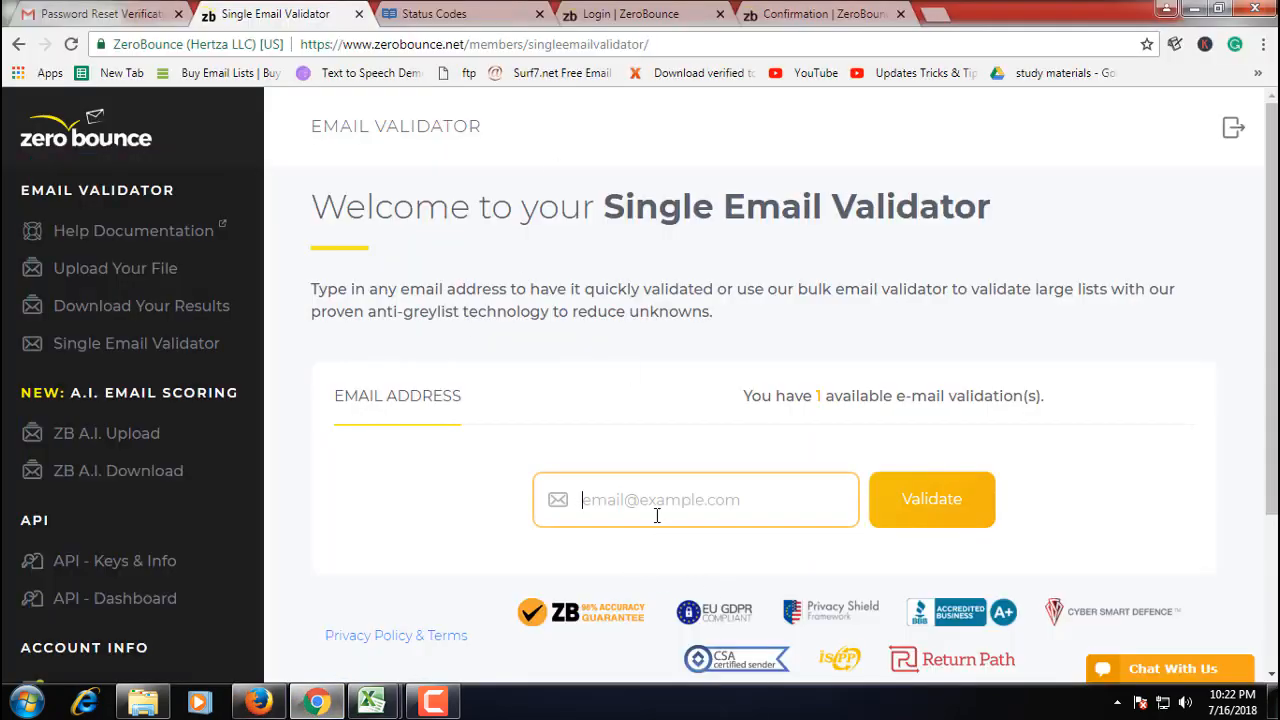
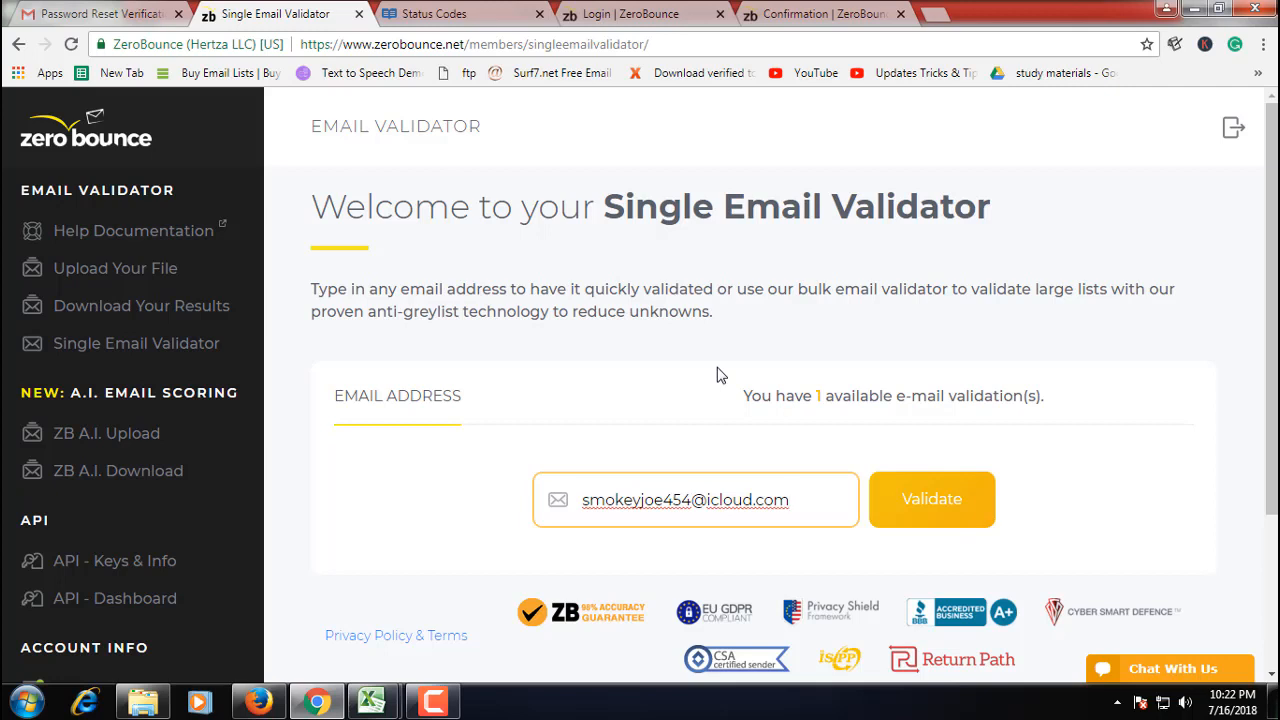
{"action": "mouse_move", "coordinate": [950, 535]}
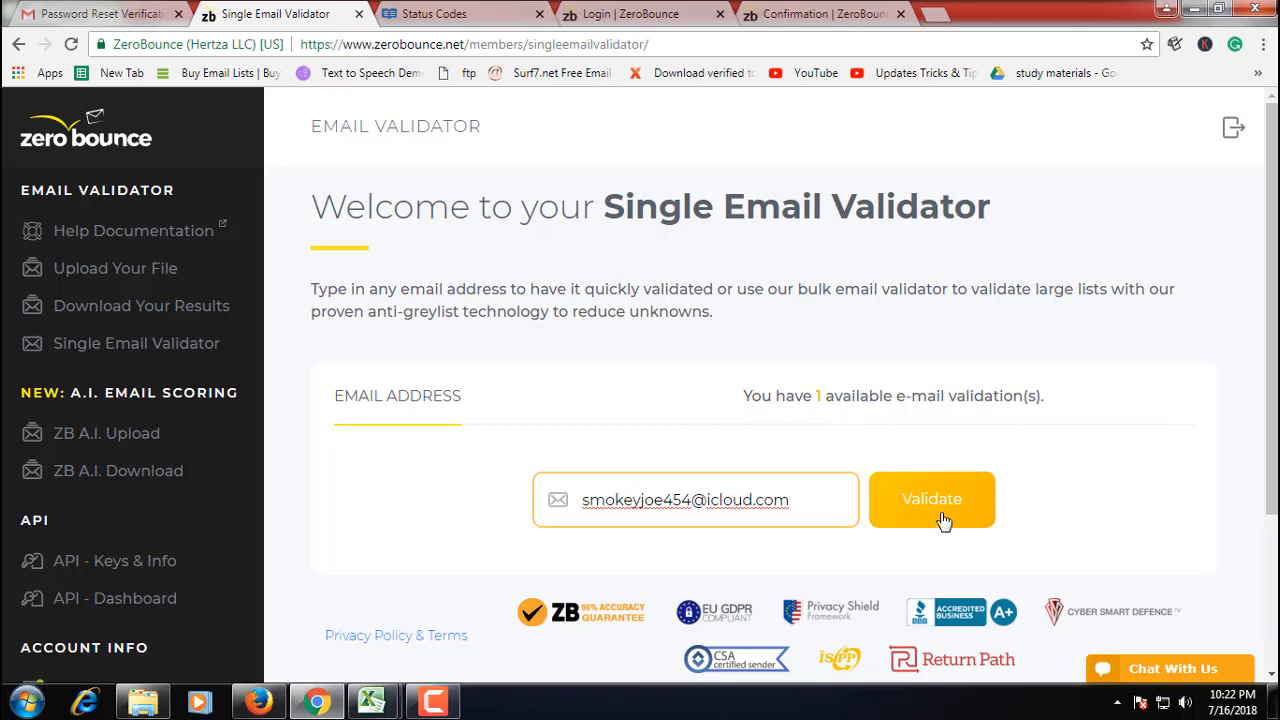
{"action": "left_click", "coordinate": [931, 499]}
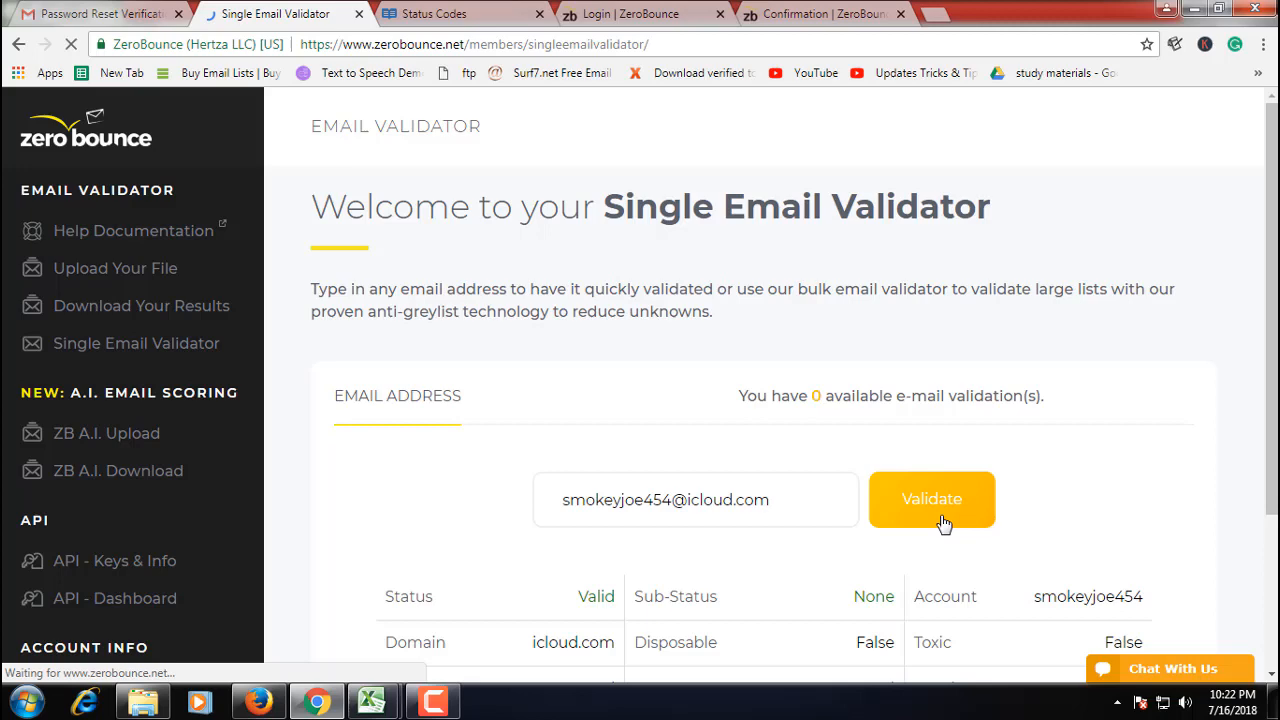
{"action": "scroll", "scroll_direction": "down", "scroll_amount": 3}
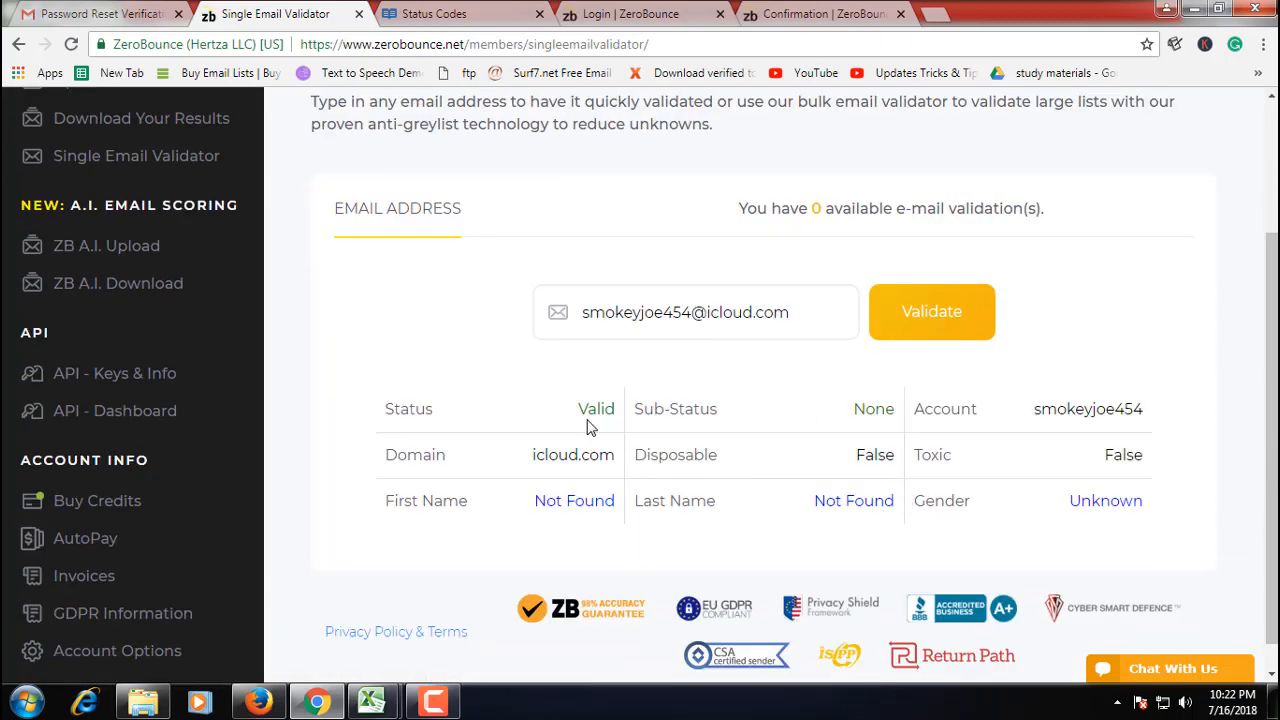
{"action": "double_click", "coordinate": [596, 409]}
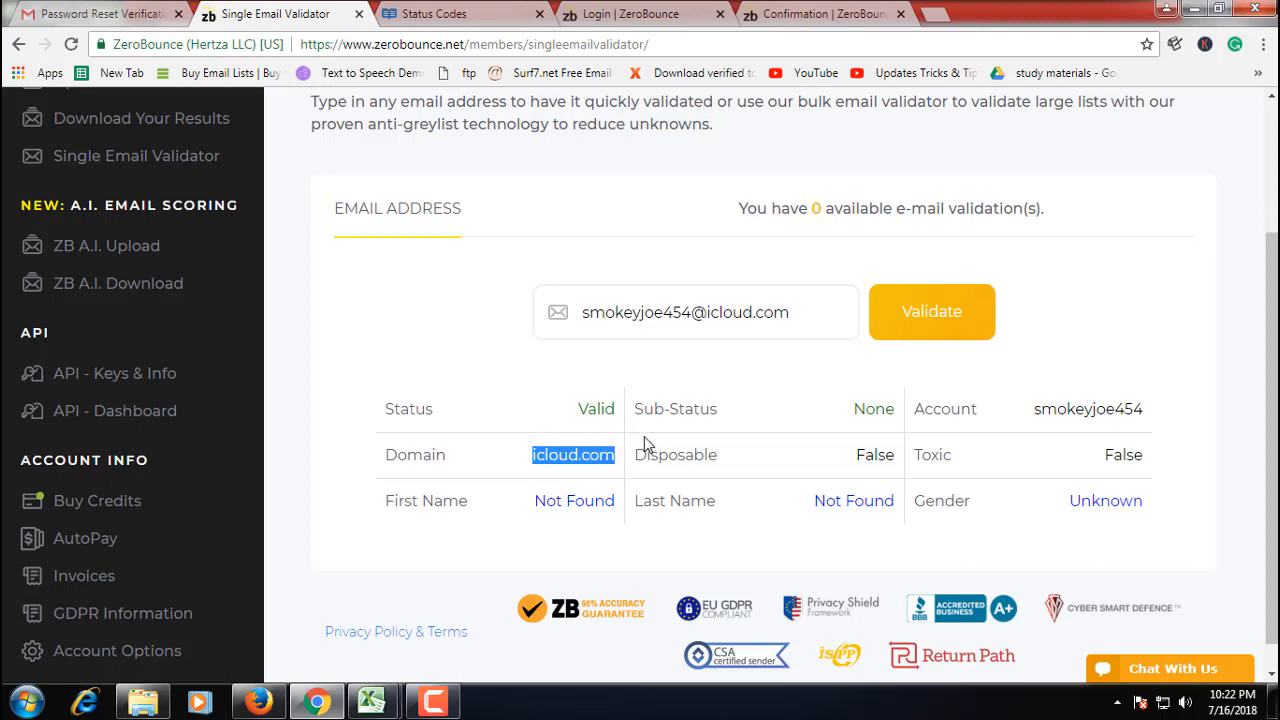
{"action": "mouse_move", "coordinate": [645, 407]}
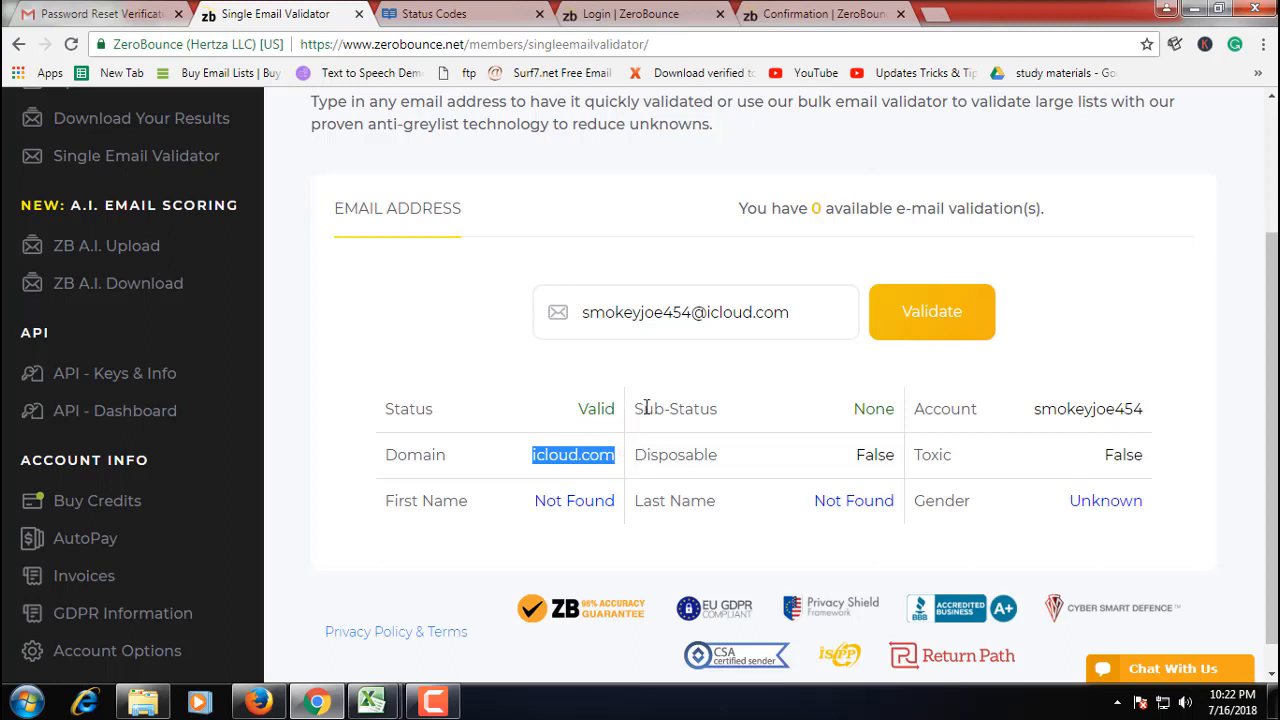
{"action": "double_click", "coordinate": [675, 408]}
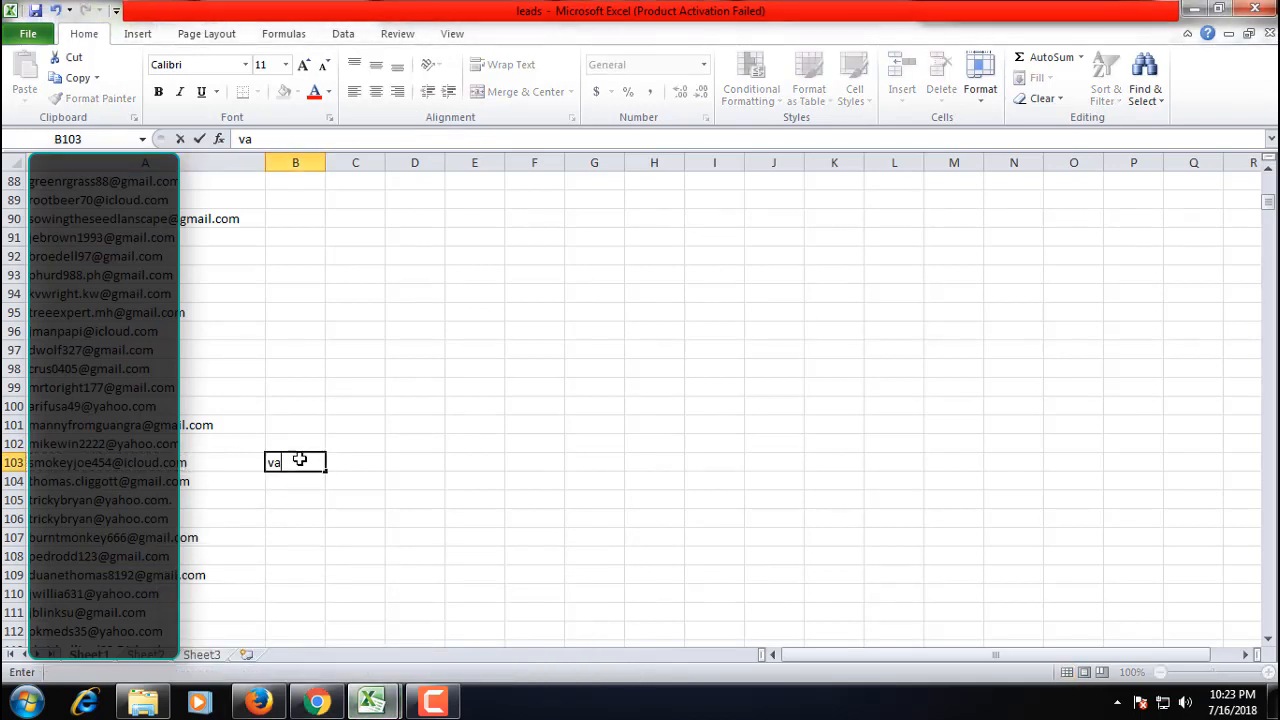
- Enter 'valid' in cell B103, then return to the browser
{"action": "type", "text": "lid"}
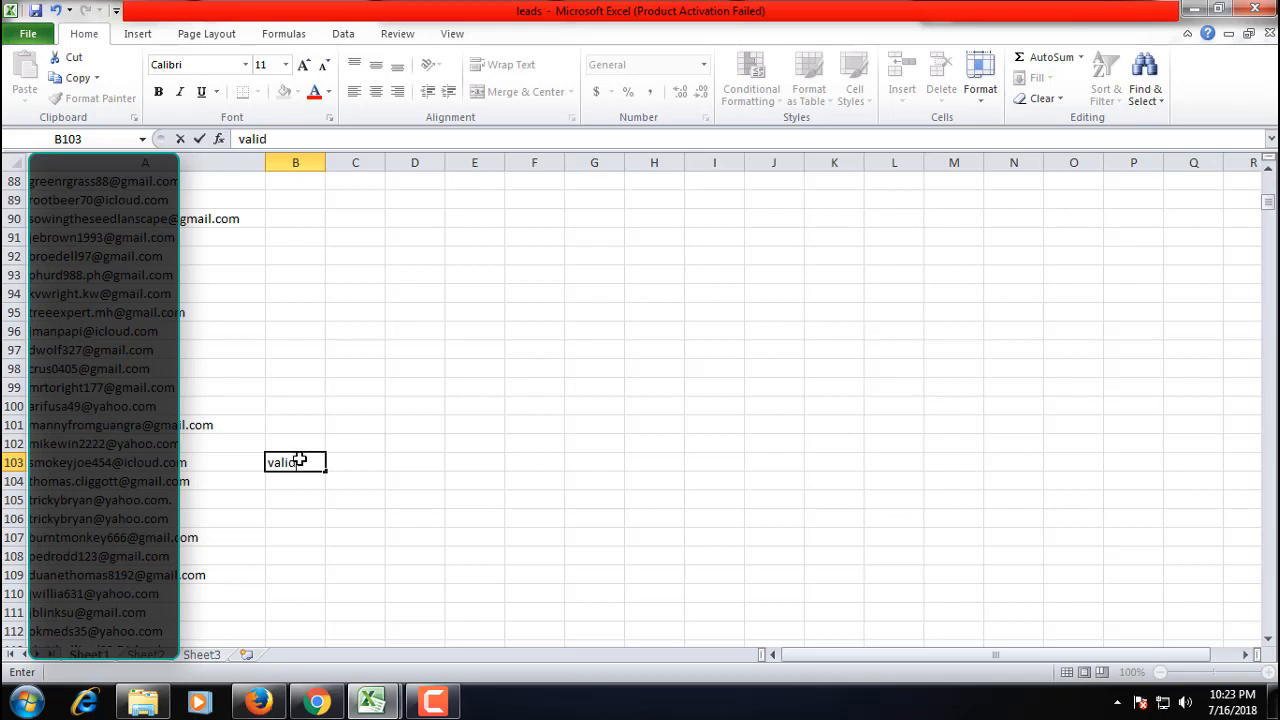
{"action": "mouse_move", "coordinate": [274, 211]}
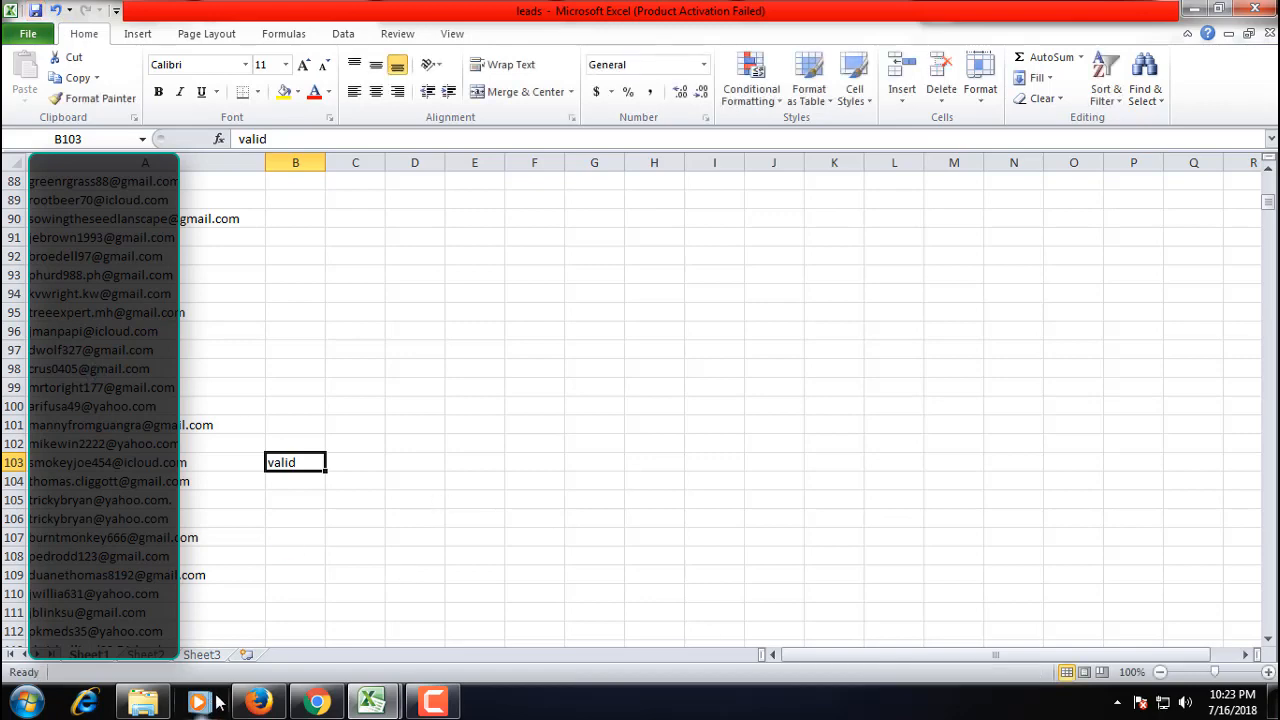
{"action": "left_click", "coordinate": [315, 701]}
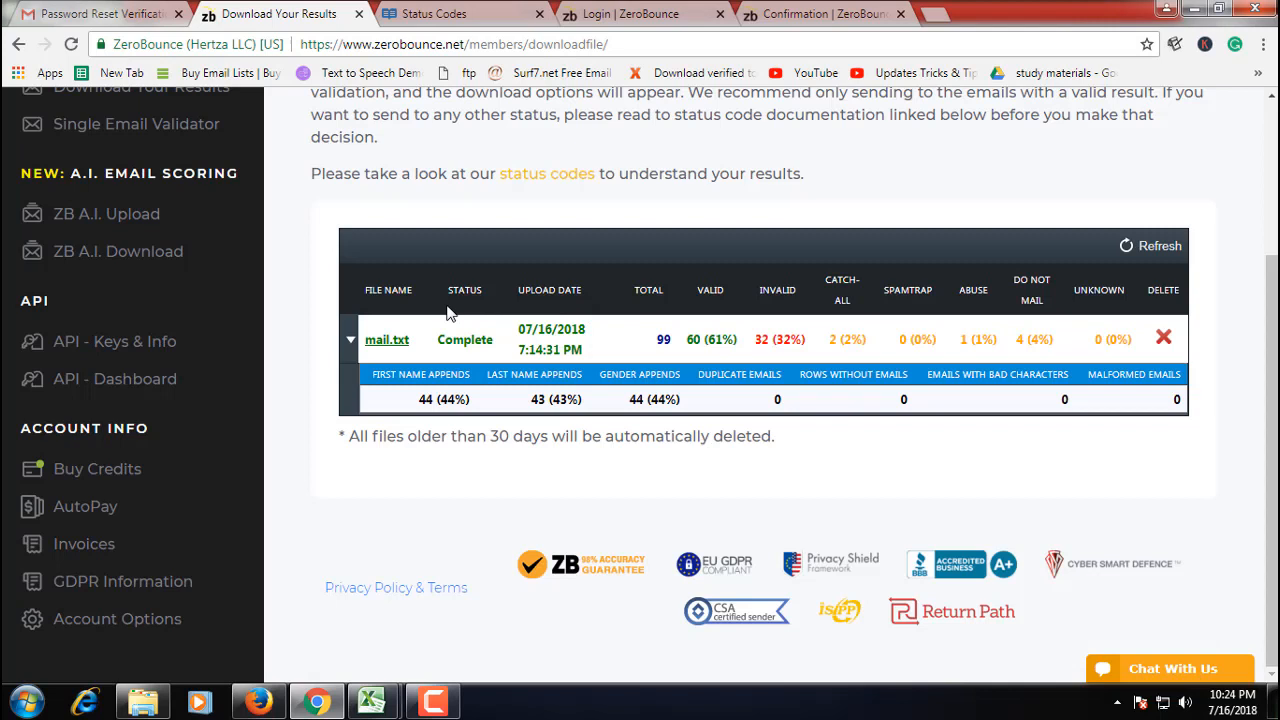
- Download the mail.txt results with all append columns as the encrypted mail_protected.zip
{"action": "left_click", "coordinate": [387, 340]}
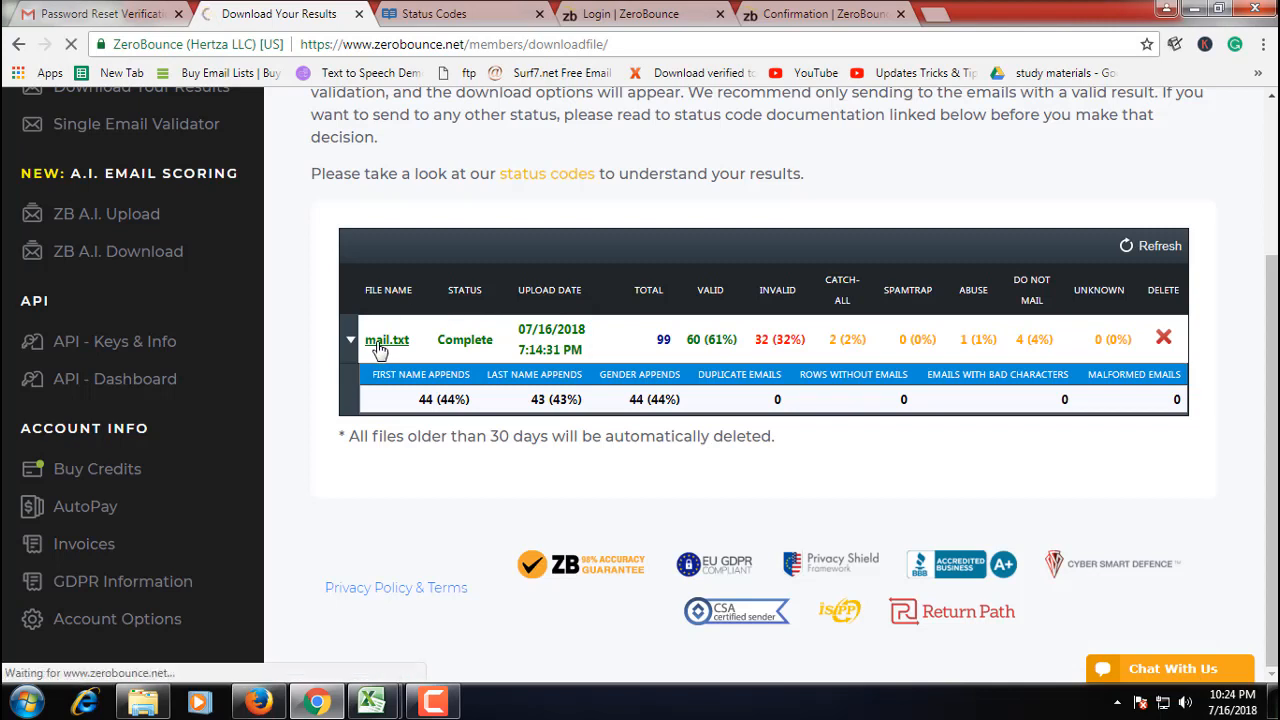
{"action": "left_click", "coordinate": [387, 340]}
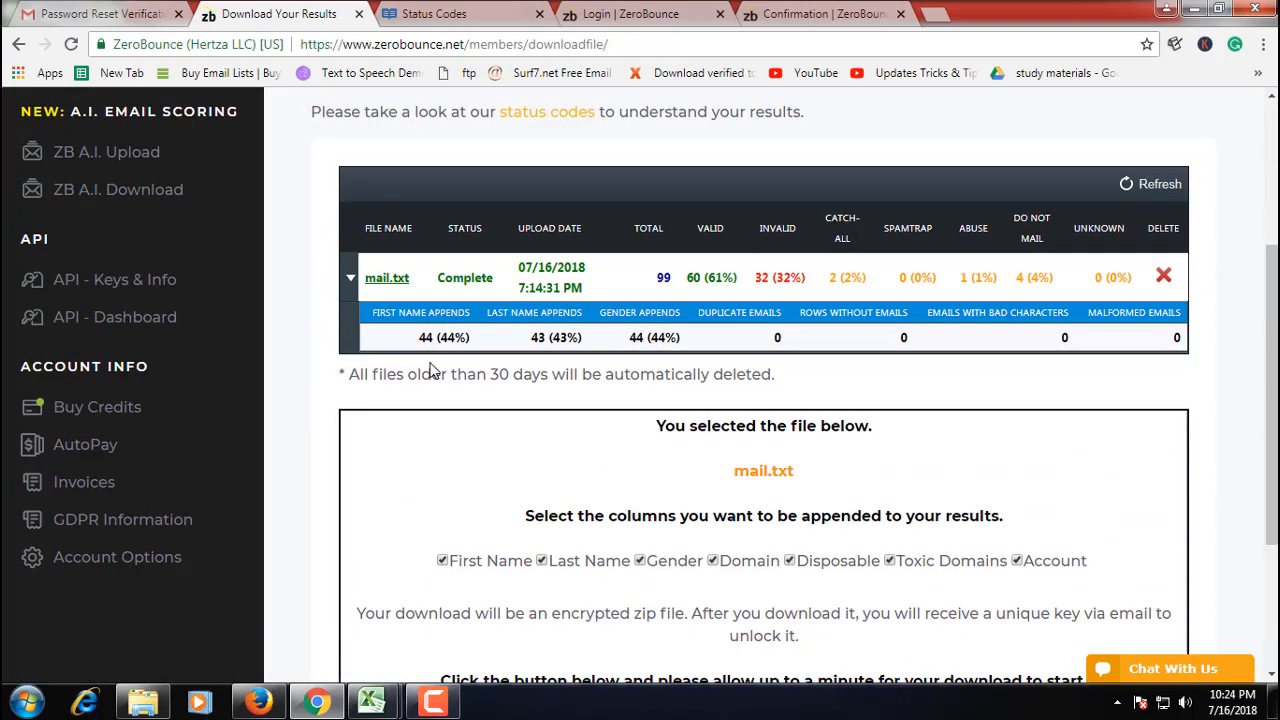
{"action": "scroll", "scroll_direction": "down", "scroll_amount": 3}
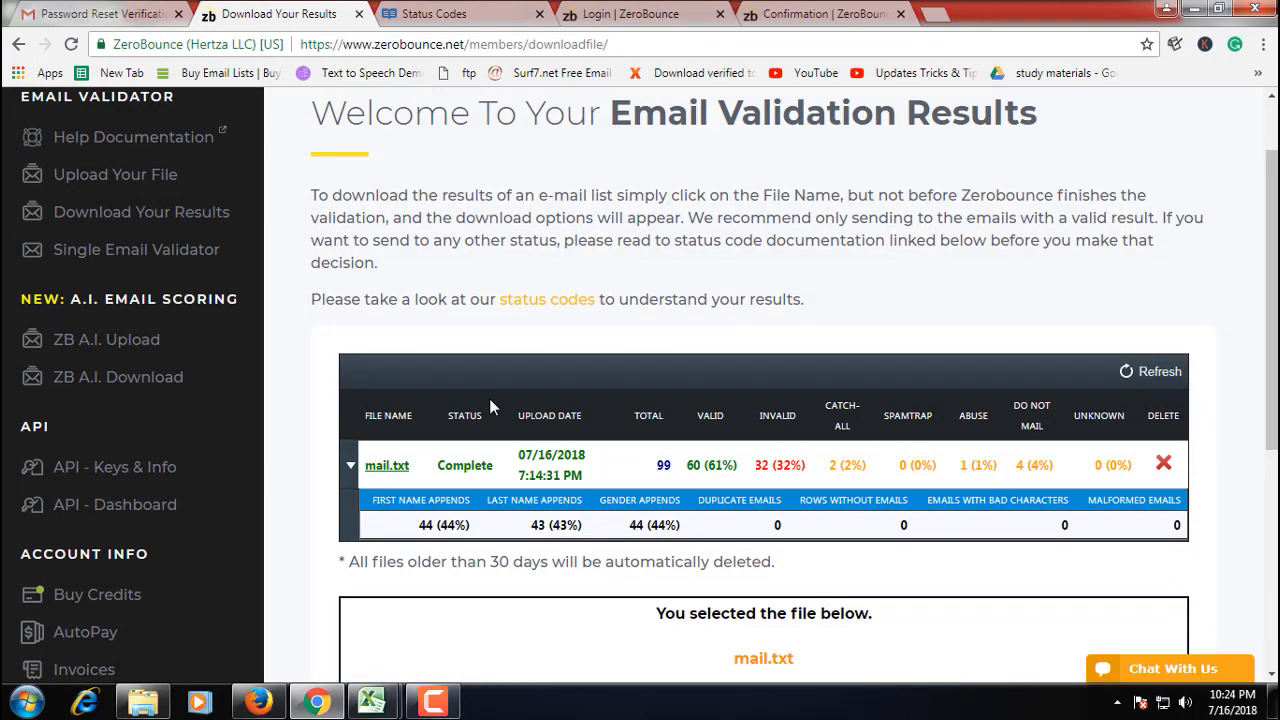
{"action": "scroll", "scroll_direction": "down", "scroll_amount": 3}
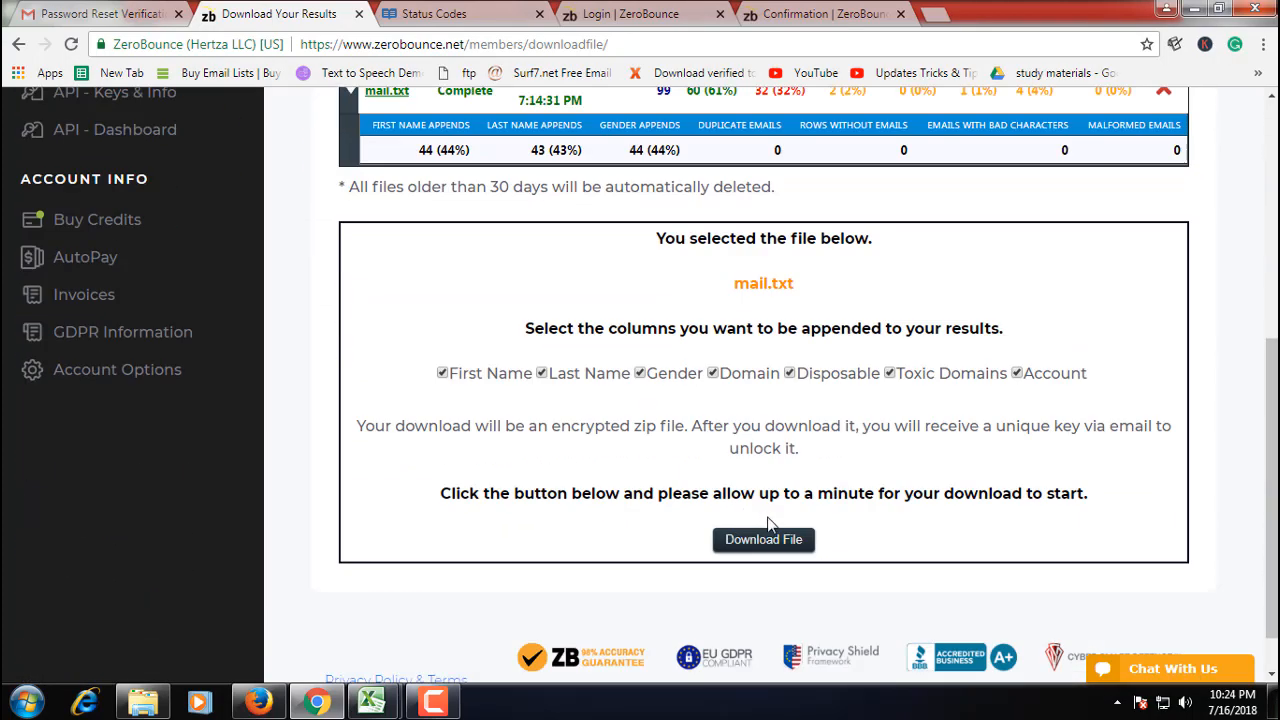
{"action": "left_click", "coordinate": [763, 539]}
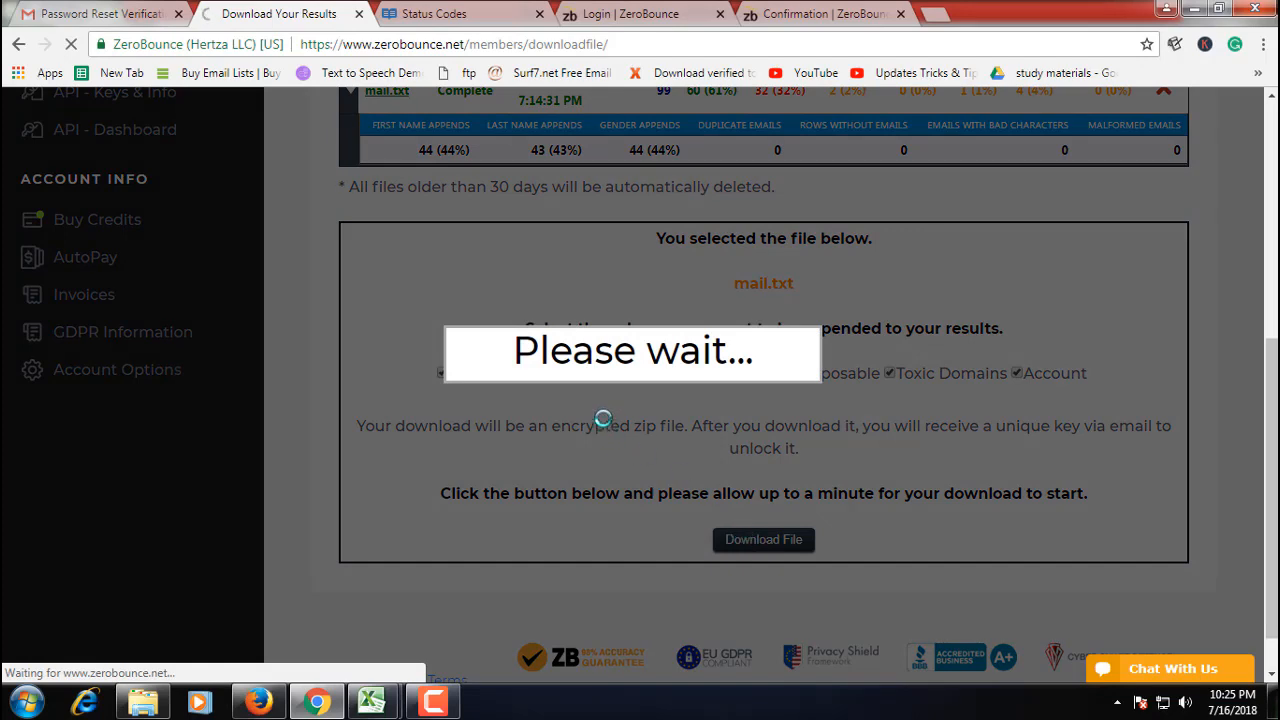
{"action": "left_click", "coordinate": [763, 539]}
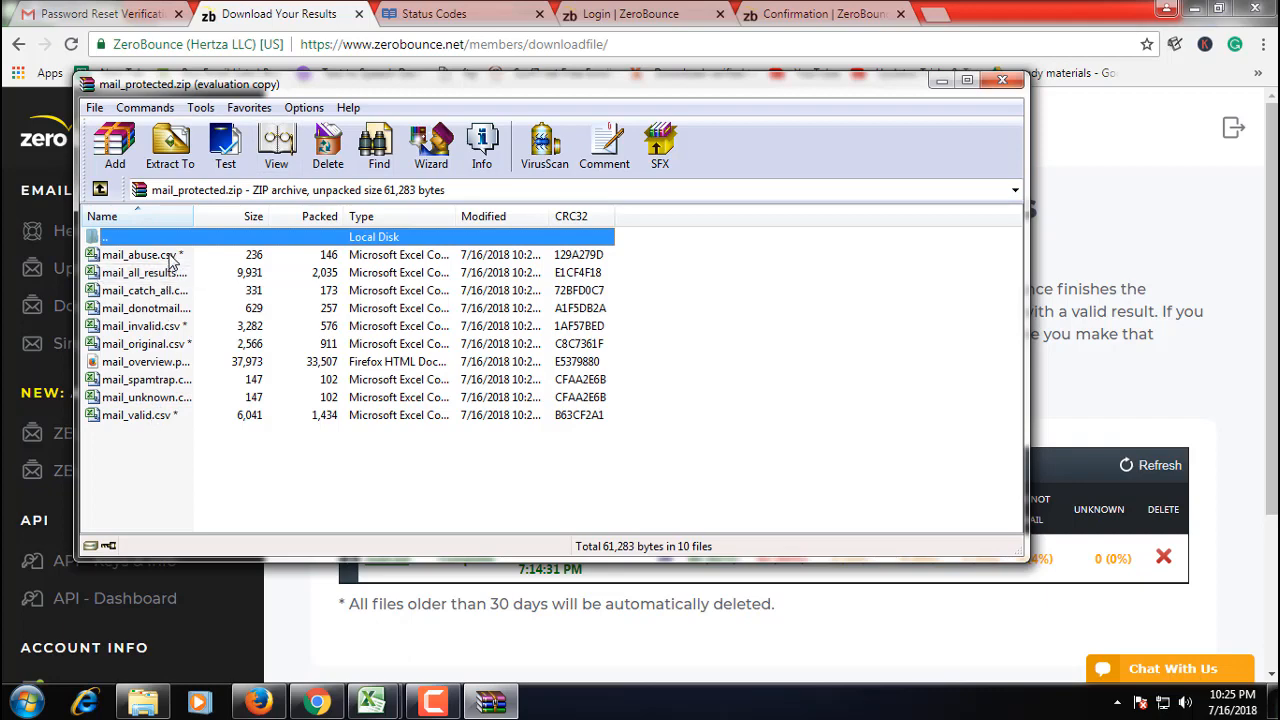
- Try opening mail_abuse.csv in the archive, dismiss the password prompt, and minimize WinRAR
{"action": "double_click", "coordinate": [138, 254]}
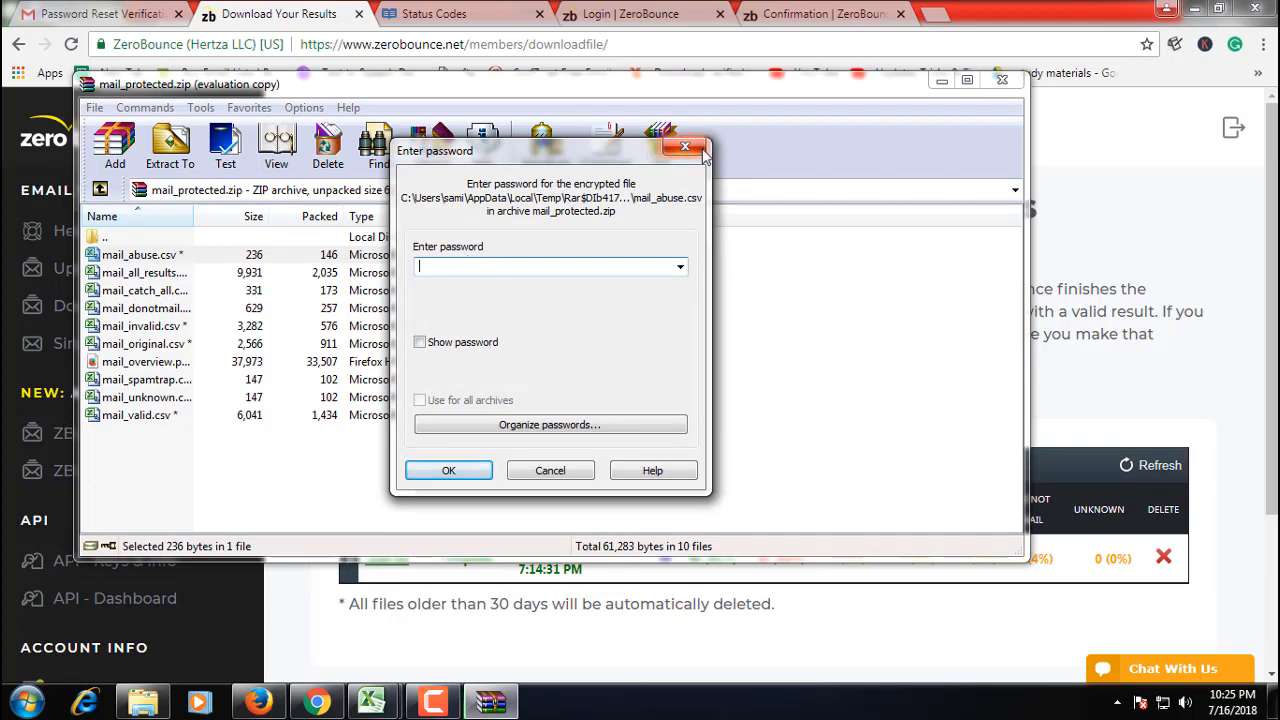
{"action": "mouse_move", "coordinate": [685, 147]}
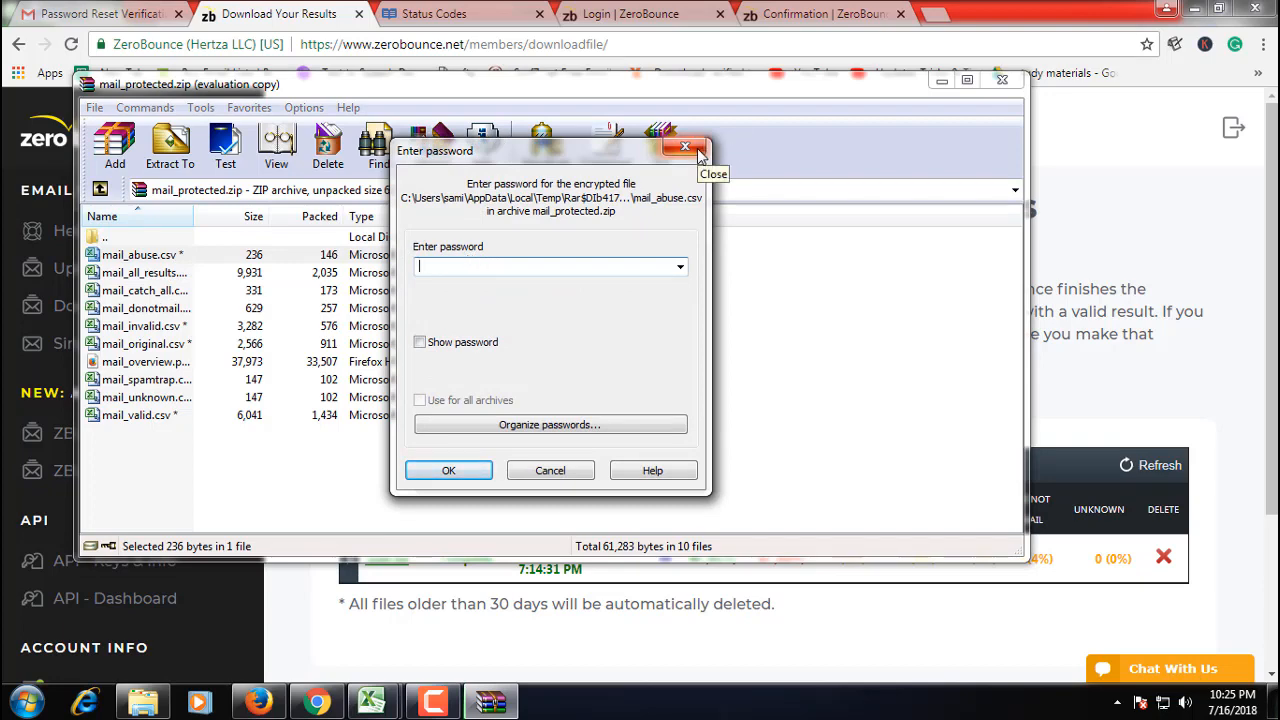
{"action": "left_click", "coordinate": [684, 147]}
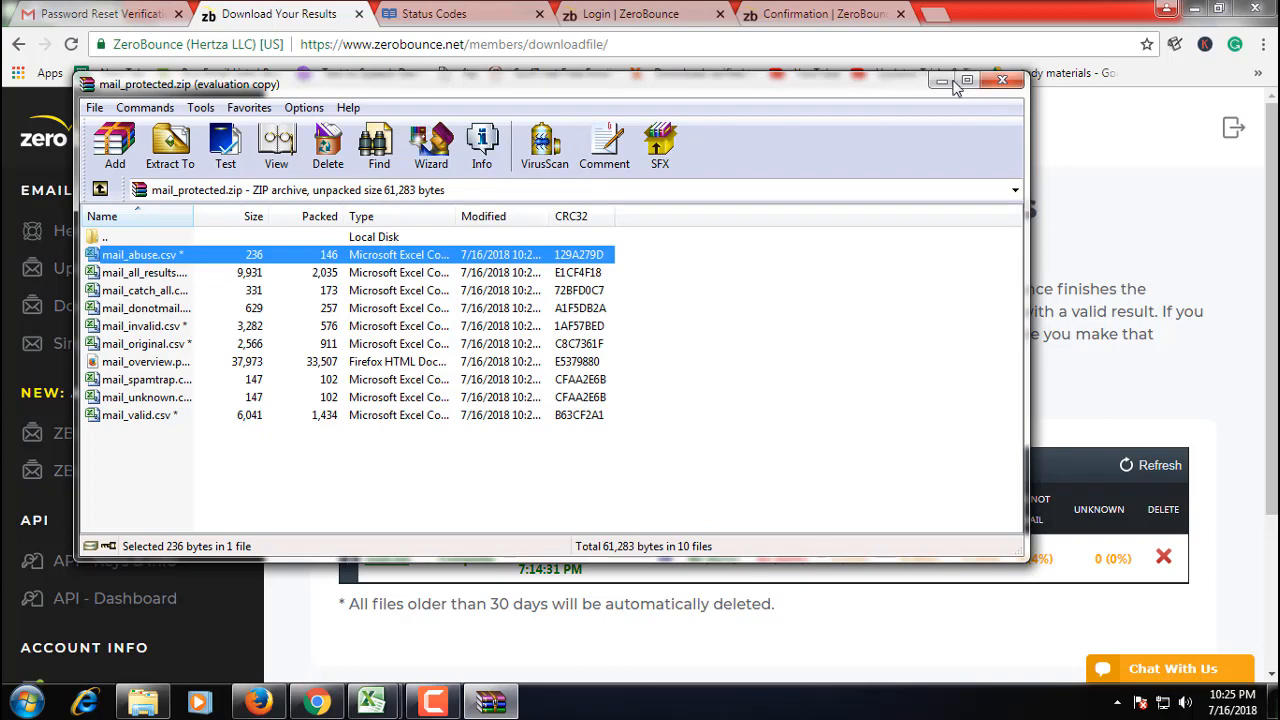
{"action": "left_click", "coordinate": [1003, 81]}
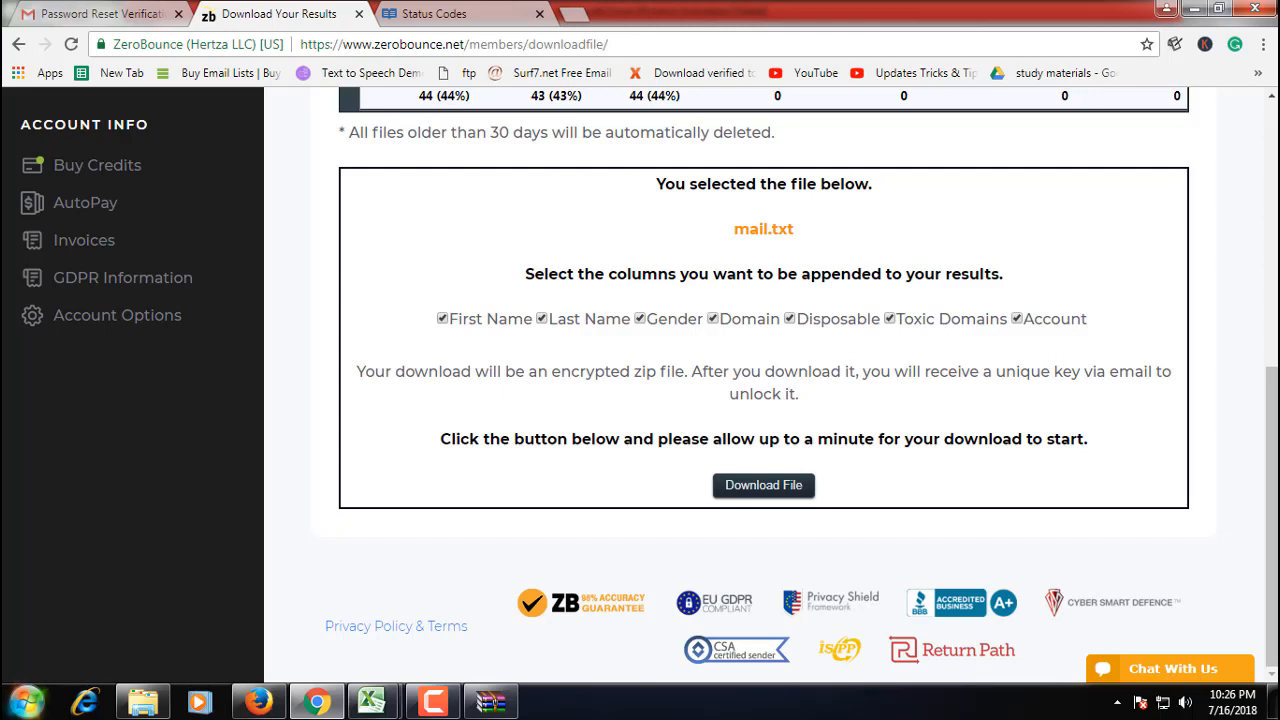
{"action": "mouse_move", "coordinate": [1005, 260]}
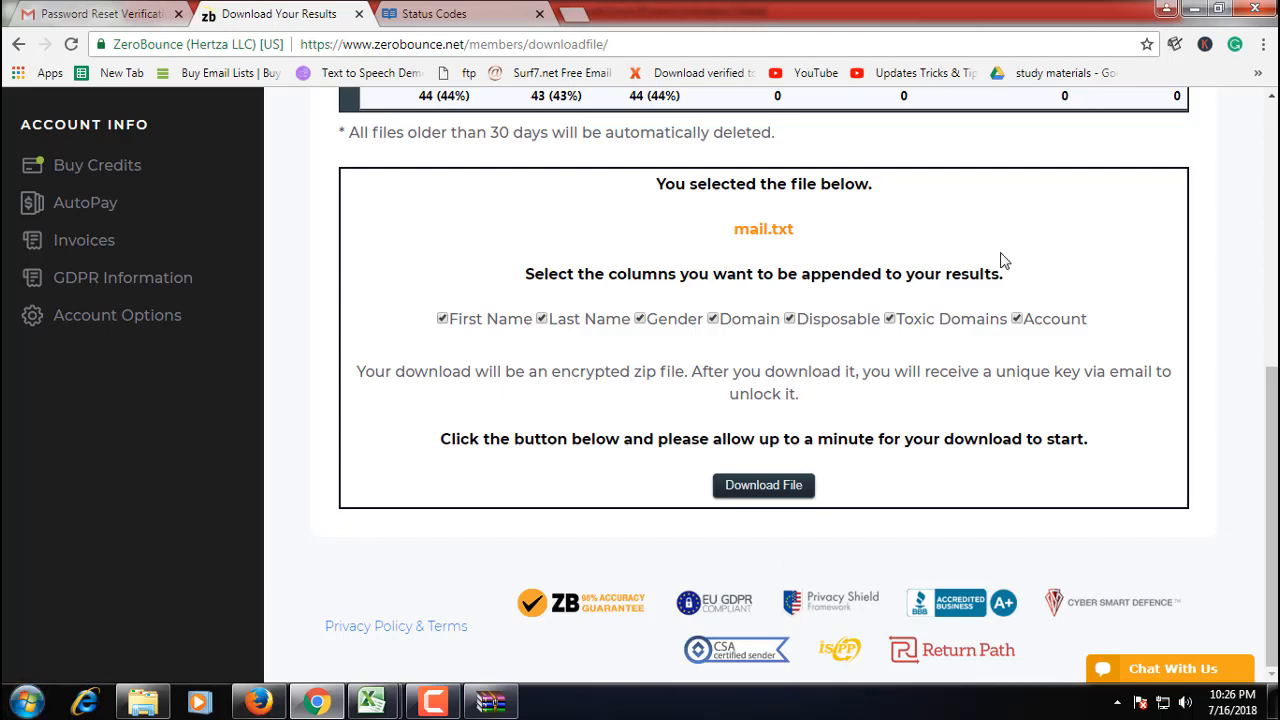
{"action": "mouse_move", "coordinate": [1115, 380]}
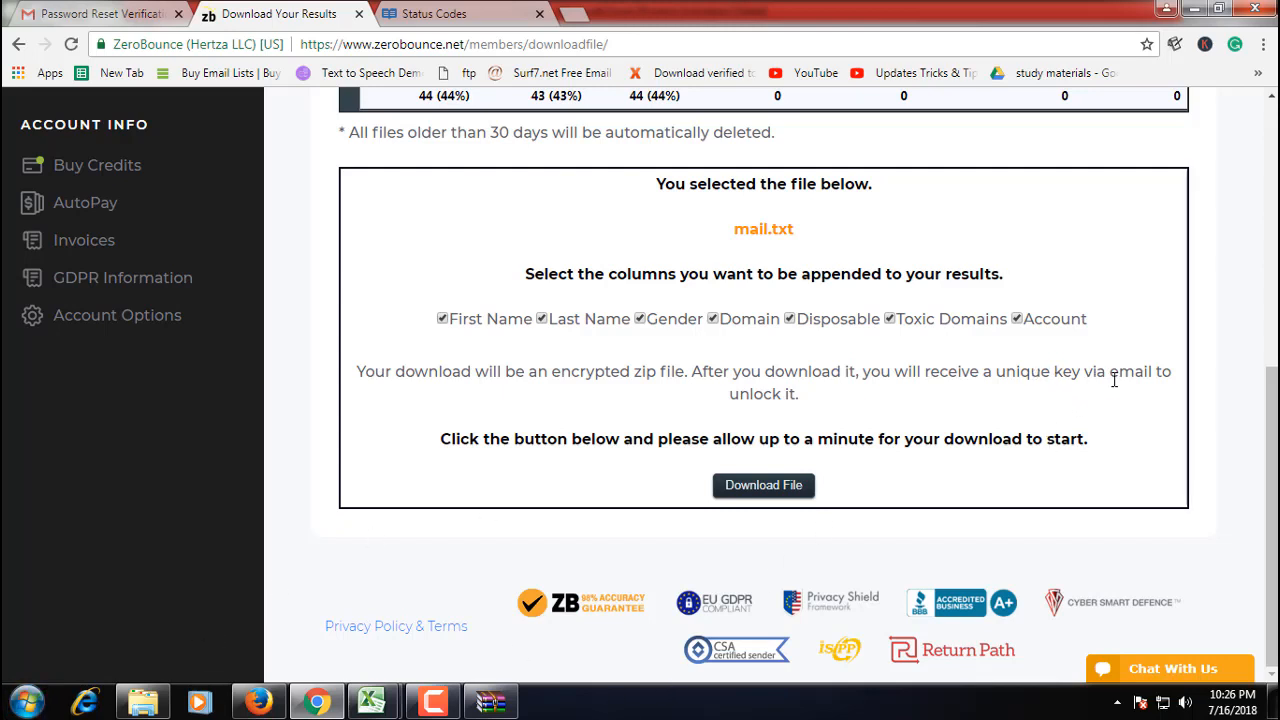
{"action": "mouse_move", "coordinate": [779, 413]}
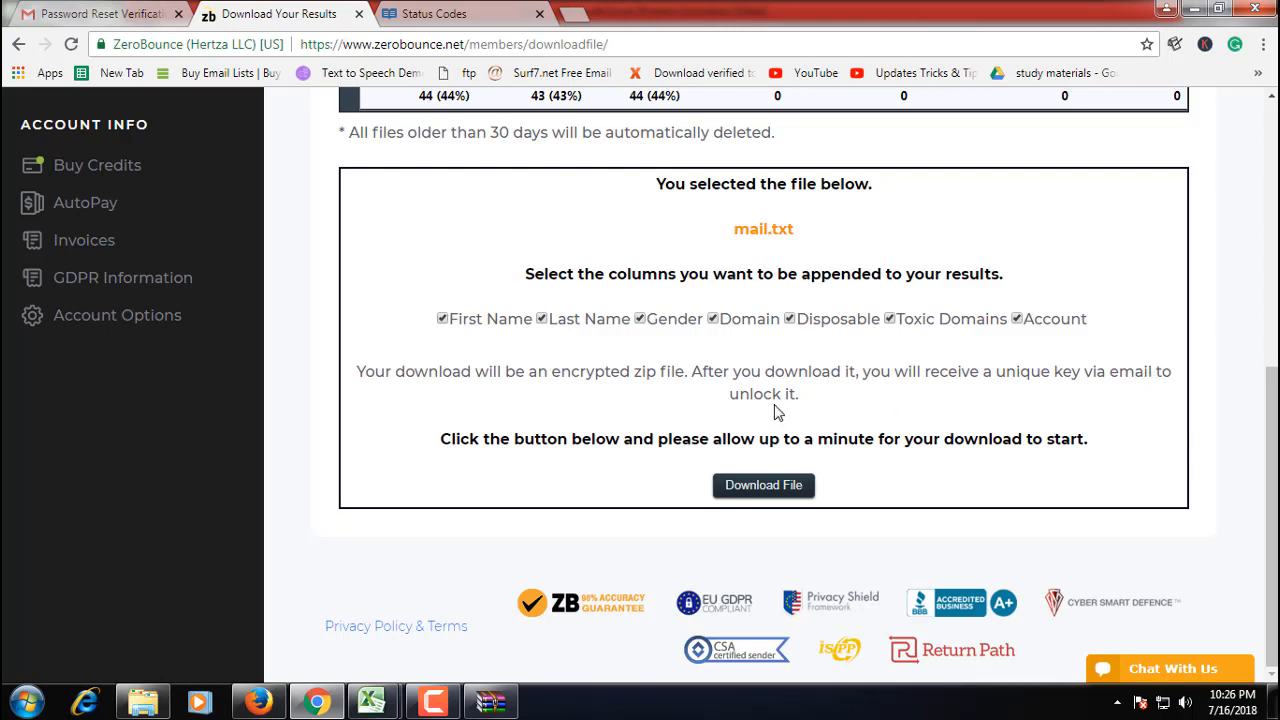
{"action": "mouse_move", "coordinate": [1094, 397]}
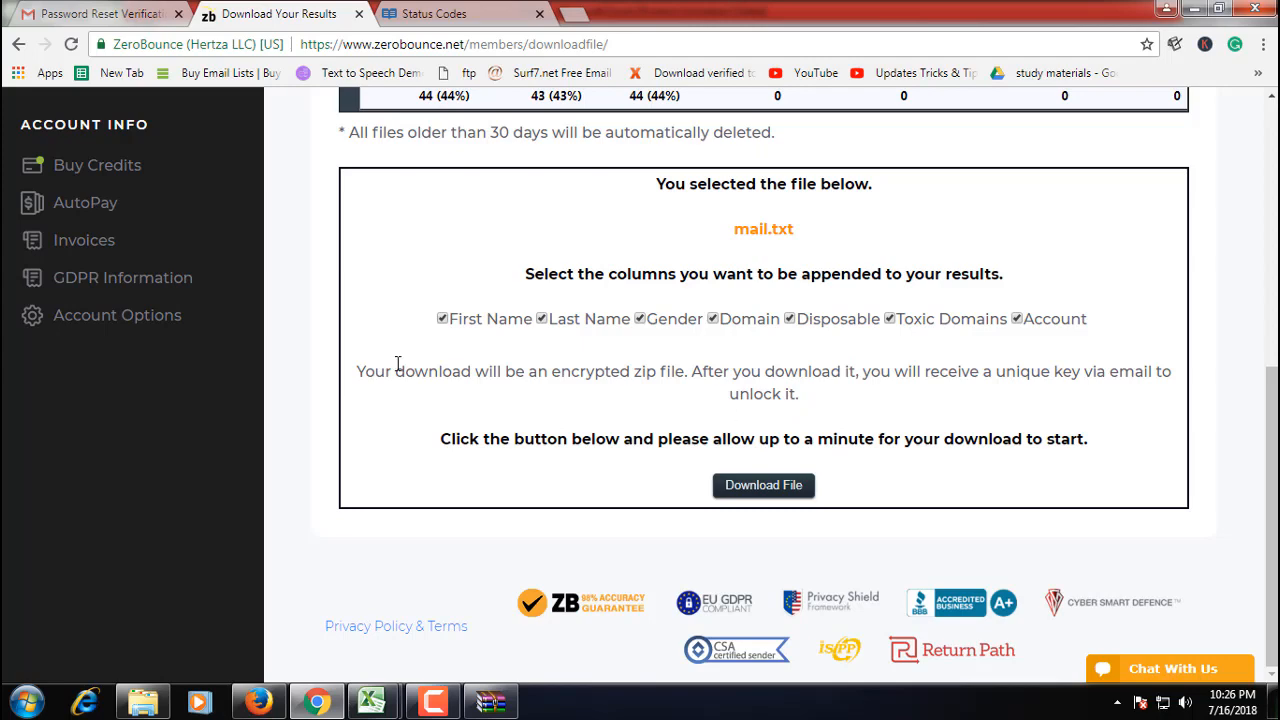
- Switch to the Gmail tab to find the emailed unlock key
{"action": "left_click", "coordinate": [100, 13]}
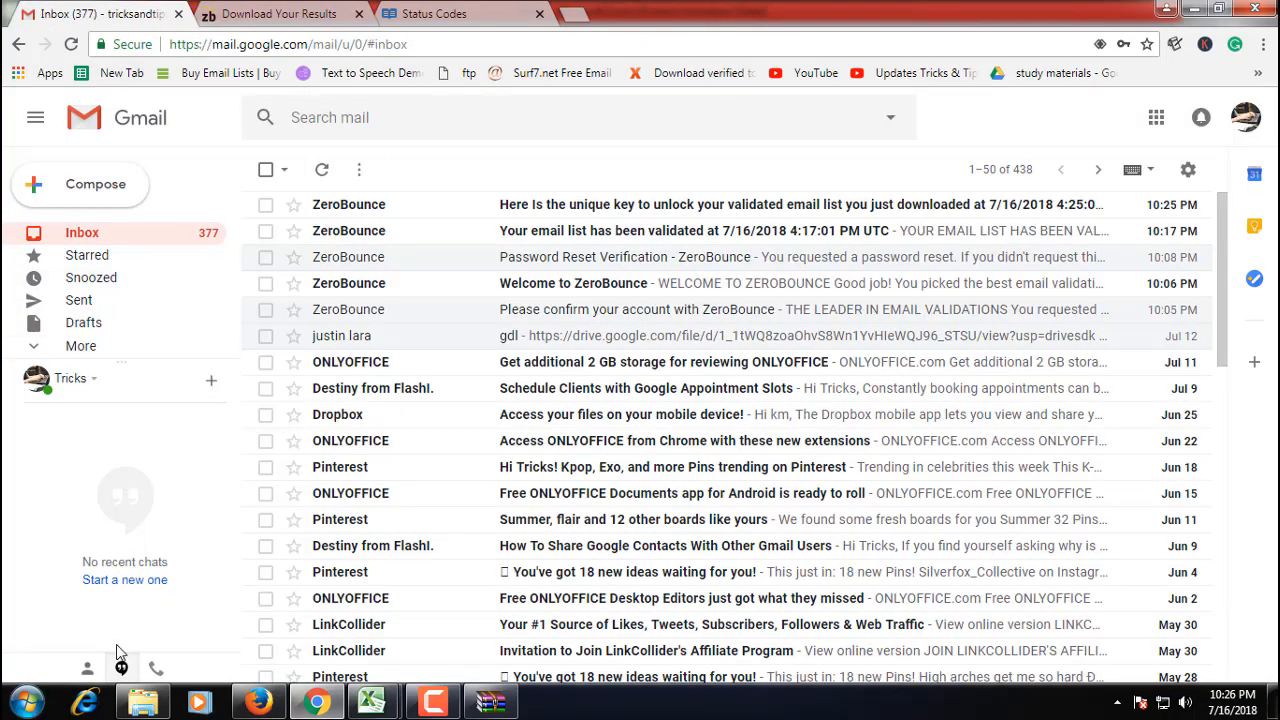
{"action": "mouse_move", "coordinate": [860, 287]}
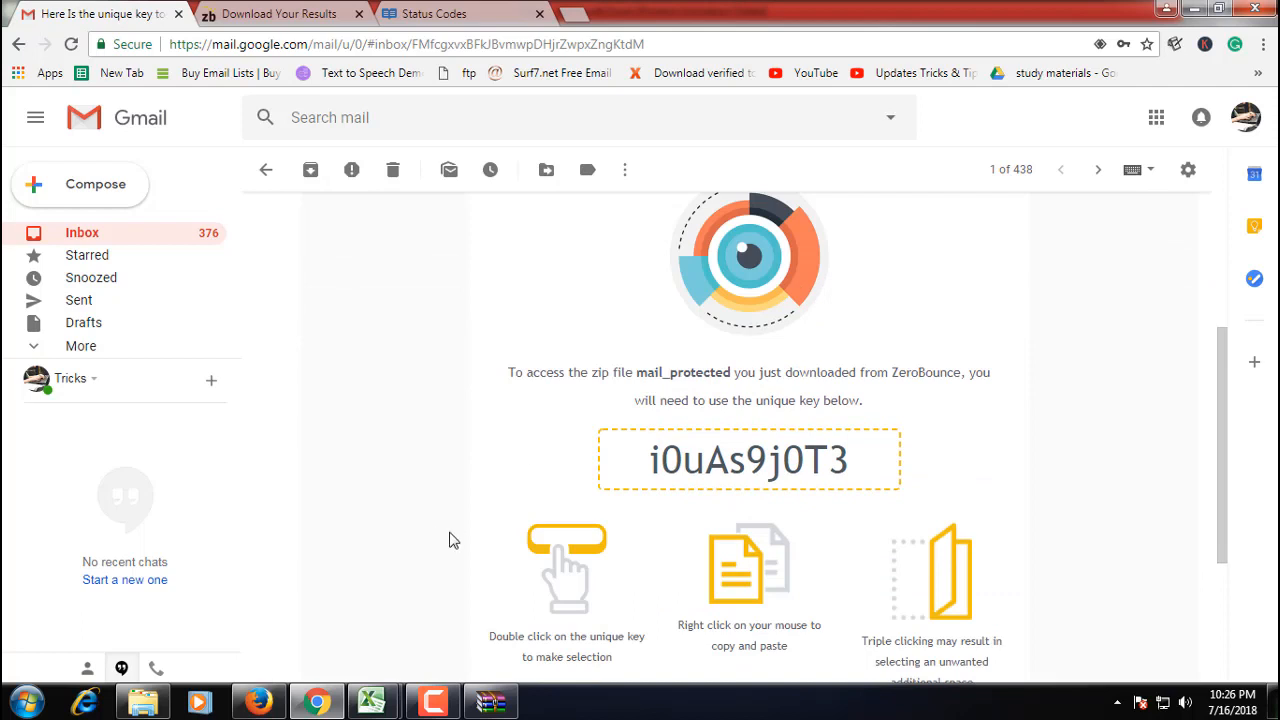
- Select the unique key in the ZeroBounce email and bring up its copy menu
{"action": "double_click", "coordinate": [749, 460]}
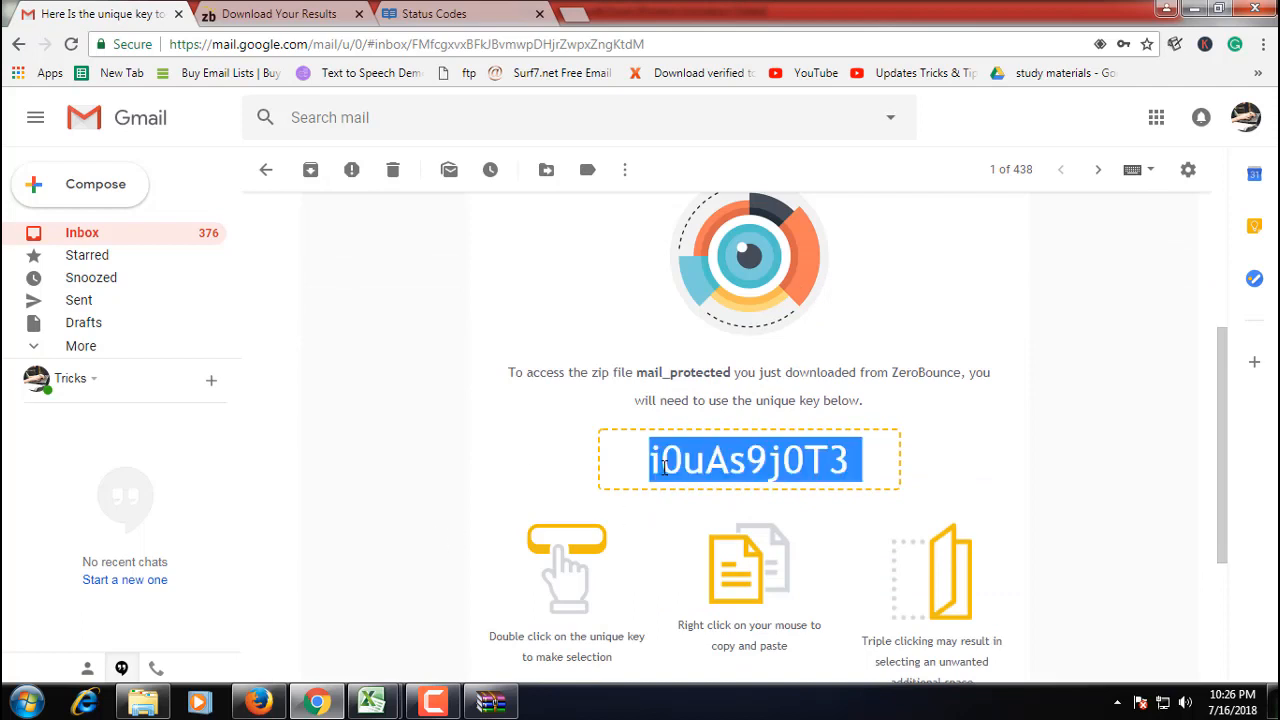
{"action": "right_click", "coordinate": [750, 460]}
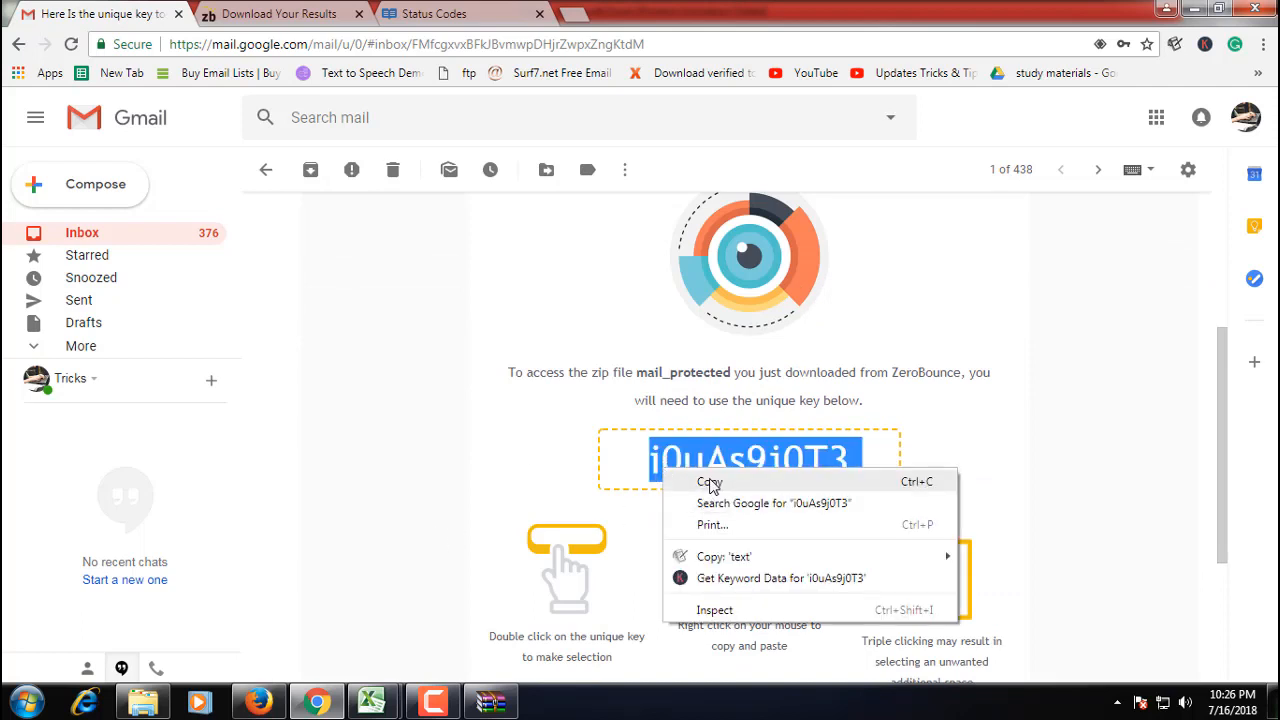
{"action": "mouse_move", "coordinate": [706, 497]}
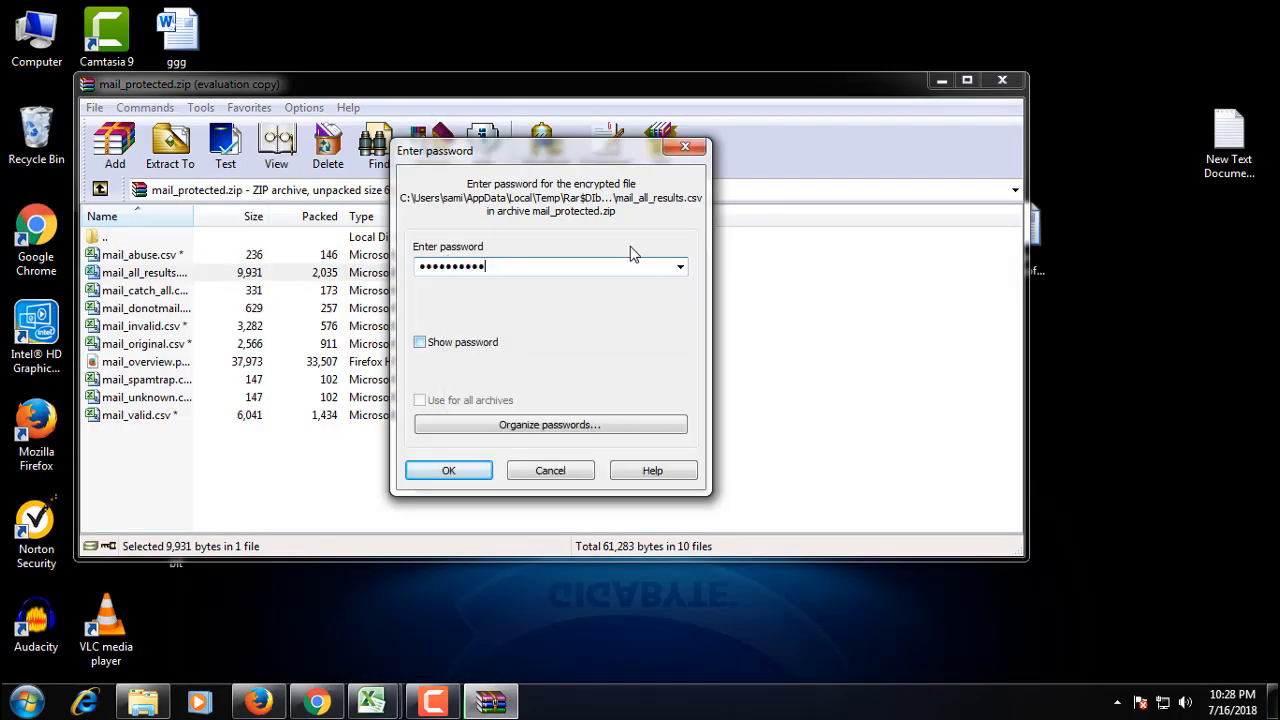
- Confirm the pasted key in WinRAR's password prompt to open mail_all_results.csv
{"action": "left_click", "coordinate": [448, 470]}
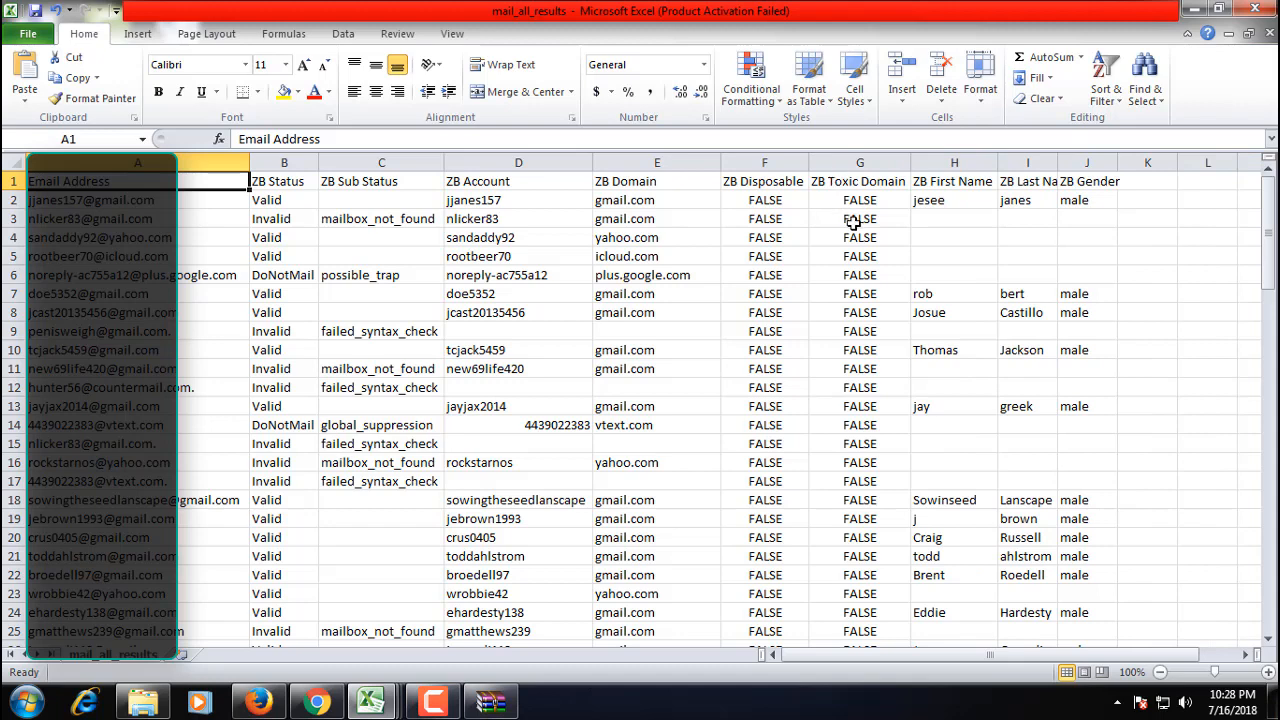
{"action": "mouse_move", "coordinate": [1030, 175]}
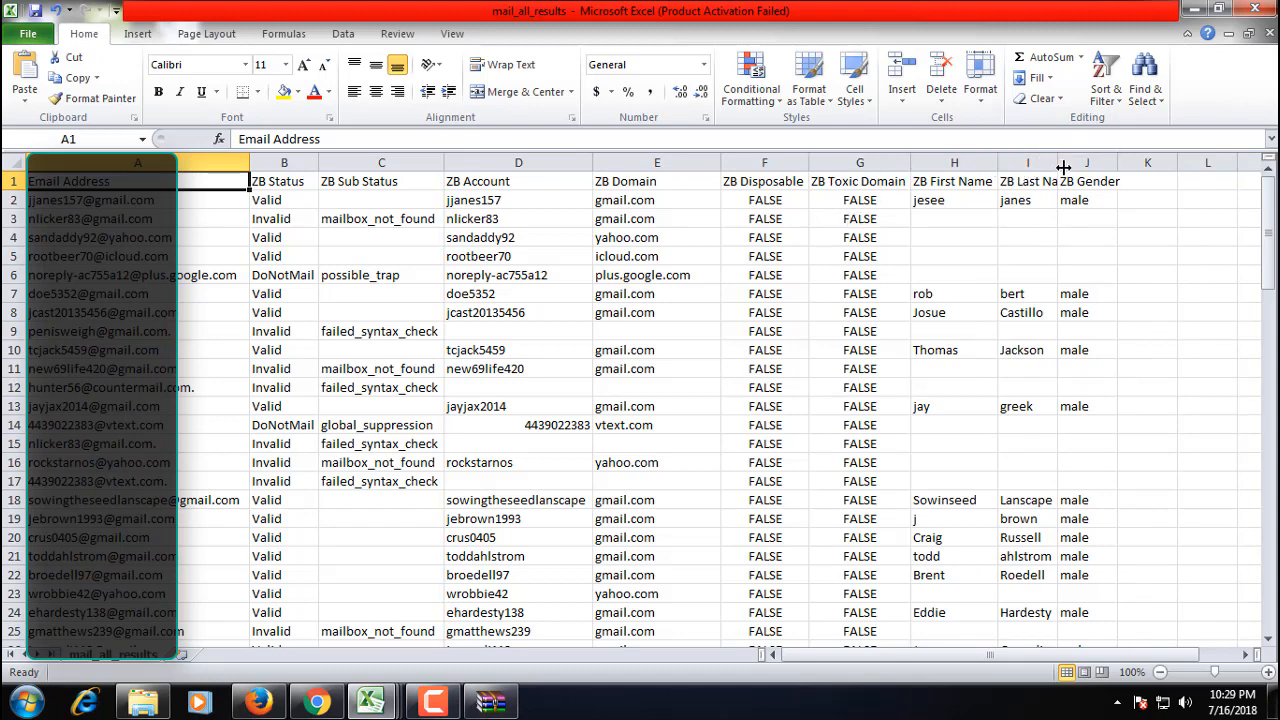
- Widen column I and inspect Valid and Catch-All statuses, including row 88's countermail.com address
{"action": "left_click_drag", "start_coordinate": [1063, 162], "coordinate": [1141, 162]}
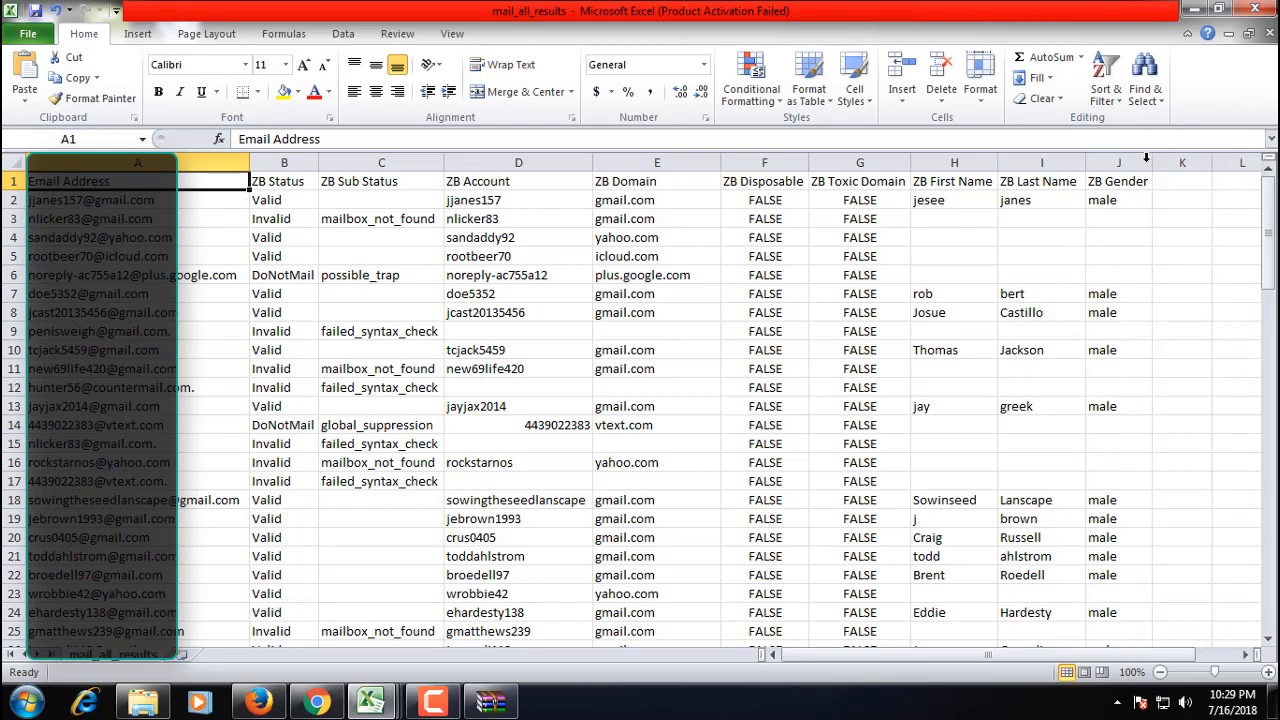
{"action": "scroll", "scroll_direction": "down", "scroll_amount": 3}
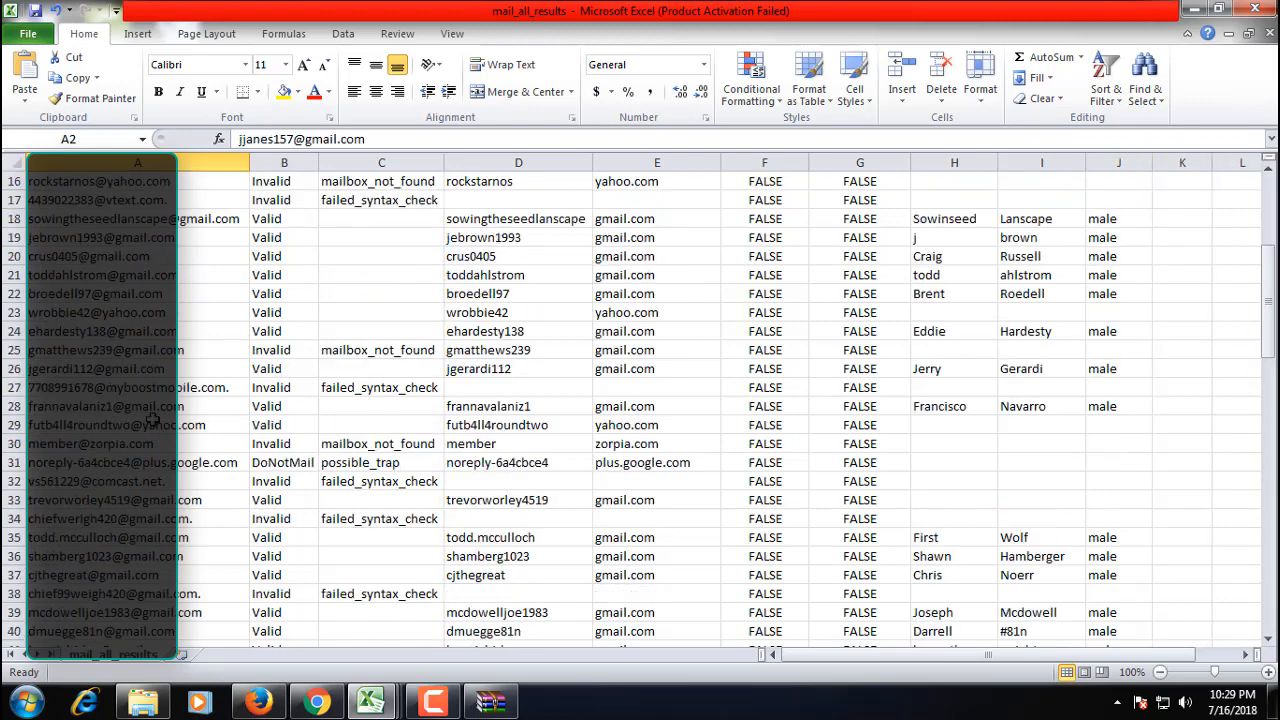
{"action": "scroll", "scroll_direction": "down", "scroll_amount": 3}
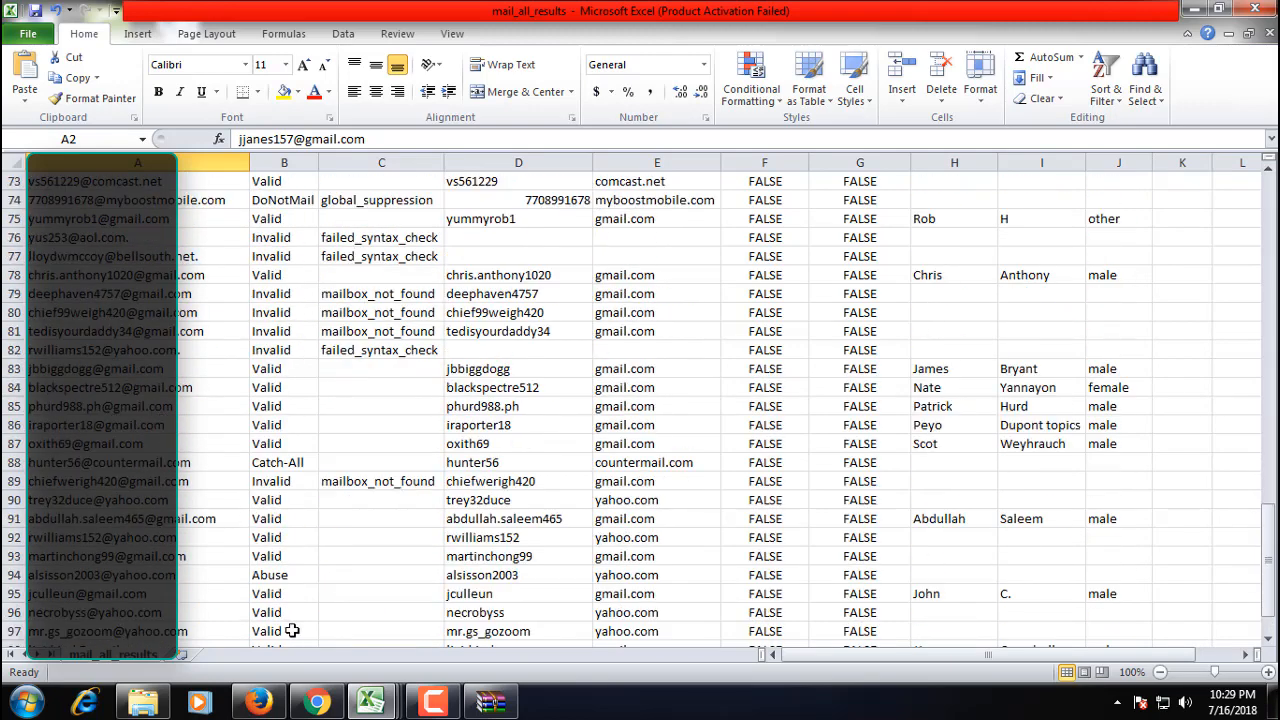
{"action": "left_click", "coordinate": [284, 631]}
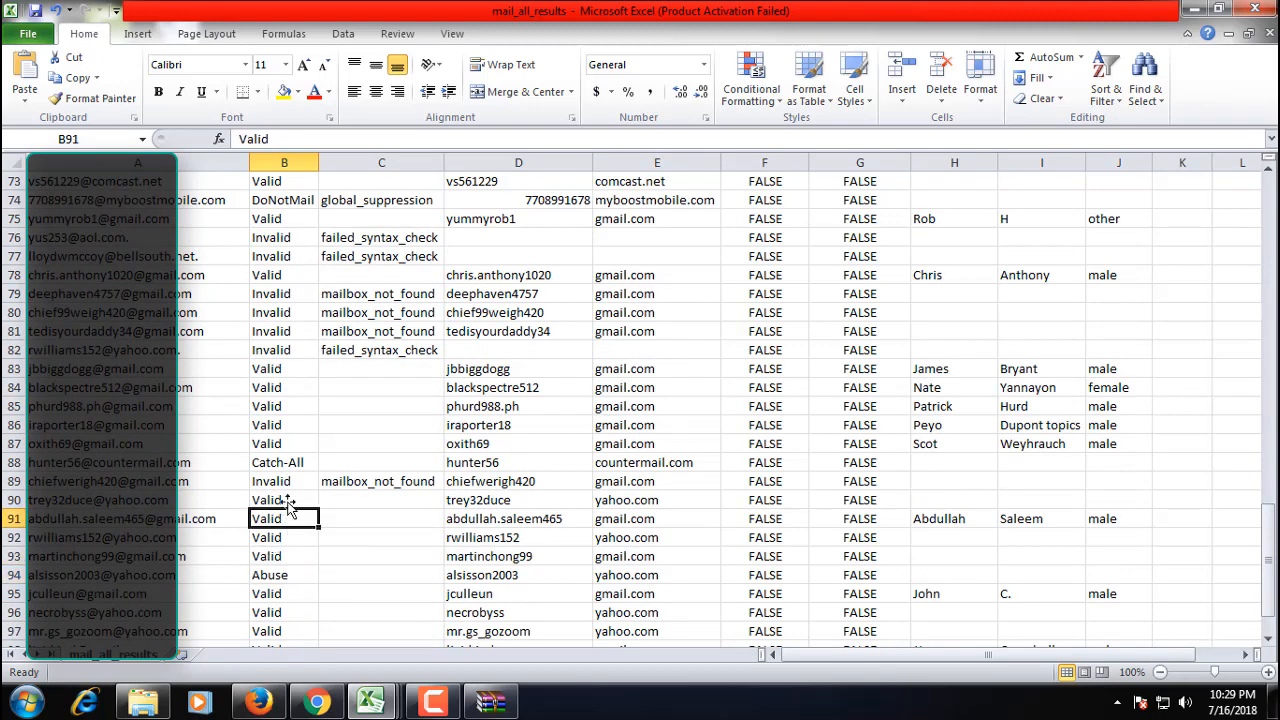
{"action": "left_click", "coordinate": [283, 462]}
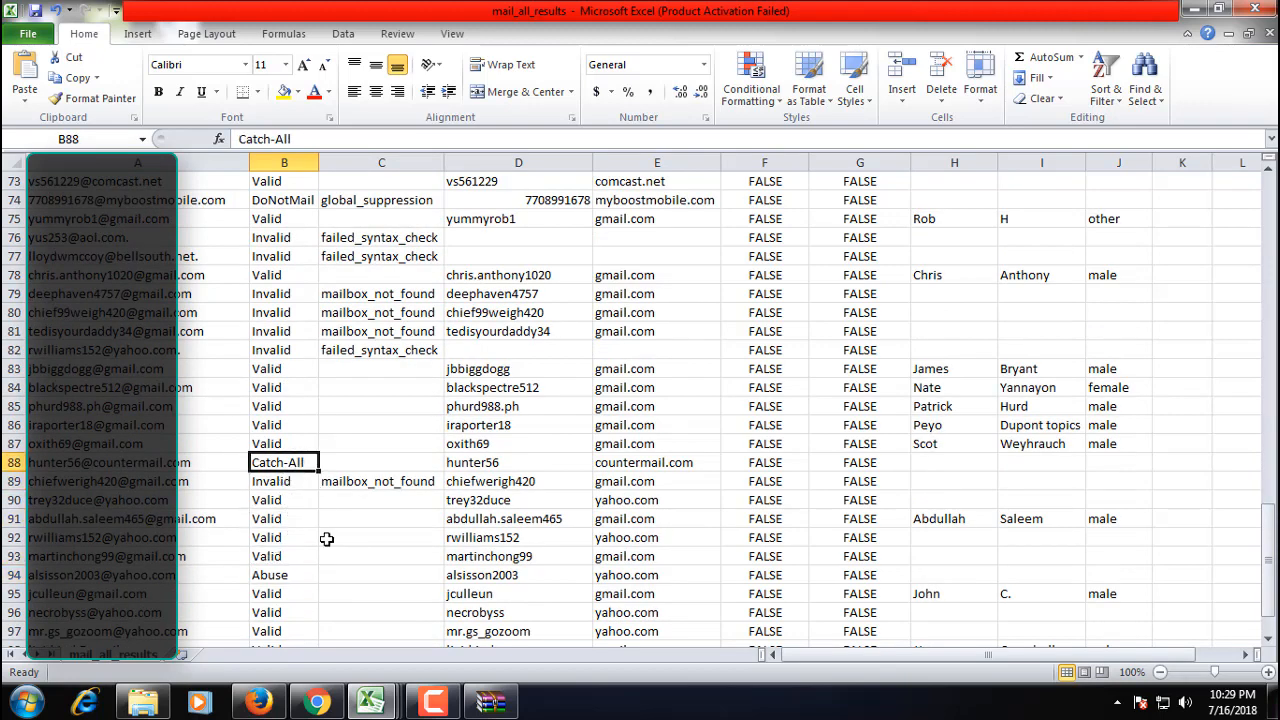
{"action": "scroll", "scroll_direction": "up", "scroll_amount": 3}
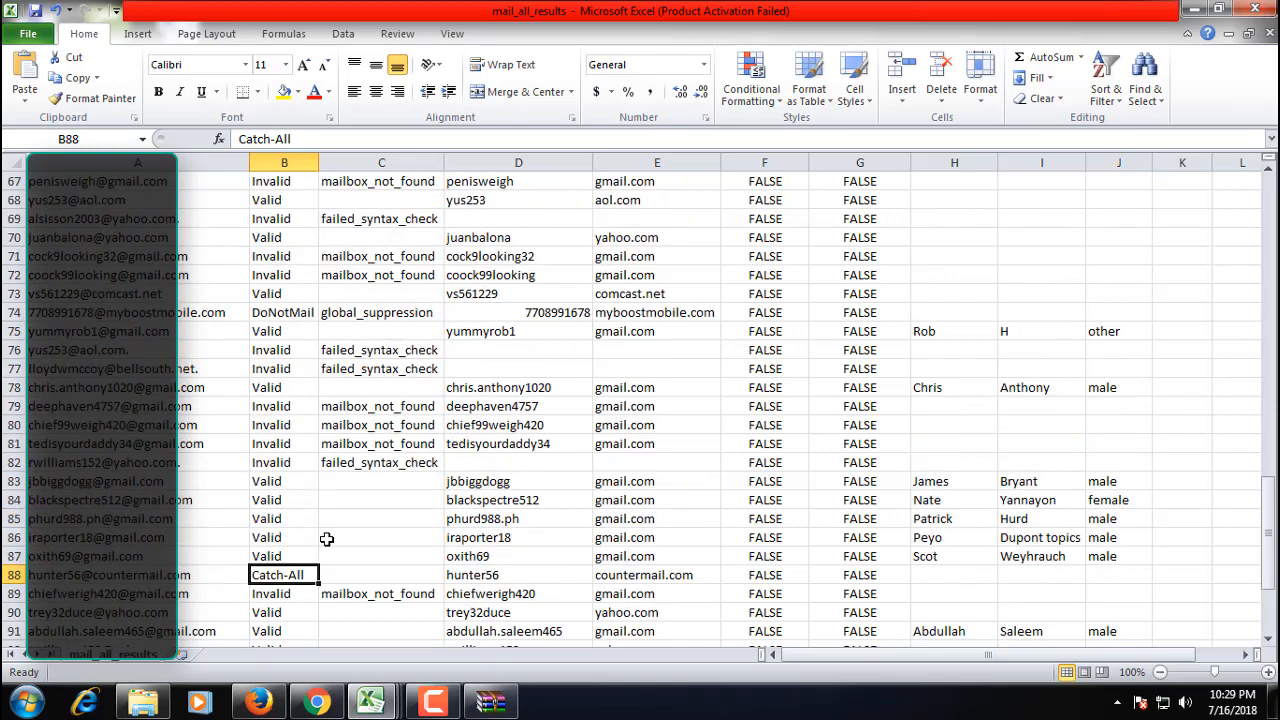
{"action": "scroll", "scroll_direction": "down", "scroll_amount": 3}
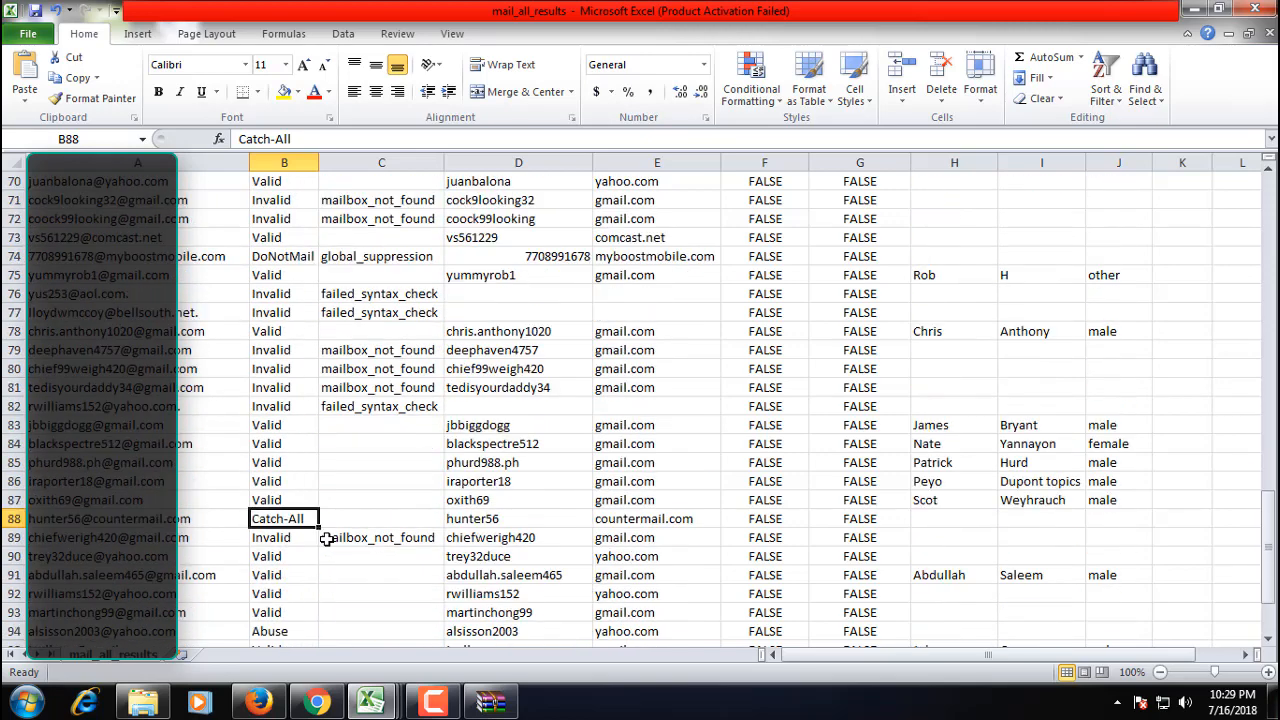
{"action": "left_click", "coordinate": [657, 518]}
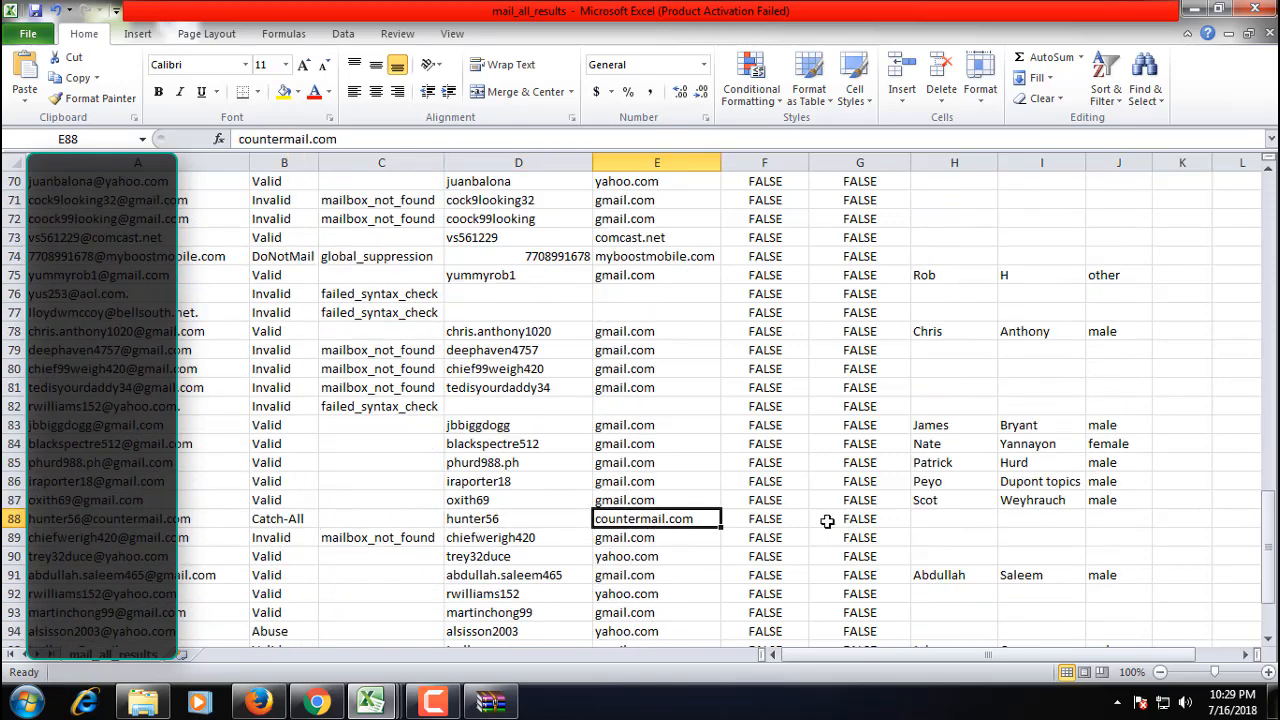